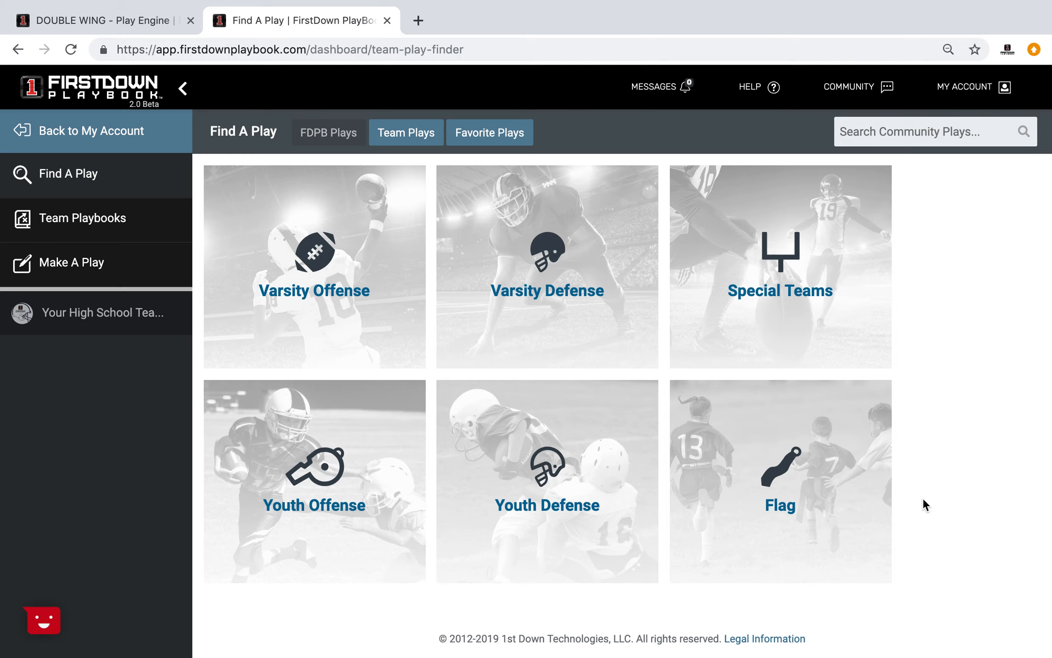
# Open the Youth Offense category listing Double Wing, Jumbo, Power I and Shoot formations.
pyautogui.click(313, 482)
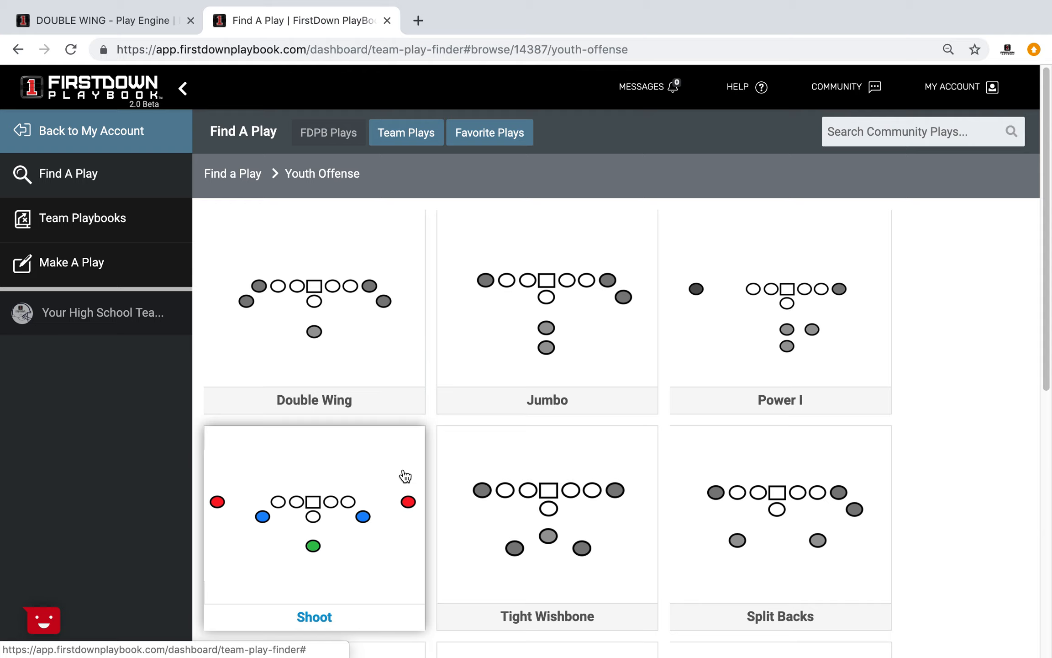
pyautogui.moveTo(433, 468)
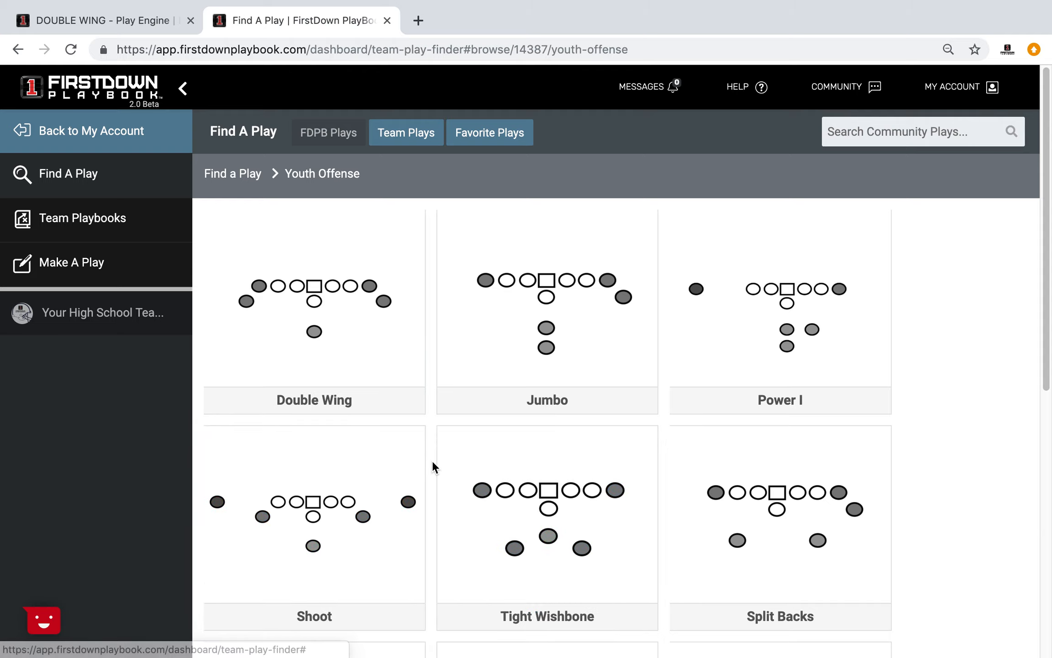
# Scroll through the Double Wing play cards from 2 Back Counter down to QB Sweep.
pyautogui.scroll(-3)
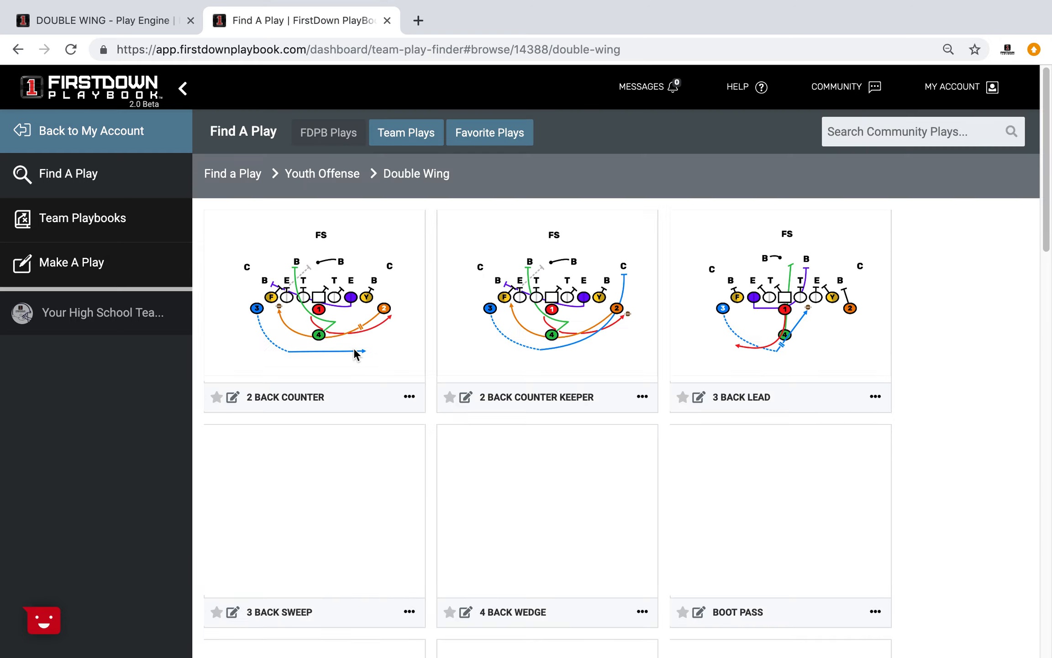
pyautogui.scroll(-3)
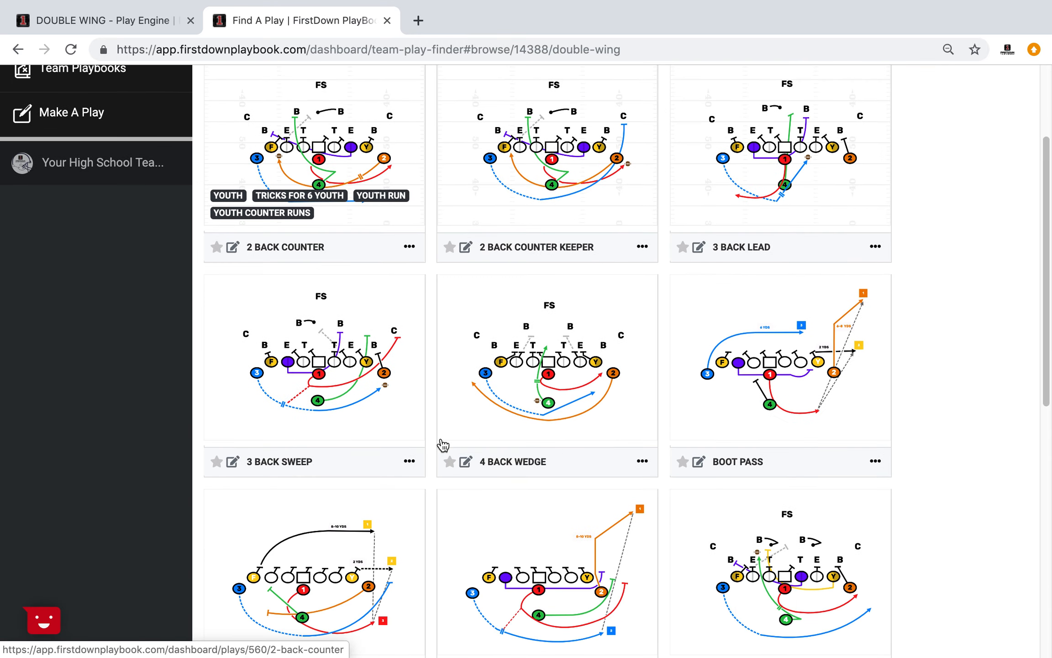
pyautogui.scroll(-3)
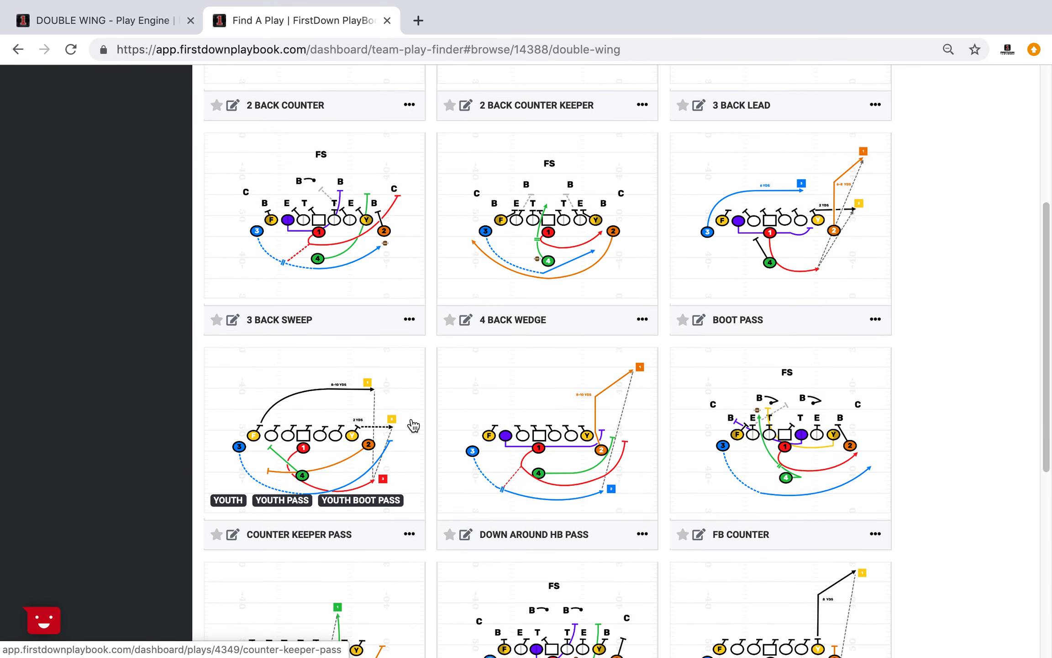
pyautogui.scroll(3)
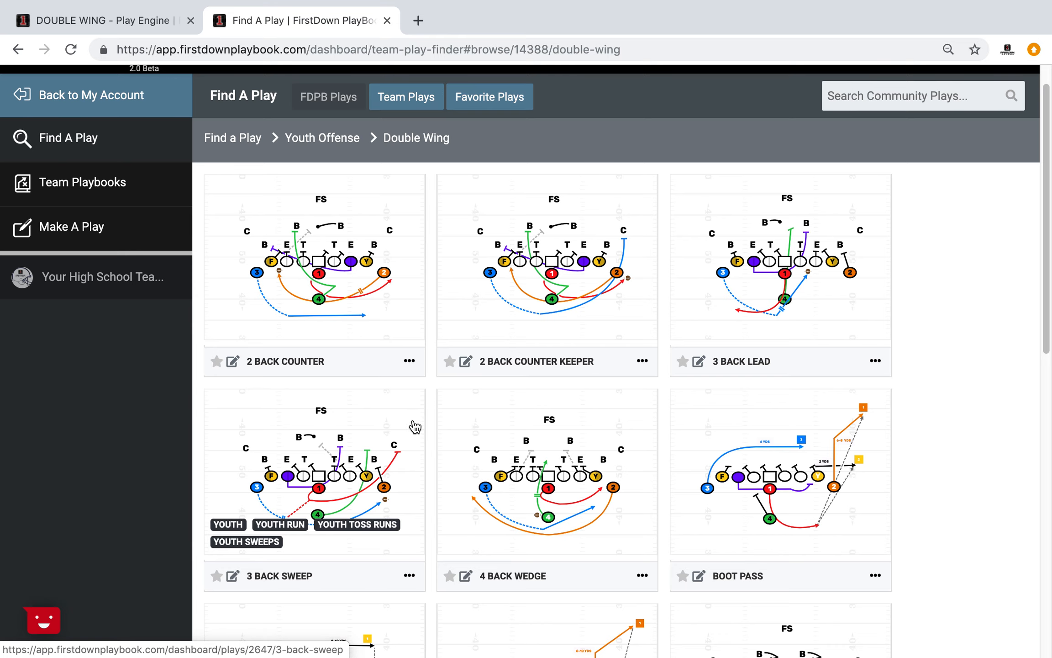
pyautogui.scroll(-3)
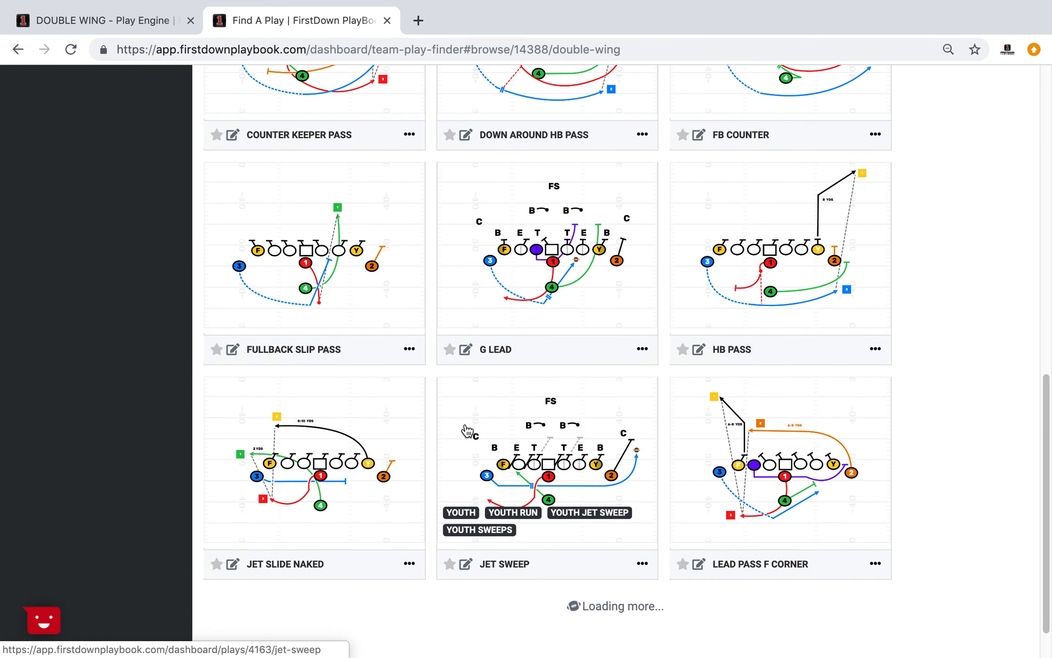
pyautogui.scroll(-3)
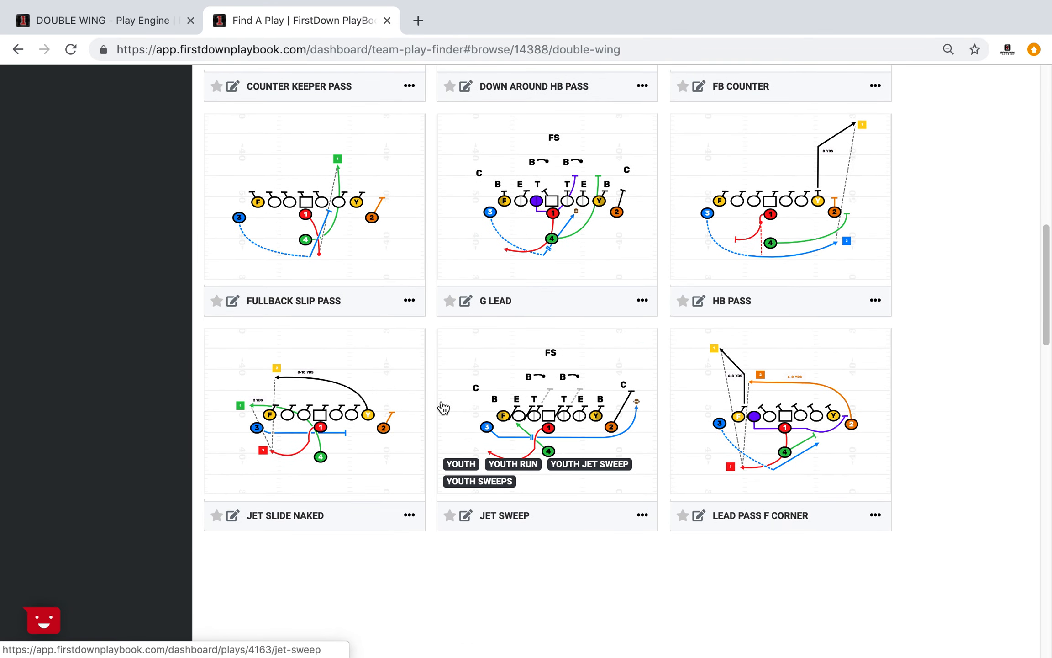
pyautogui.scroll(-3)
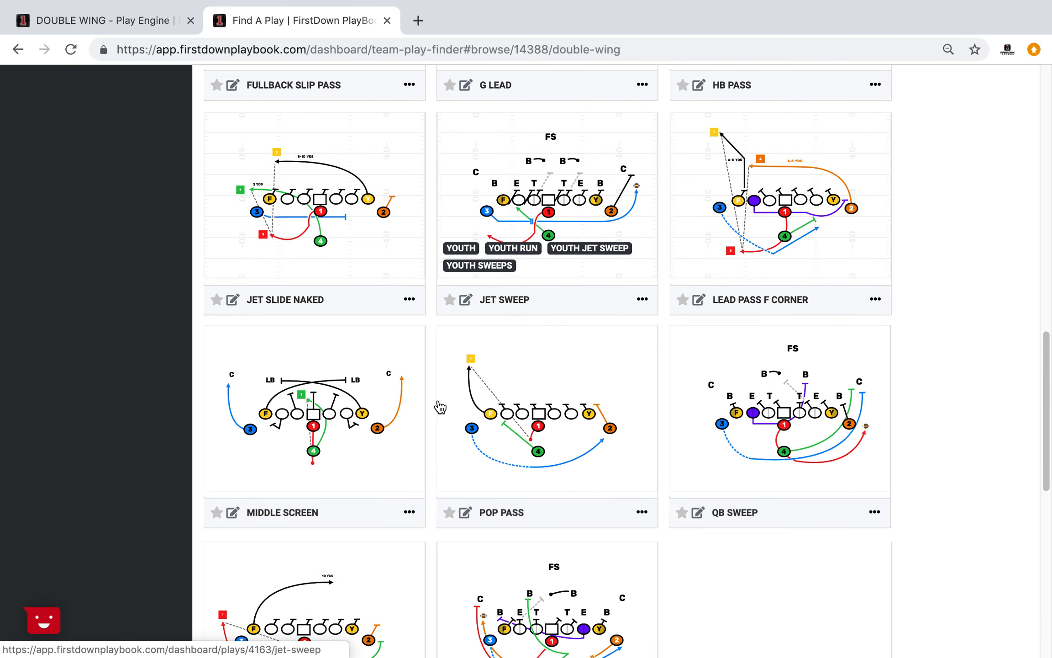
pyautogui.scroll(3)
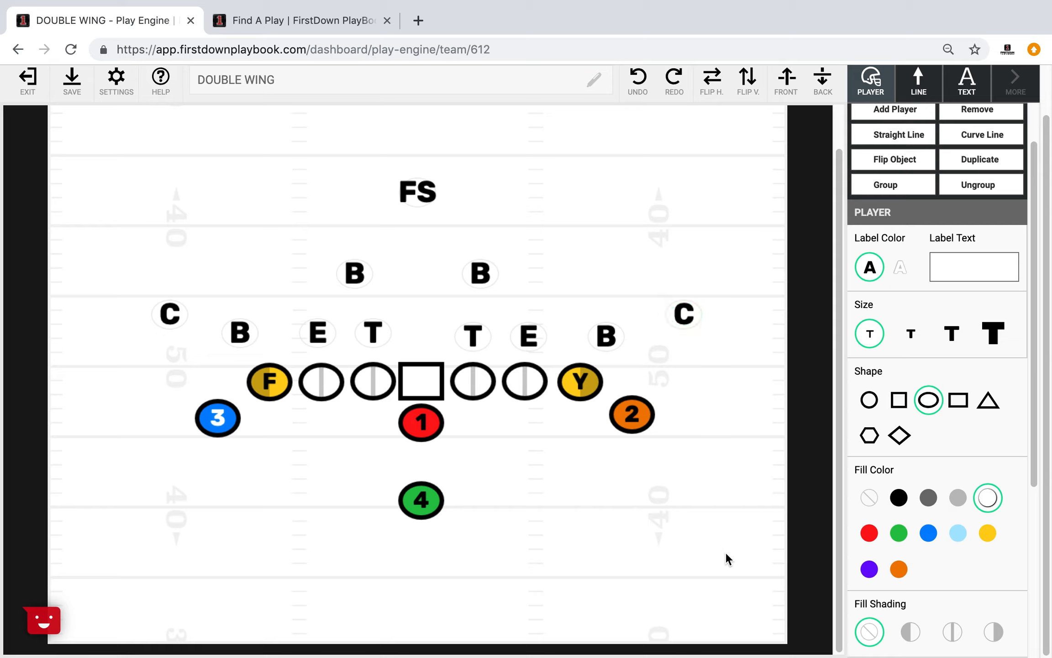
pyautogui.moveTo(449, 314)
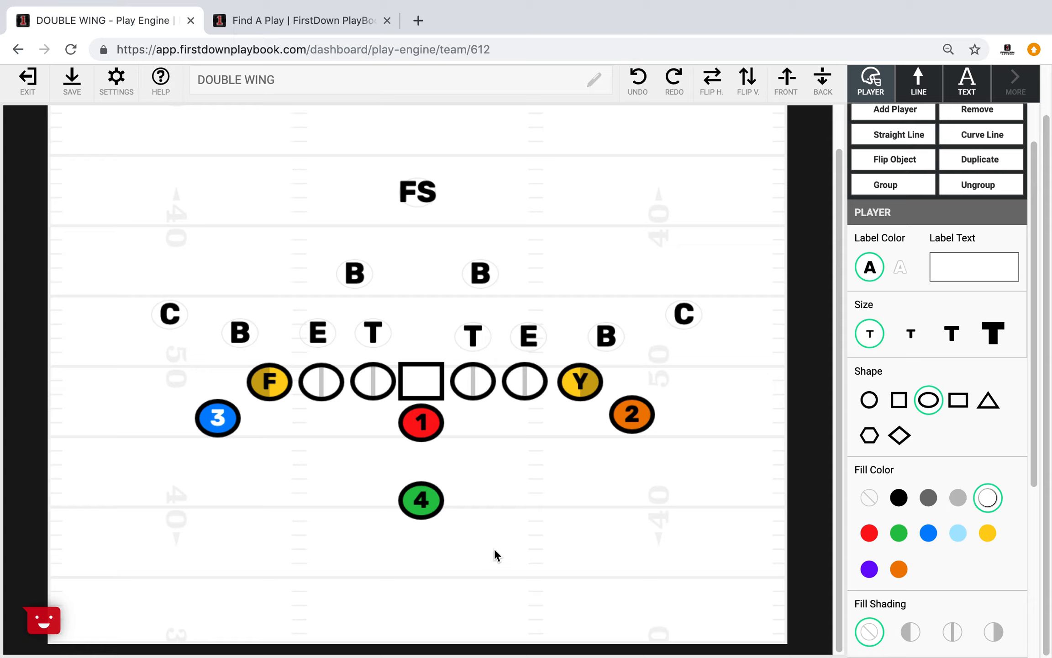
pyautogui.moveTo(484, 527)
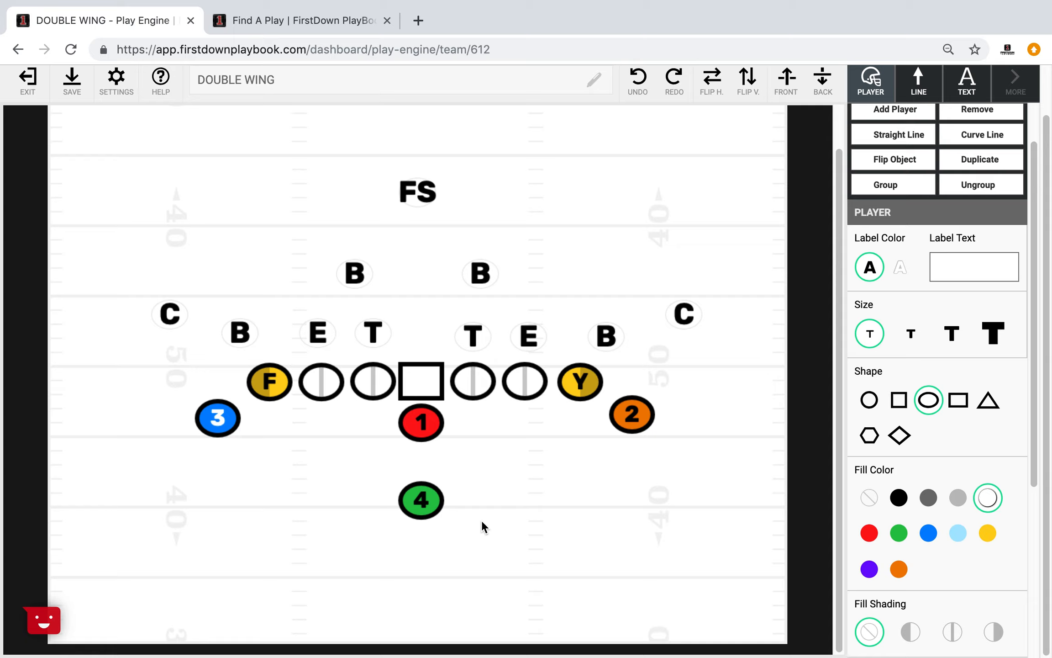
pyautogui.moveTo(529, 520)
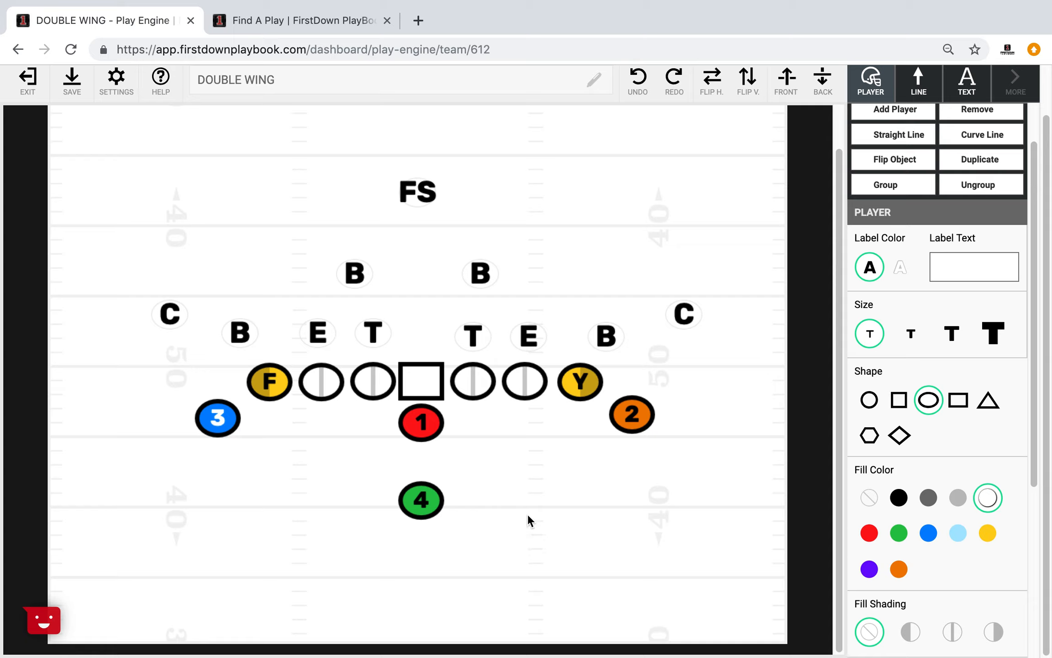
pyautogui.moveTo(560, 488)
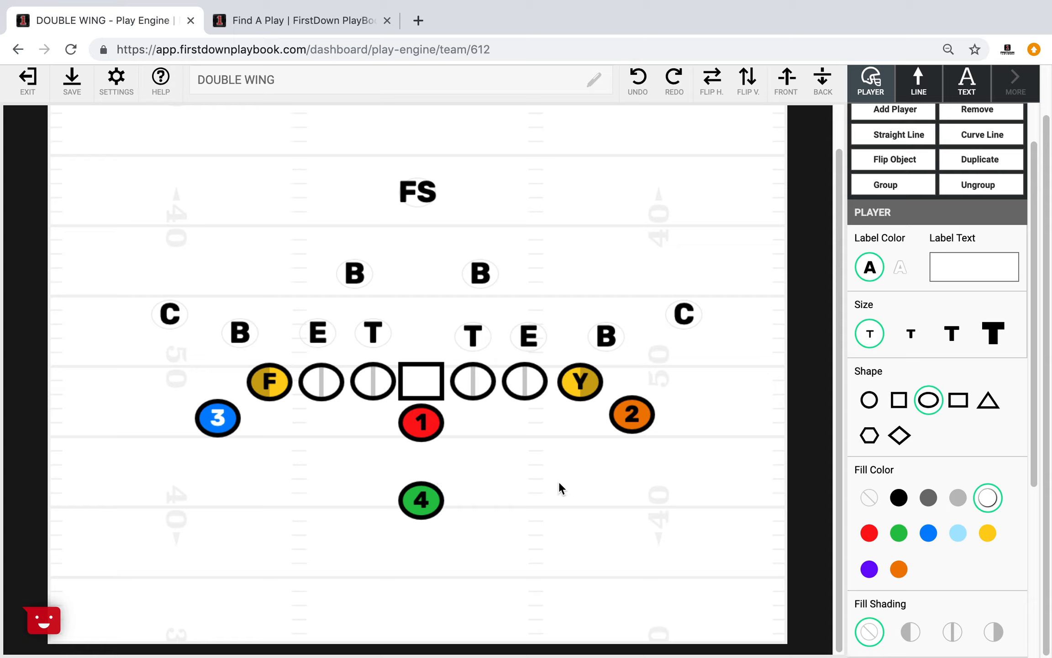
pyautogui.moveTo(490, 439)
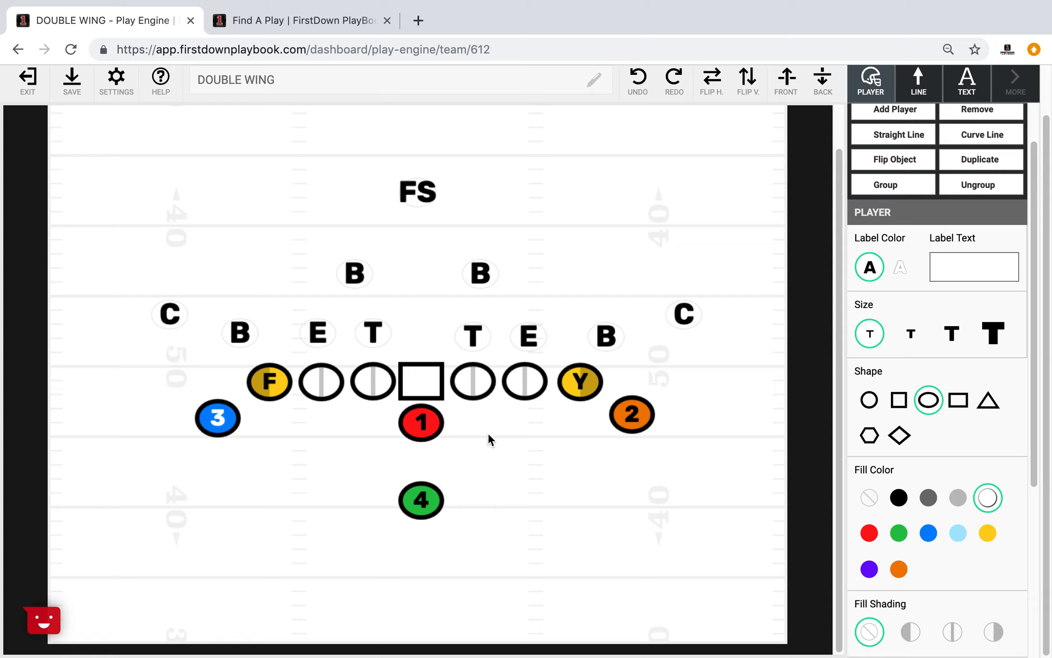
# Place Double Wing offensive players and odd-front defenders on the Play Engine field.
pyautogui.click(421, 381)
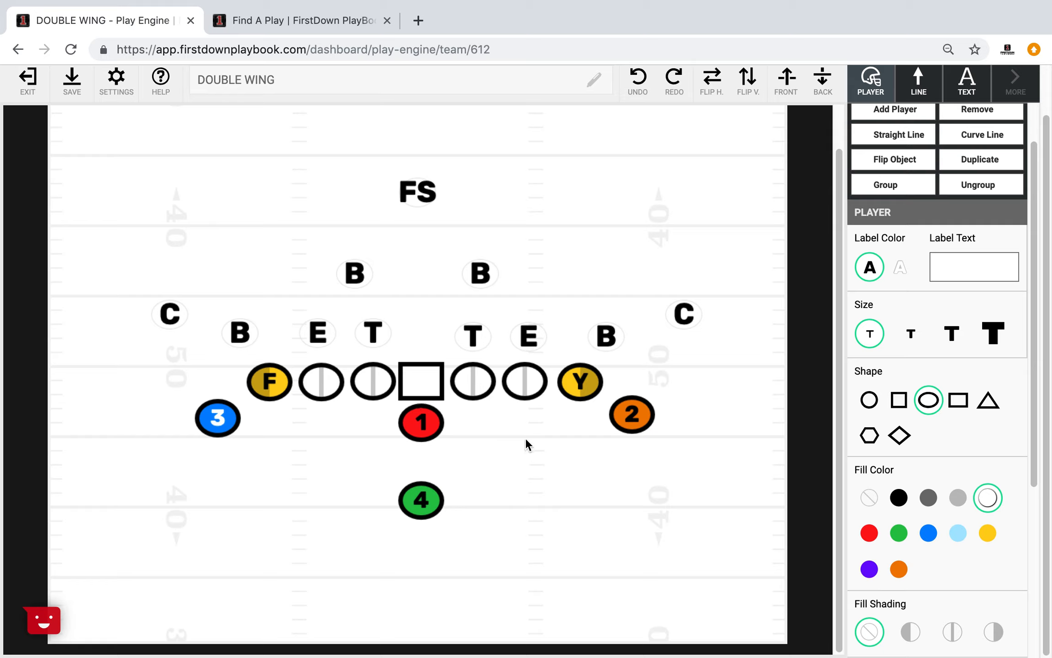
pyautogui.click(217, 417)
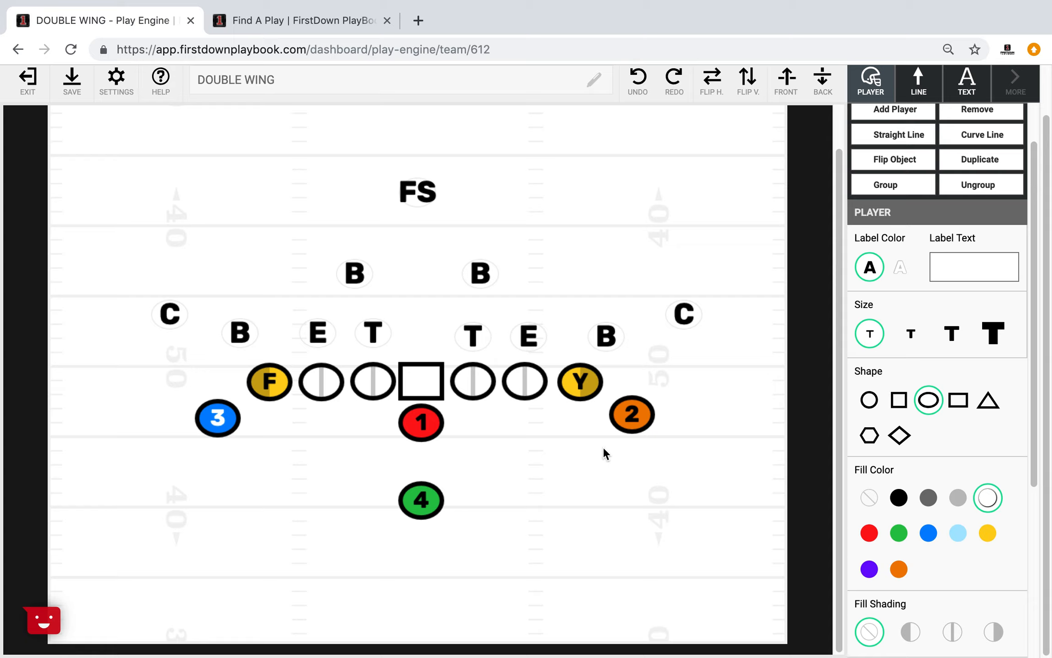
pyautogui.moveTo(459, 470)
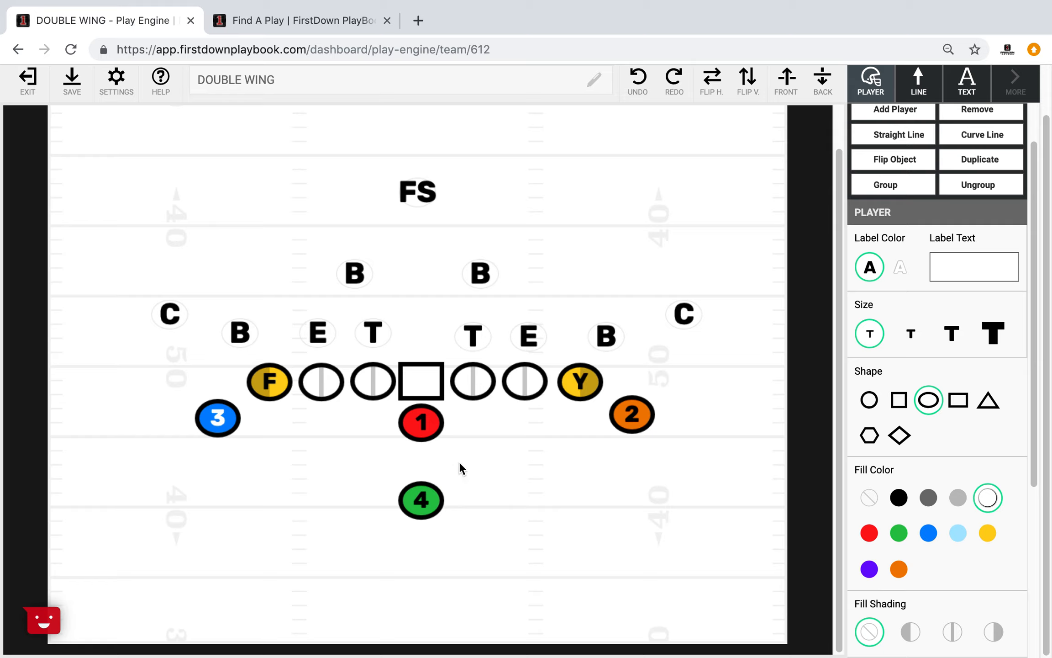
pyautogui.moveTo(540, 422)
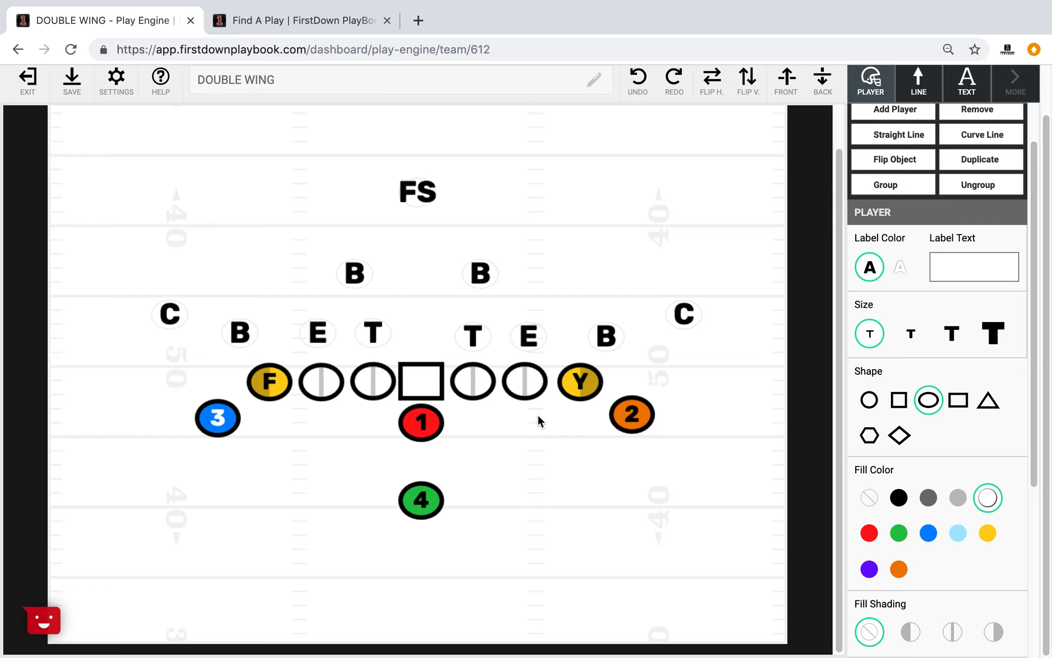
pyautogui.moveTo(307, 429)
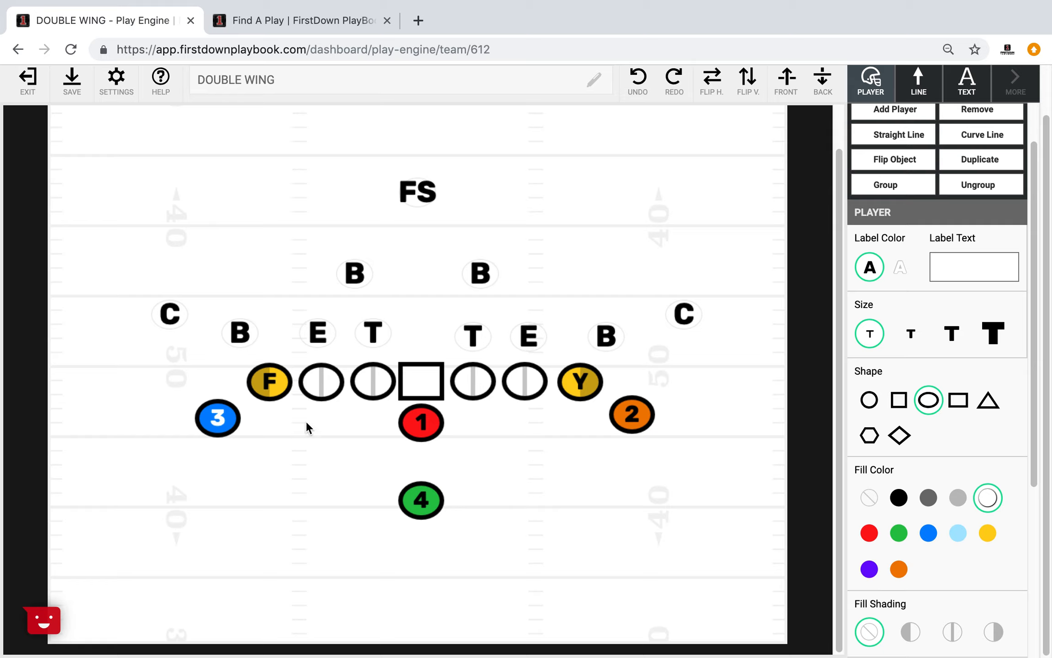
pyautogui.moveTo(560, 460)
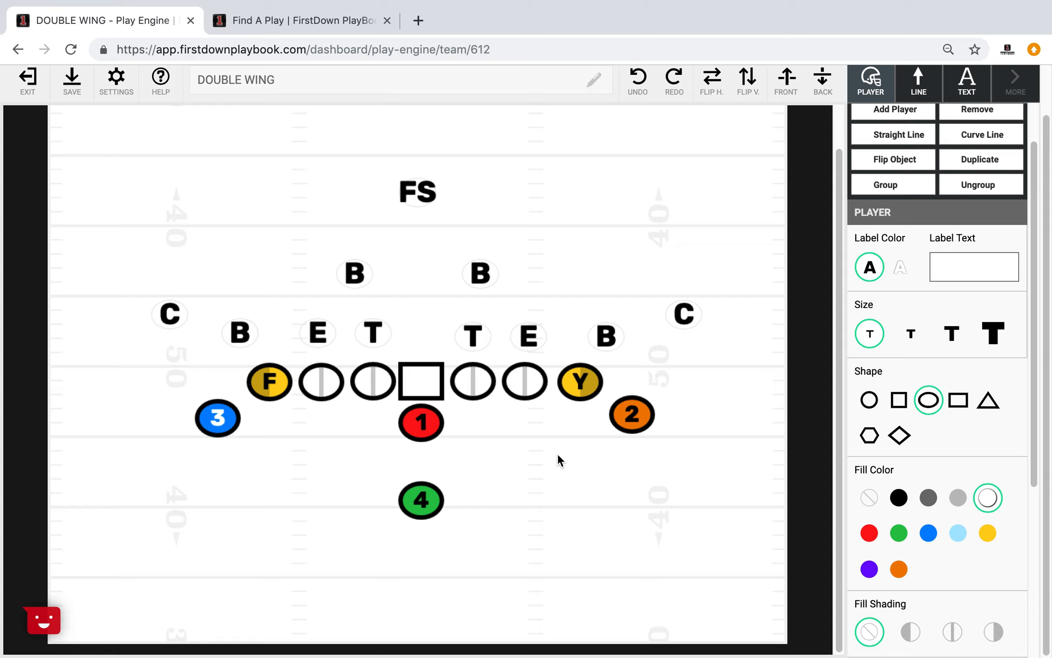
pyautogui.moveTo(585, 444)
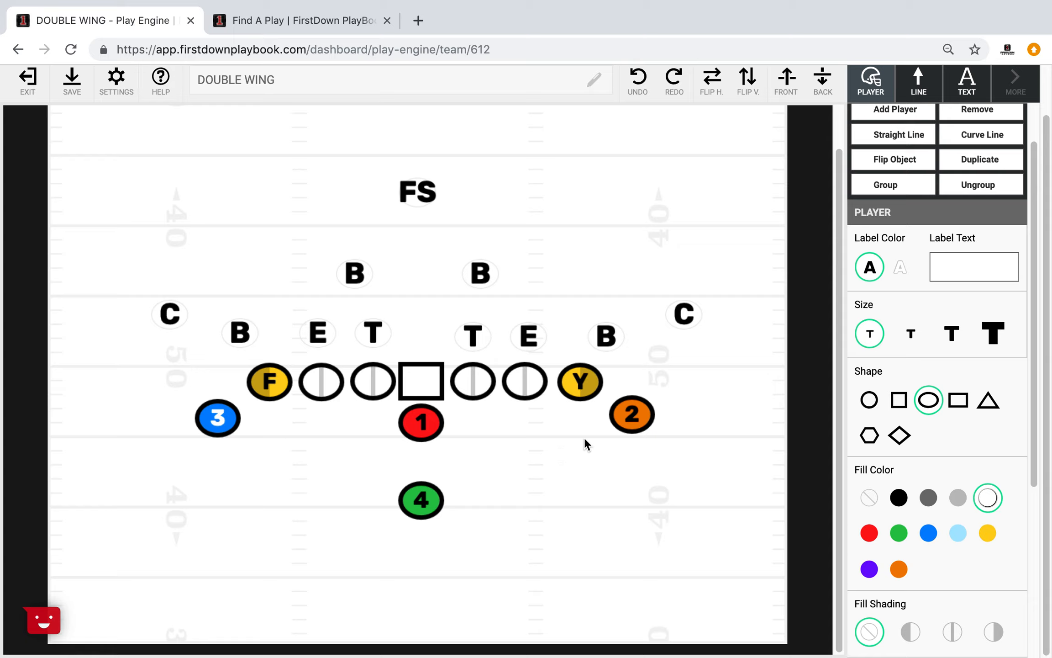
pyautogui.moveTo(285, 394)
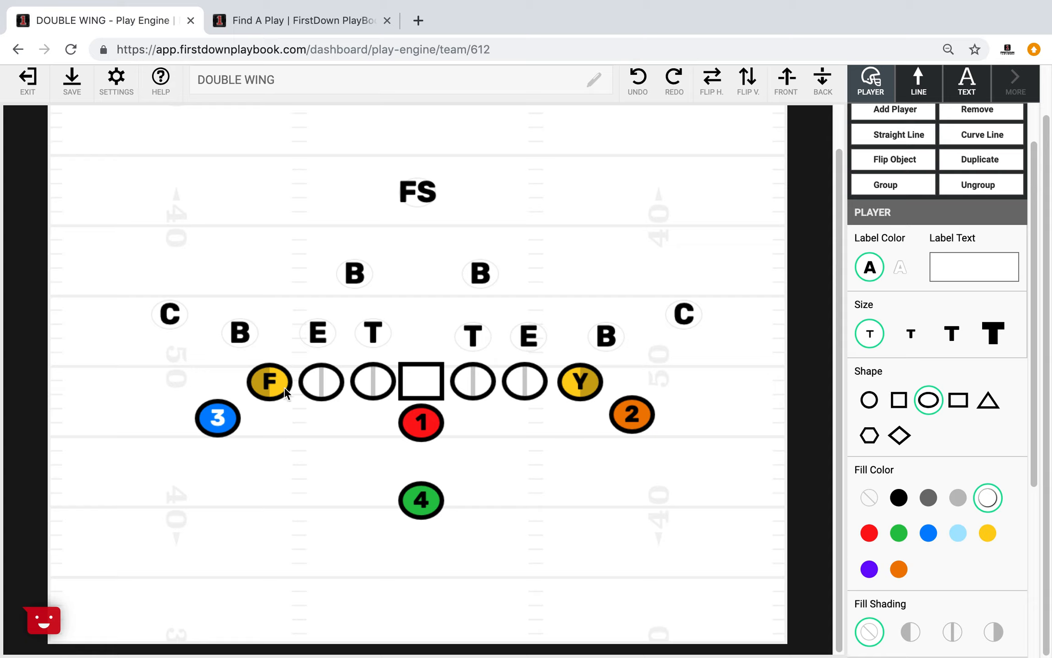
pyautogui.moveTo(149, 380)
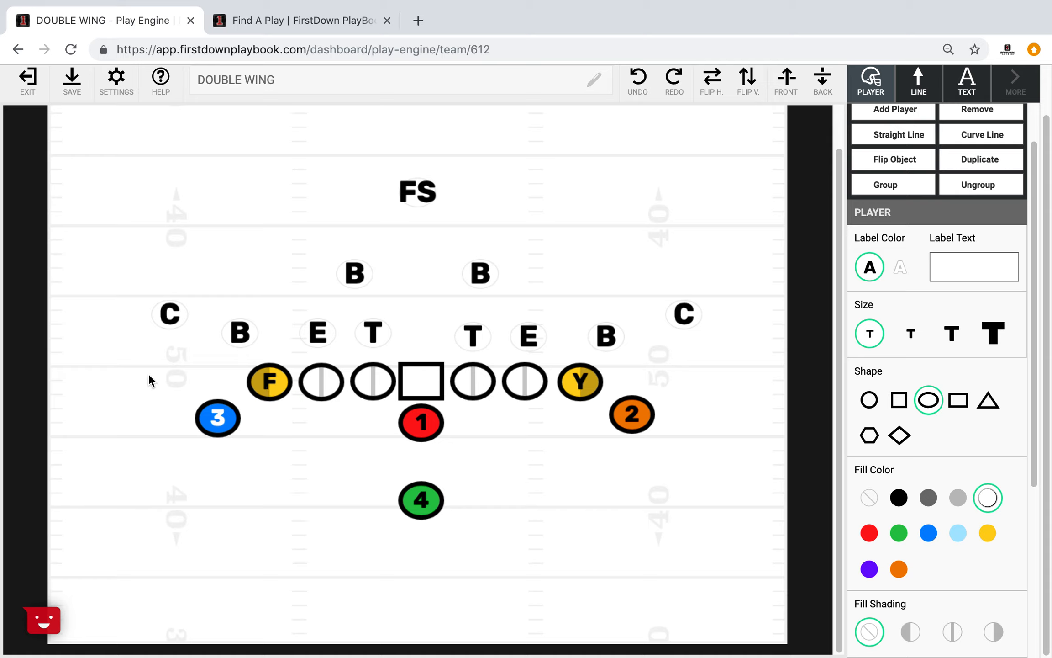
pyautogui.moveTo(644, 471)
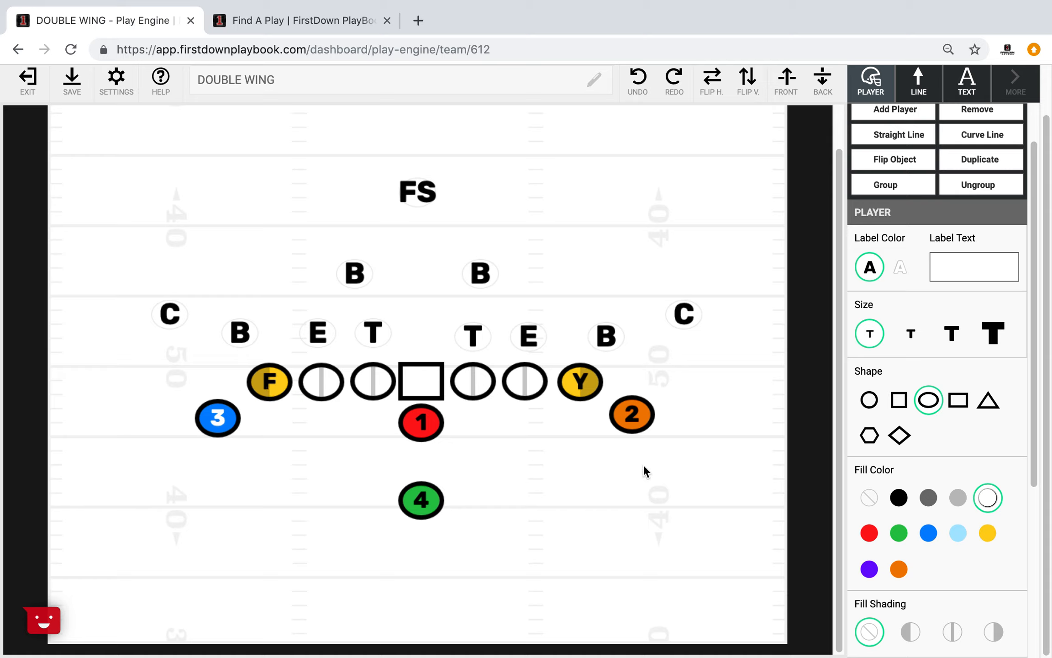
pyautogui.moveTo(542, 474)
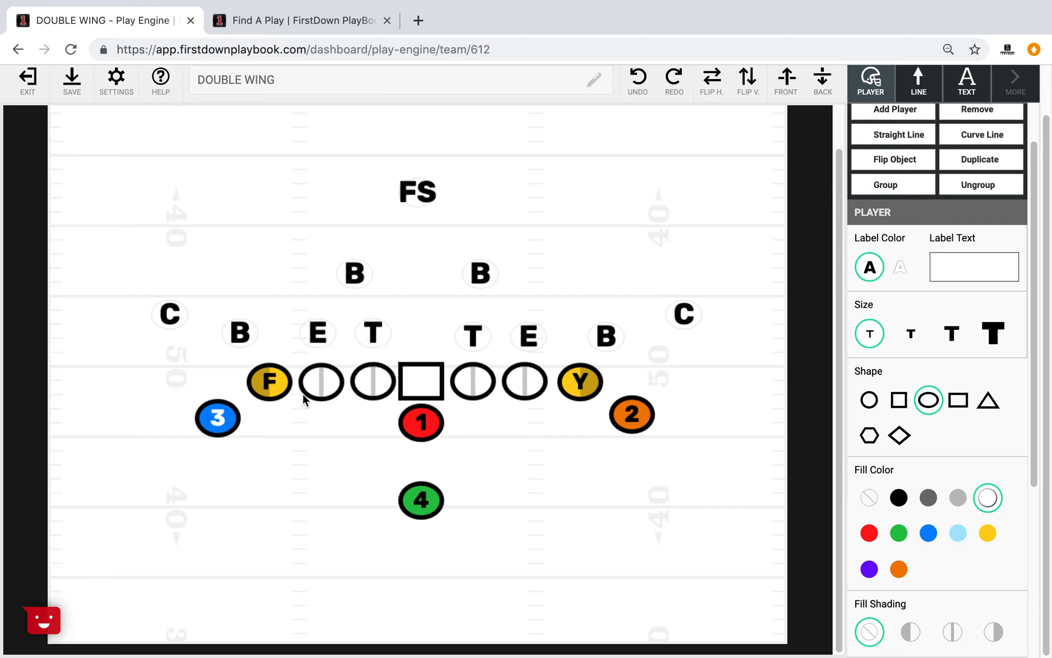
pyautogui.moveTo(556, 334)
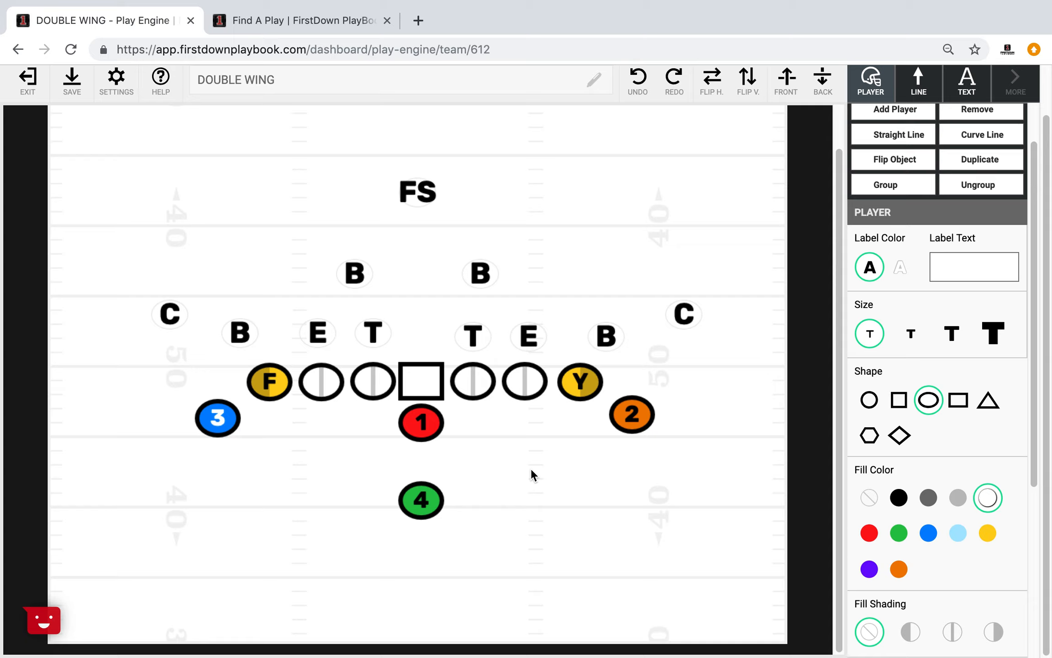
pyautogui.moveTo(531, 465)
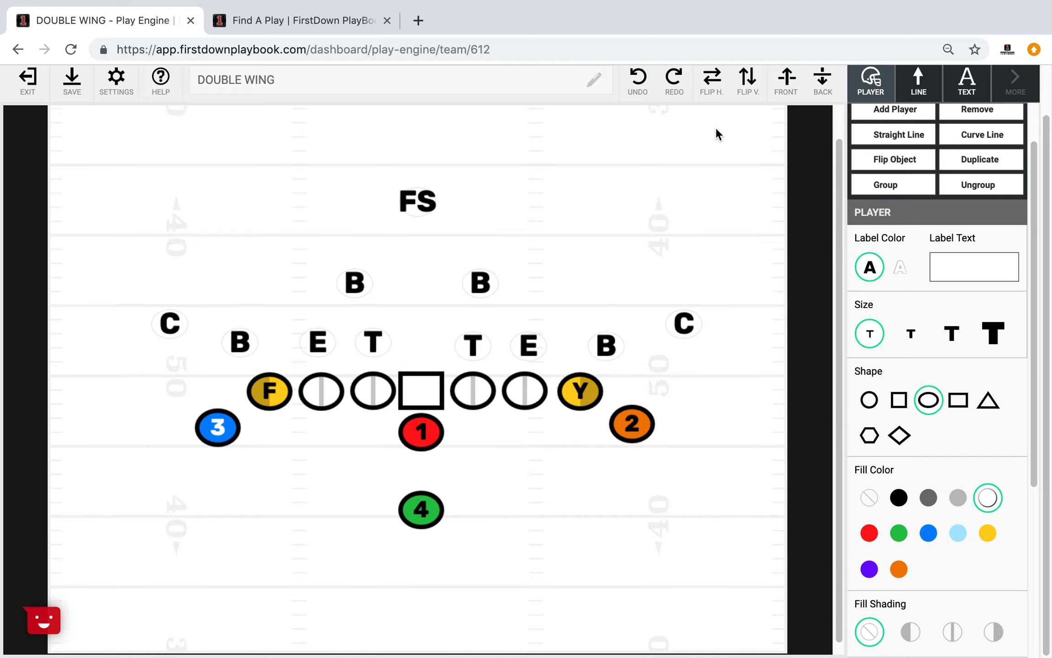
pyautogui.moveTo(747, 79)
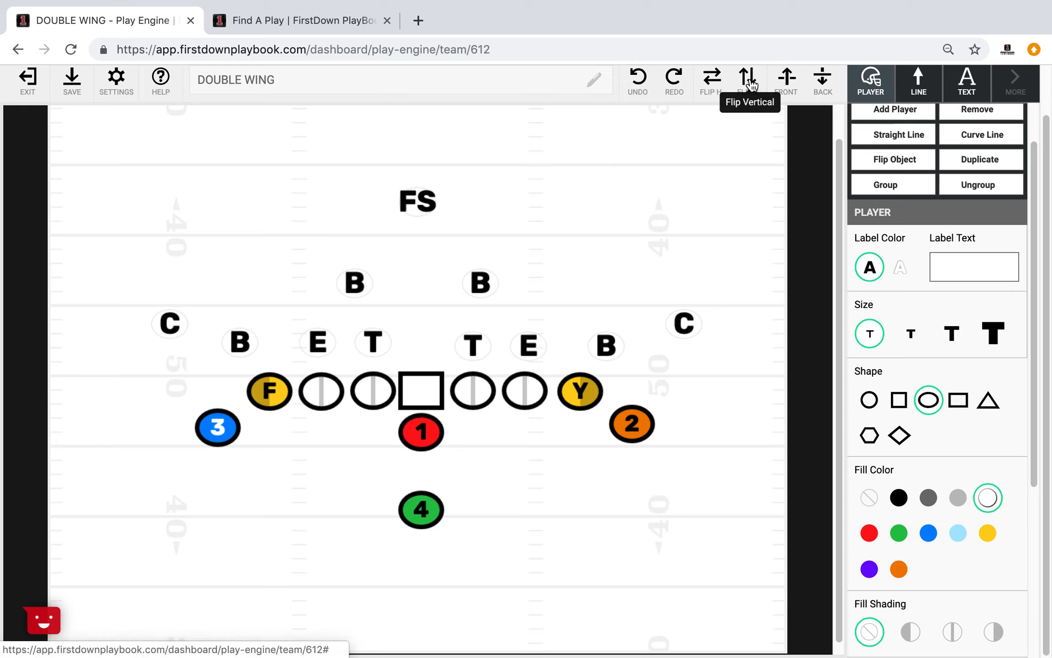
pyautogui.moveTo(711, 75)
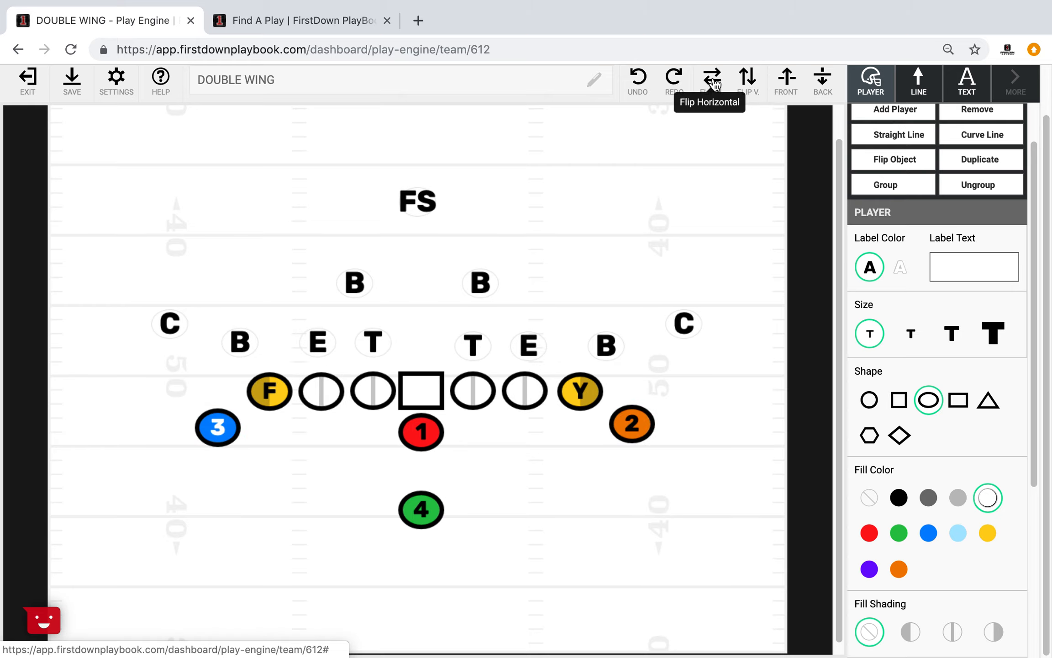
# Mirror the play and back with Flip H., then Flip V. so the offense sits on top.
pyautogui.click(710, 80)
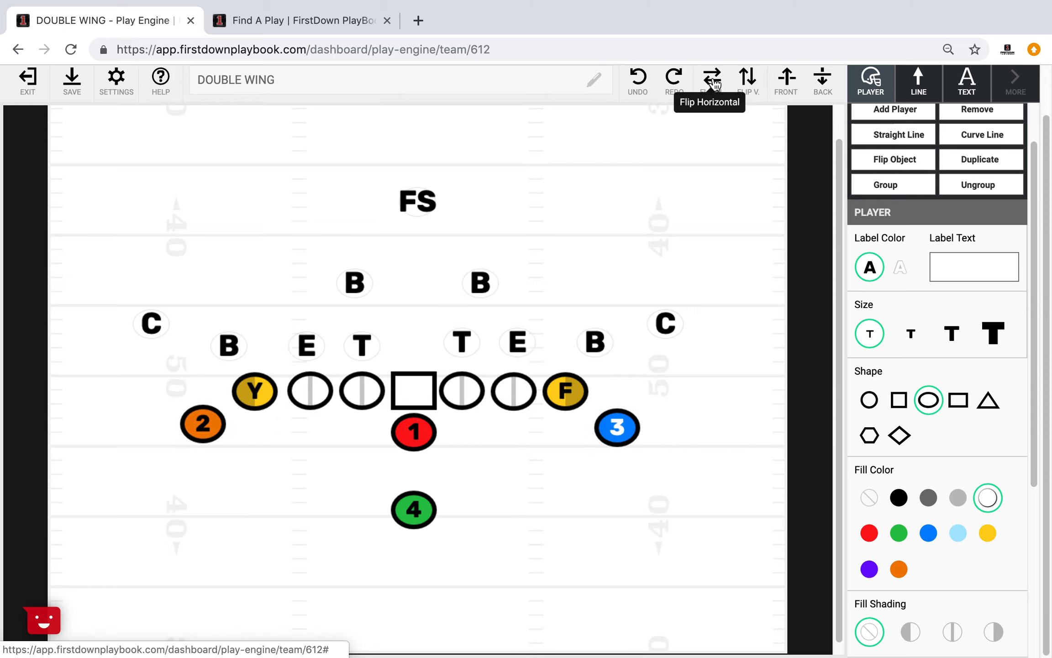
pyautogui.click(711, 75)
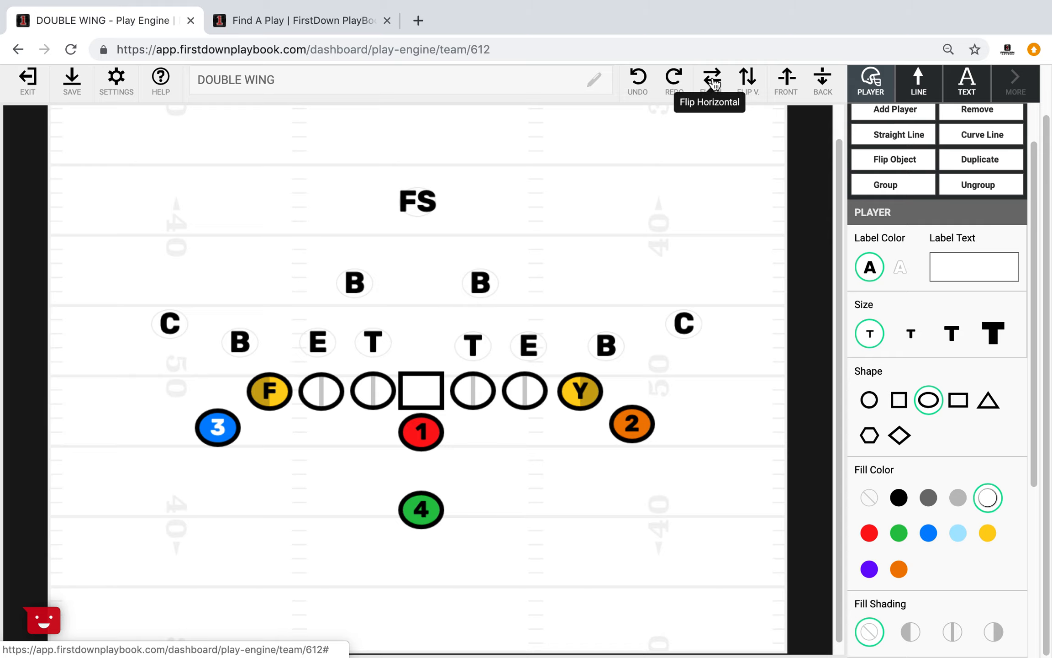
pyautogui.moveTo(747, 80)
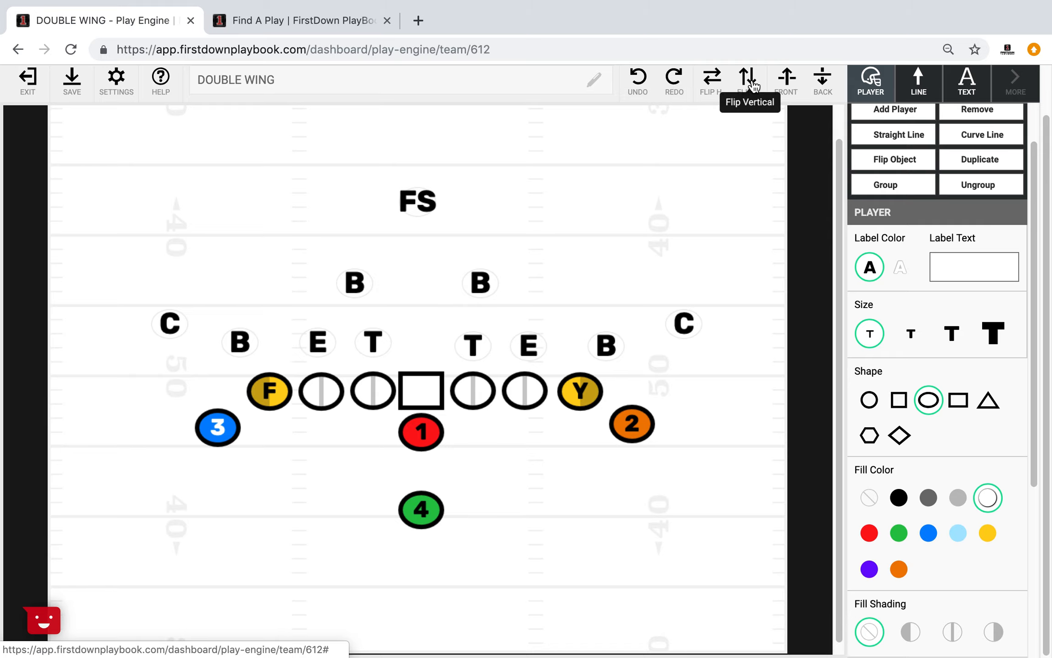
pyautogui.click(748, 79)
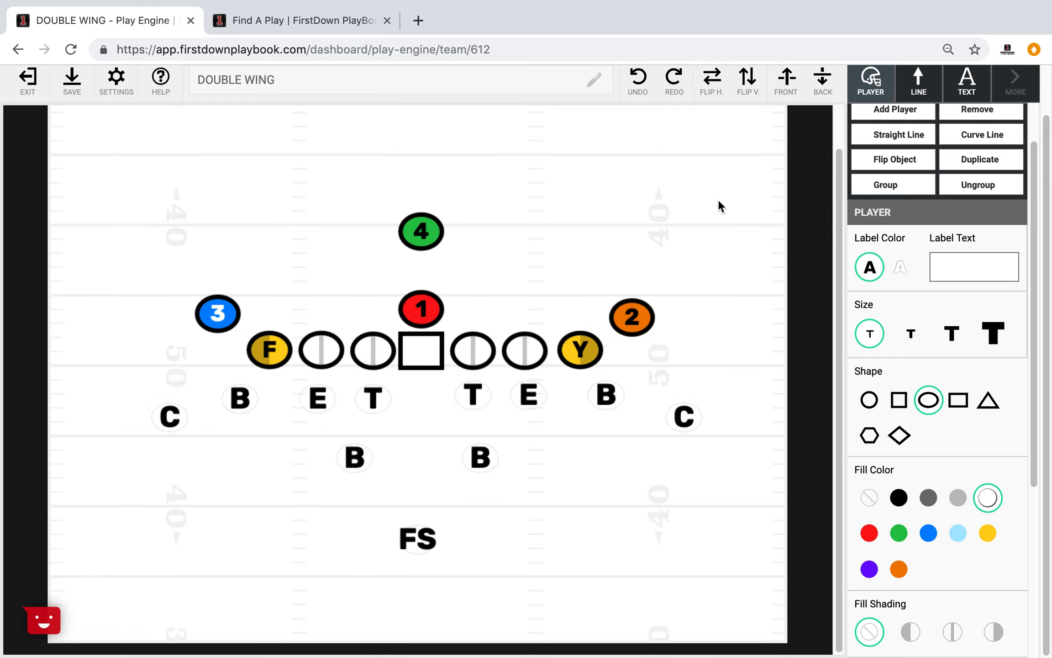
pyautogui.moveTo(552, 468)
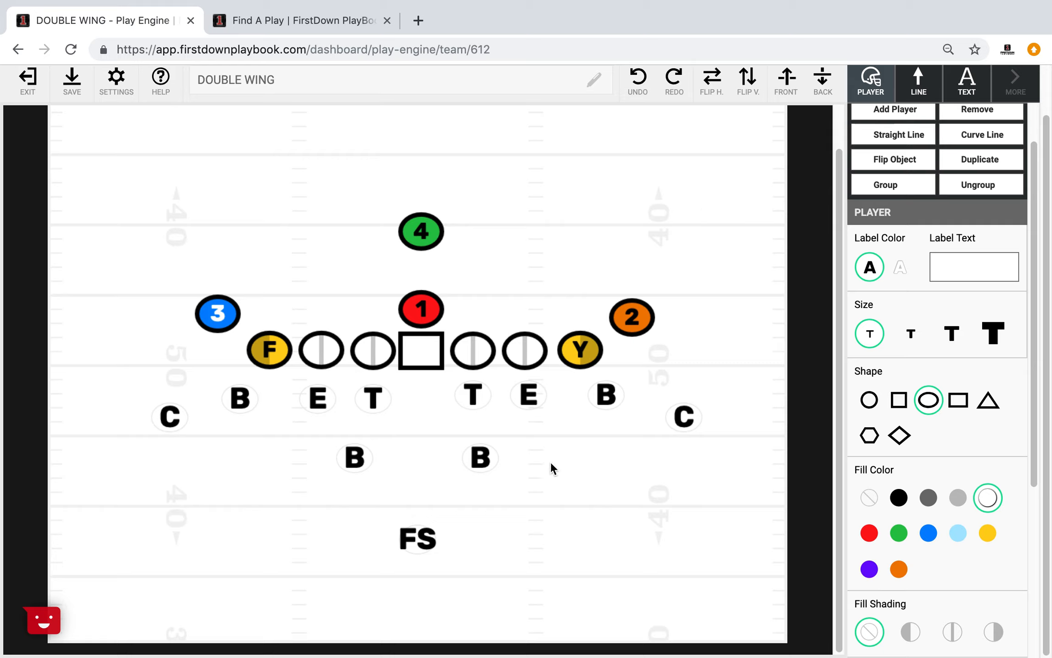
pyautogui.moveTo(474, 286)
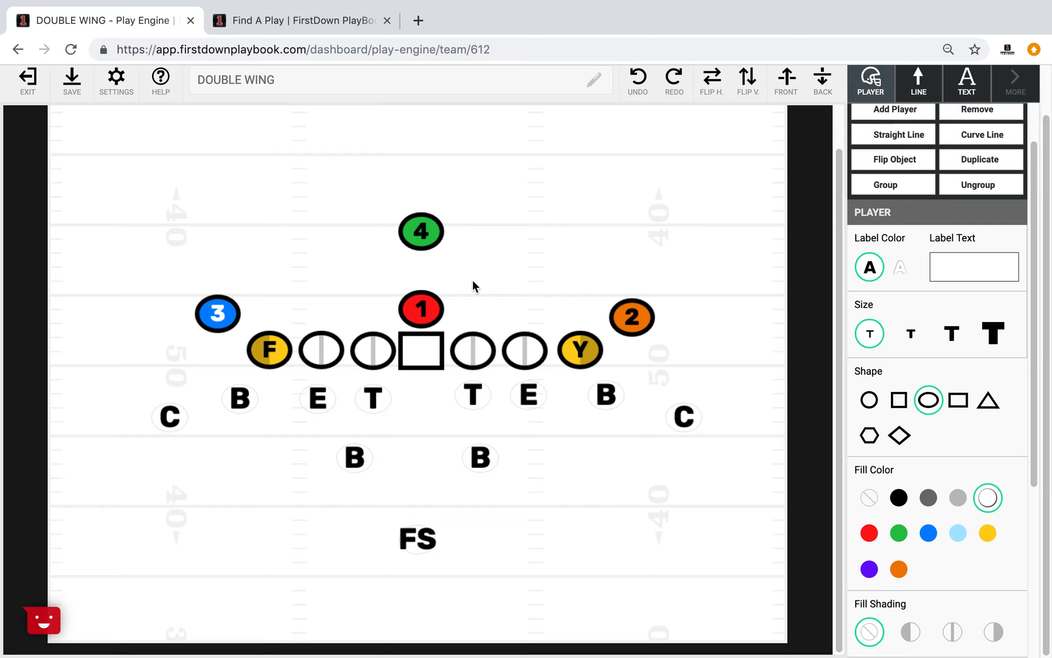
pyautogui.moveTo(586, 525)
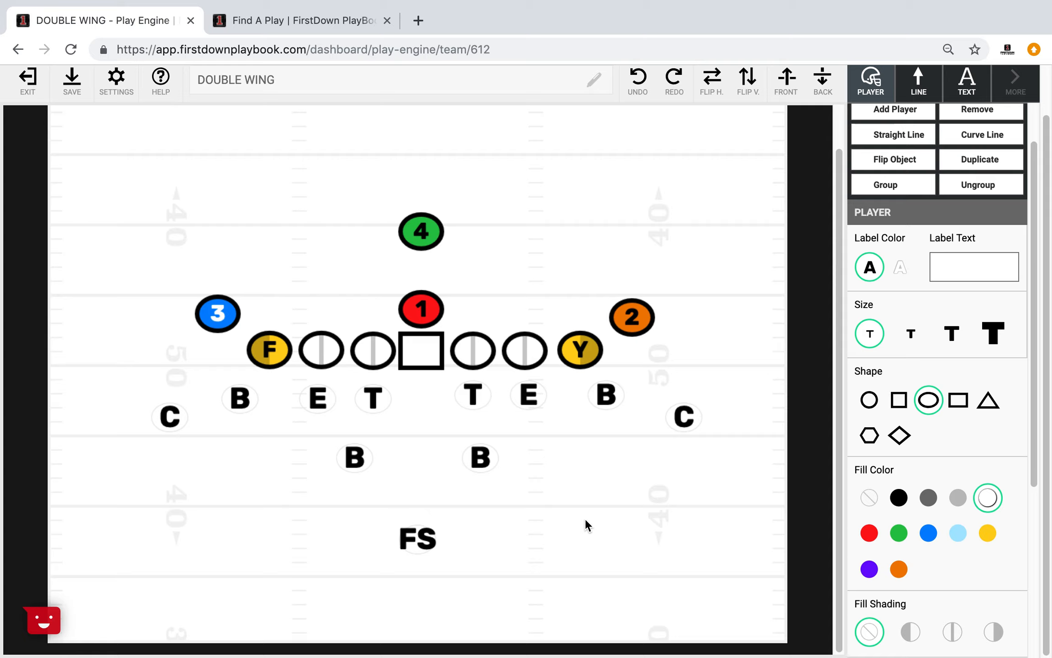
pyautogui.moveTo(649, 223)
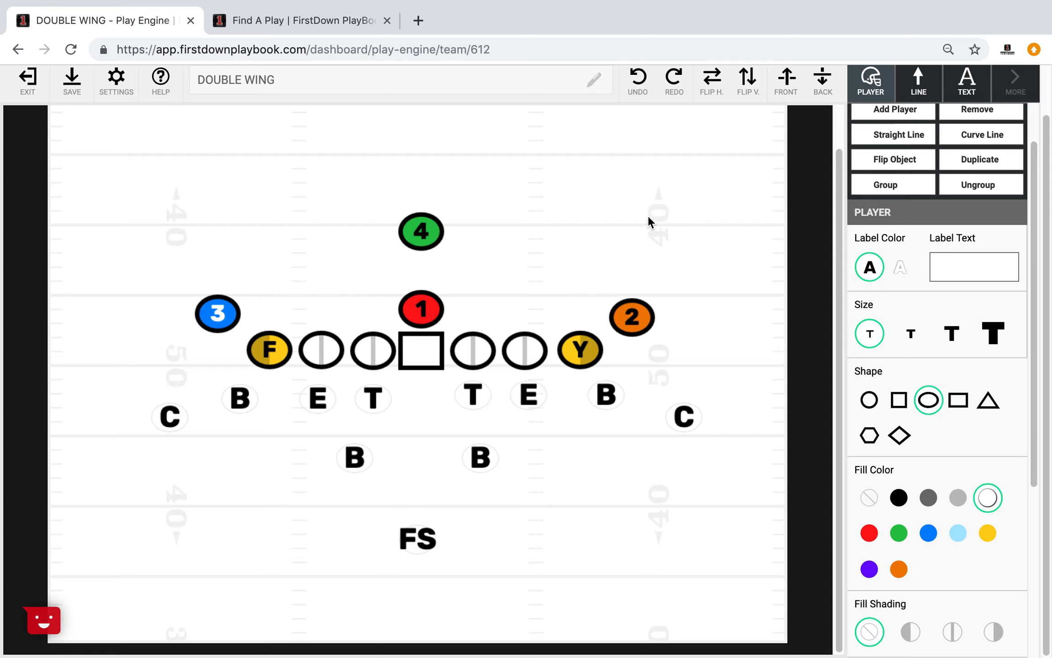
pyautogui.moveTo(617, 363)
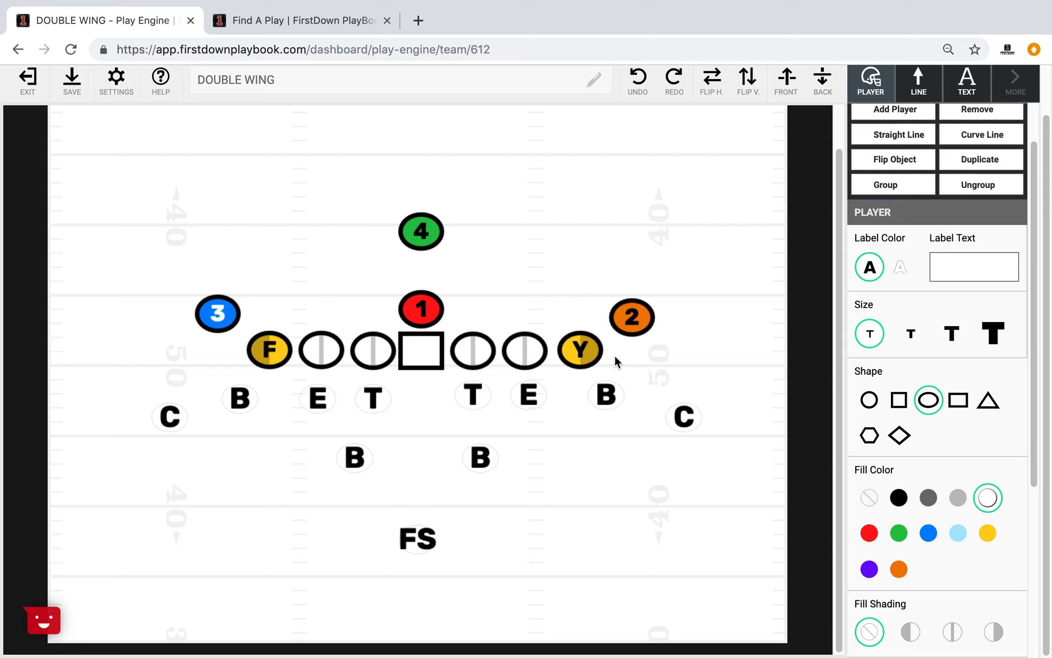
pyautogui.moveTo(255, 428)
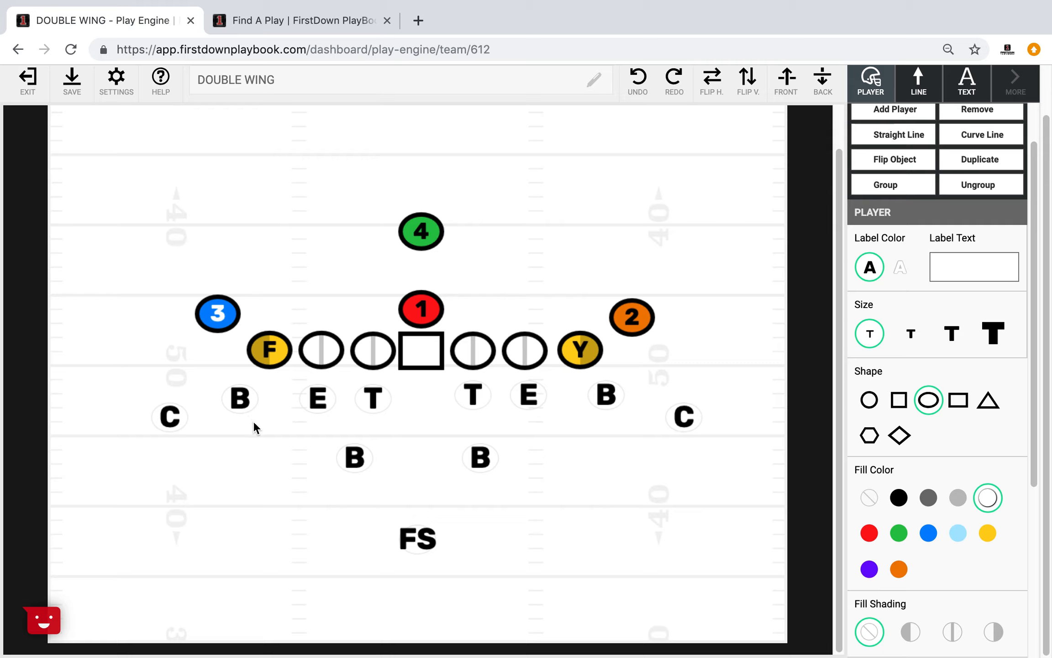
pyautogui.click(354, 458)
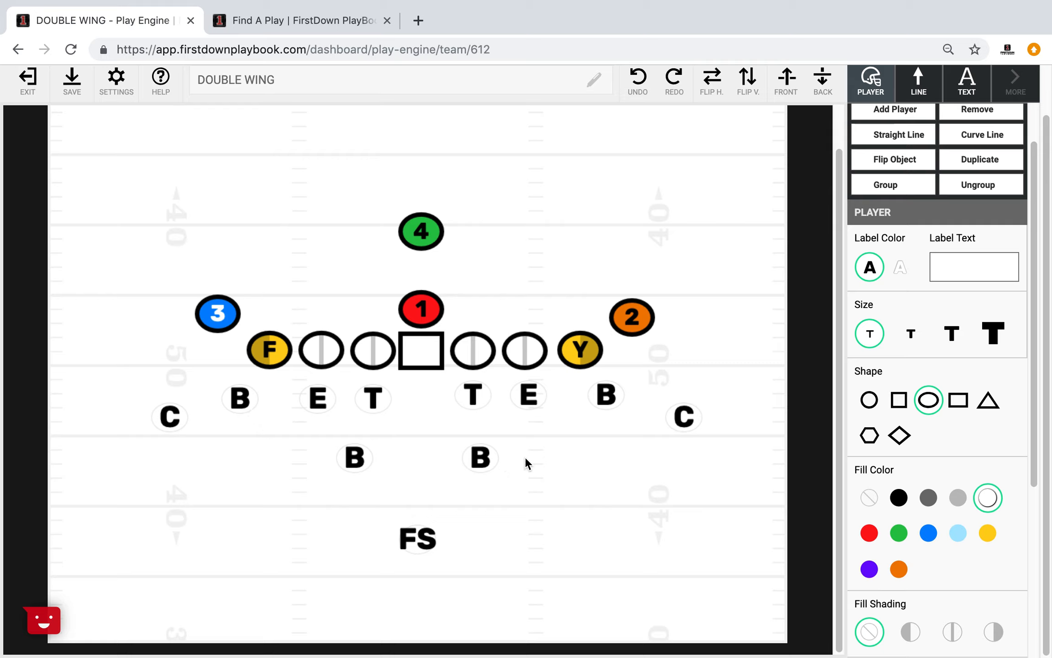
pyautogui.click(606, 395)
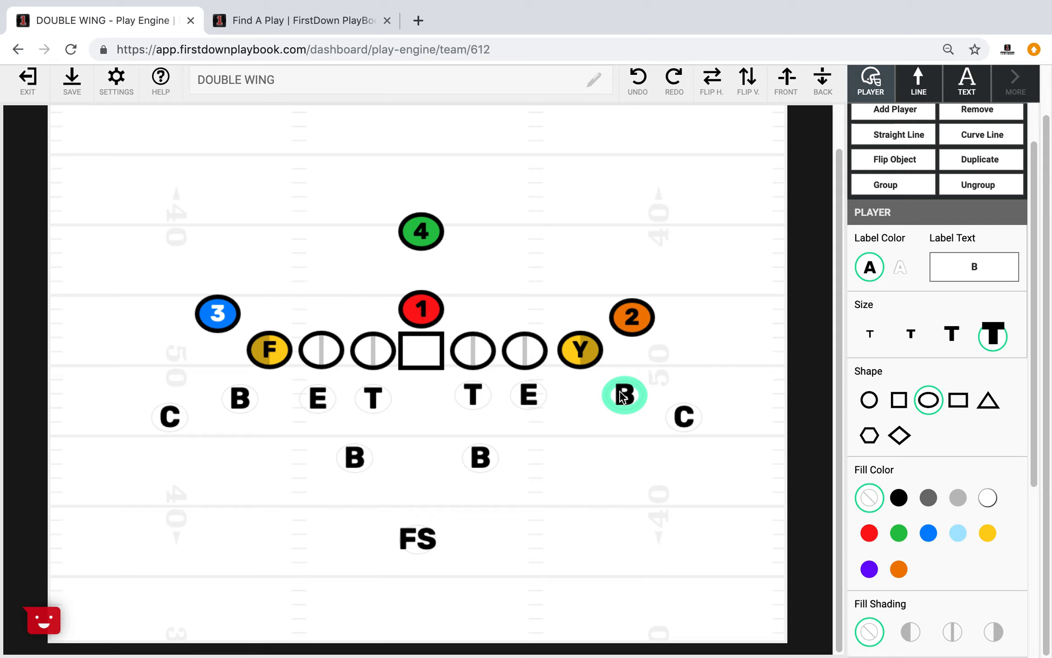
# Slide the right outside B linebacker slightly wider in the odd-front alignment.
pyautogui.click(565, 485)
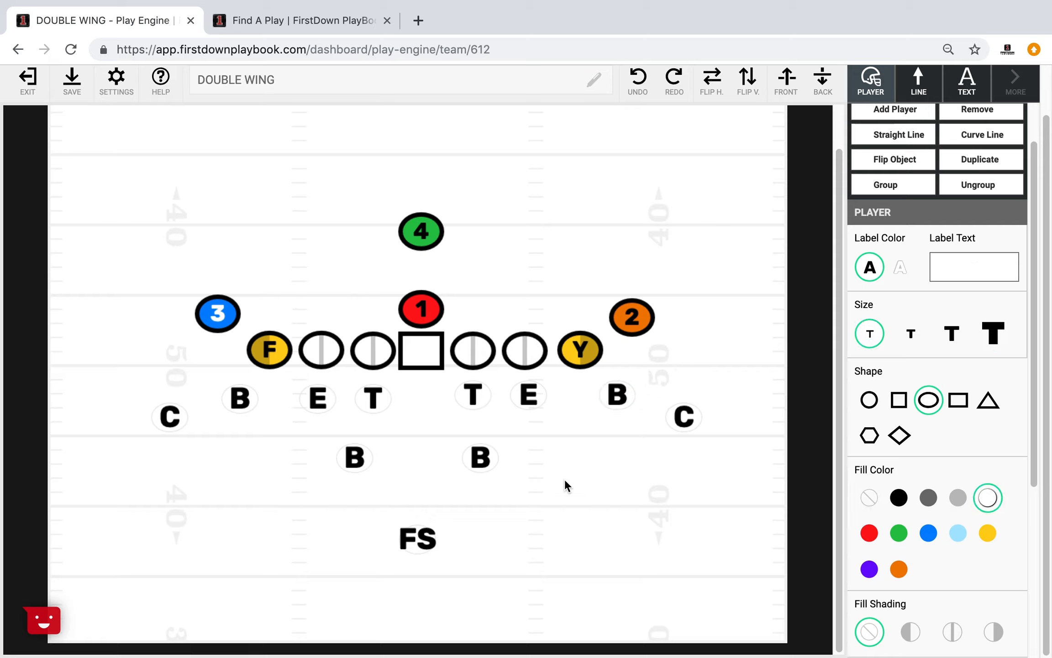
pyautogui.moveTo(262, 296)
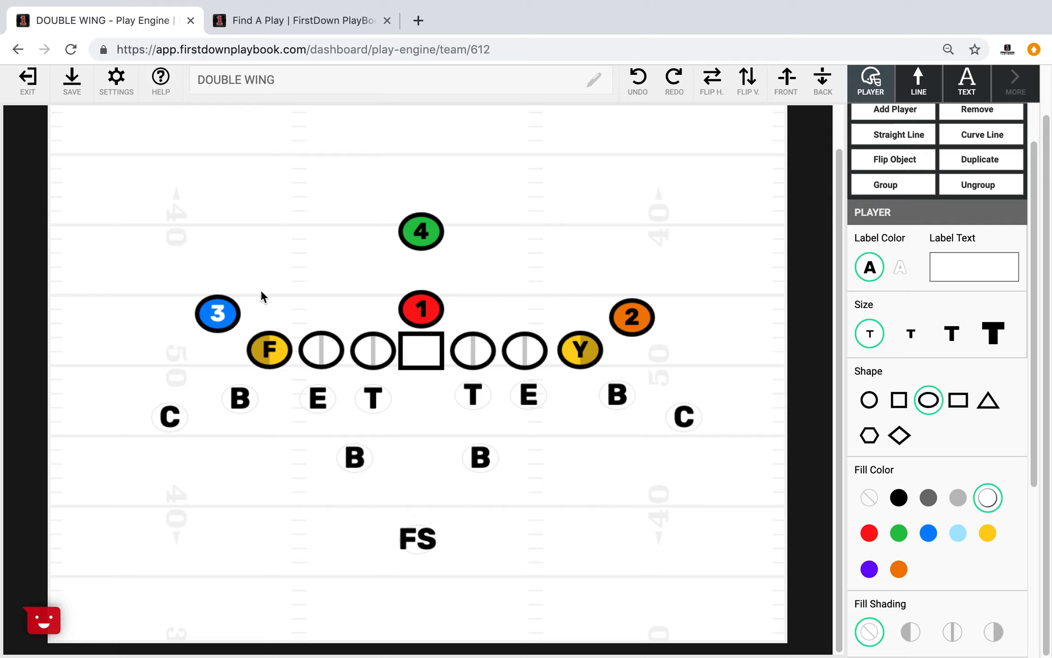
pyautogui.moveTo(188, 146)
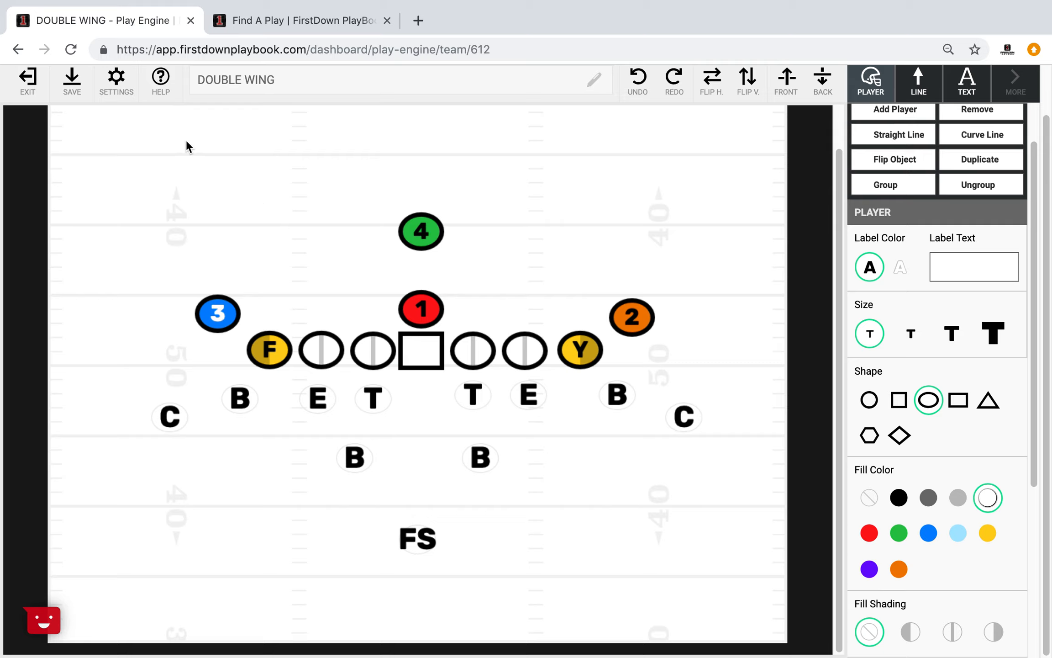
pyautogui.moveTo(217, 234)
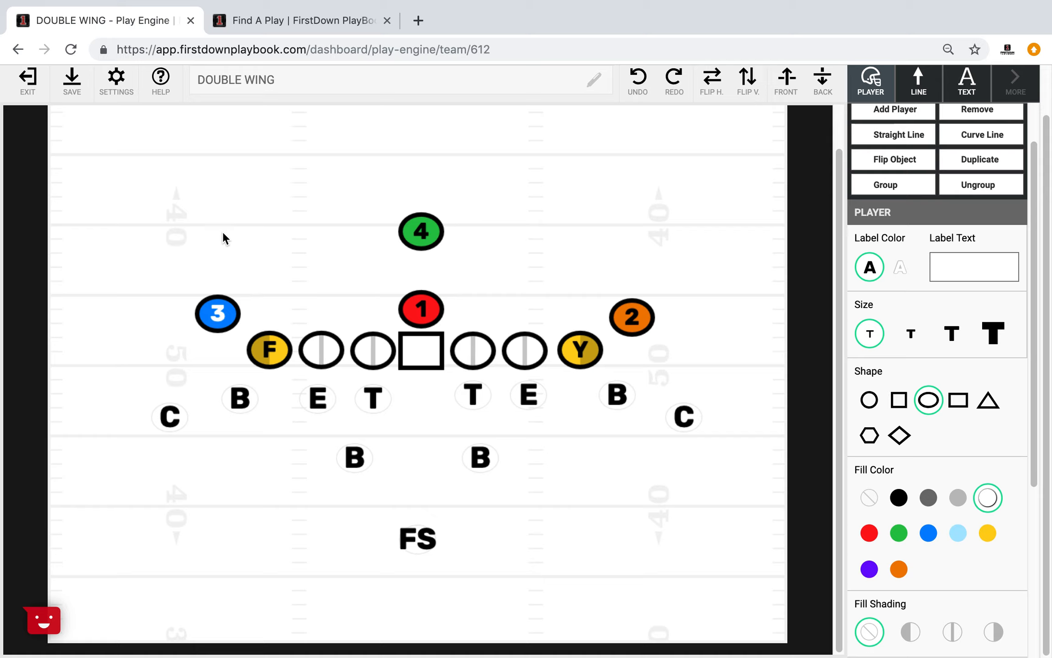
pyautogui.moveTo(328, 335)
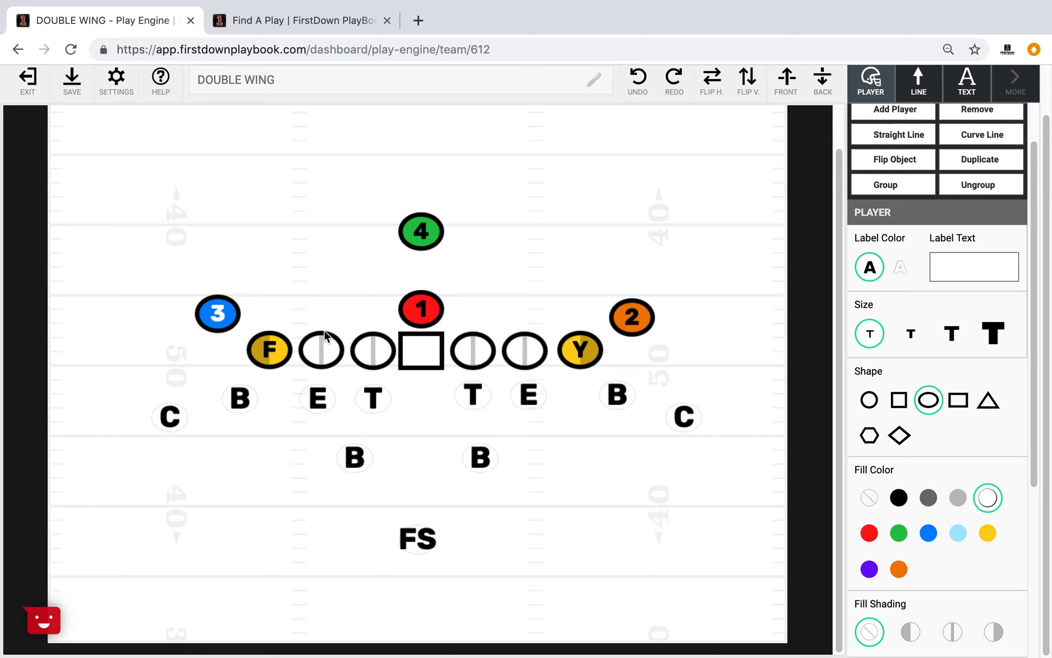
pyautogui.moveTo(170, 353)
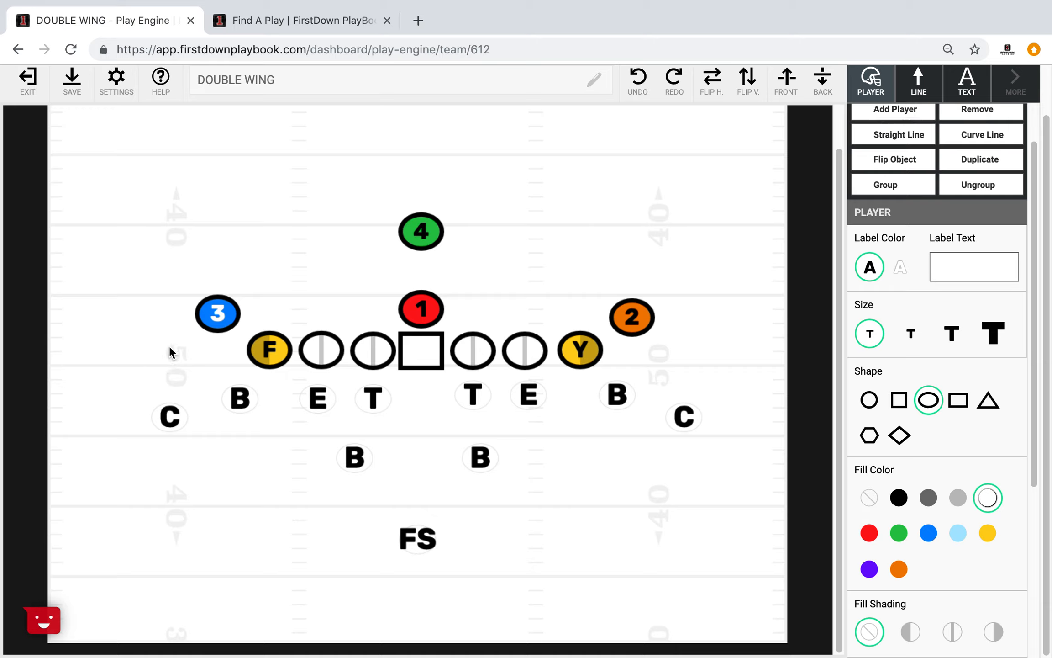
pyautogui.moveTo(407, 226)
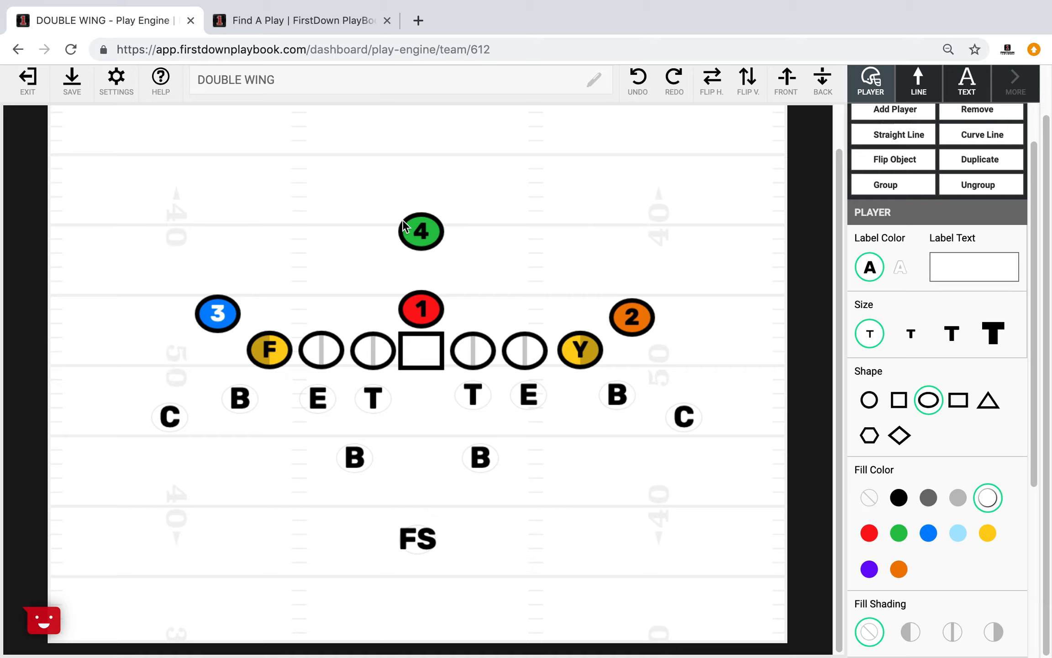
pyautogui.moveTo(510, 234)
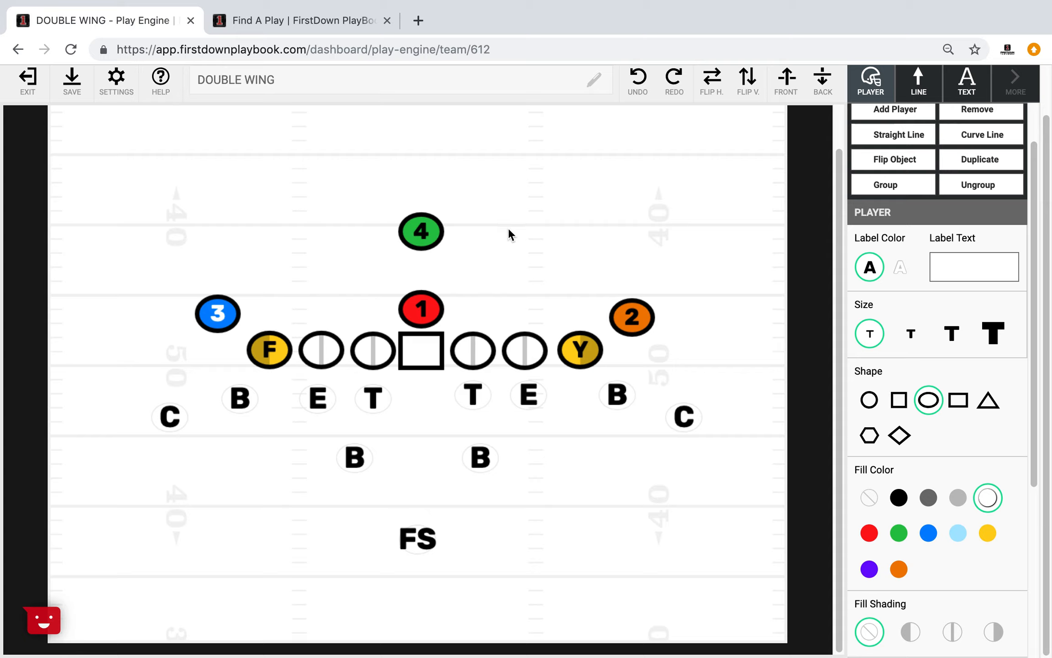
pyautogui.moveTo(305, 301)
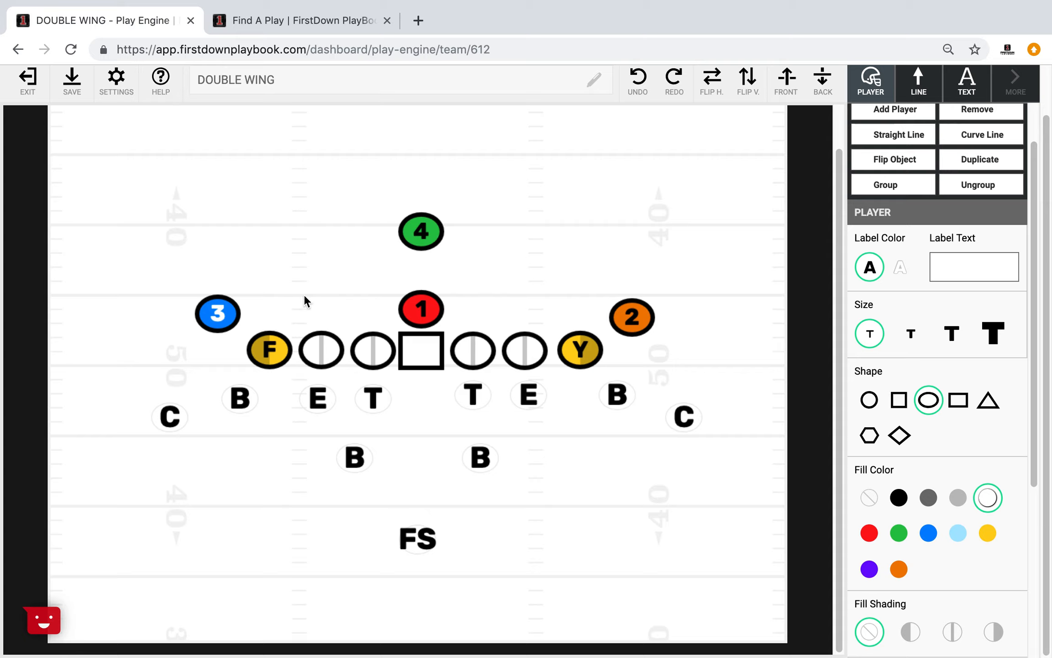
pyautogui.moveTo(193, 298)
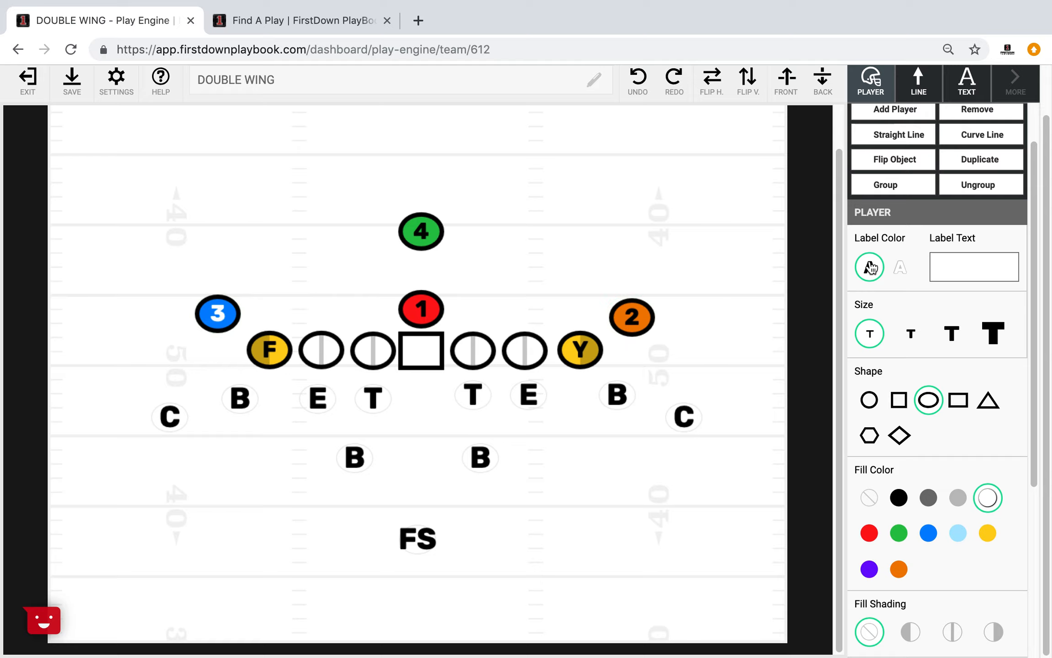
# Give player 3 a curved zigzag motion route arching upfield toward player 4.
pyautogui.click(216, 313)
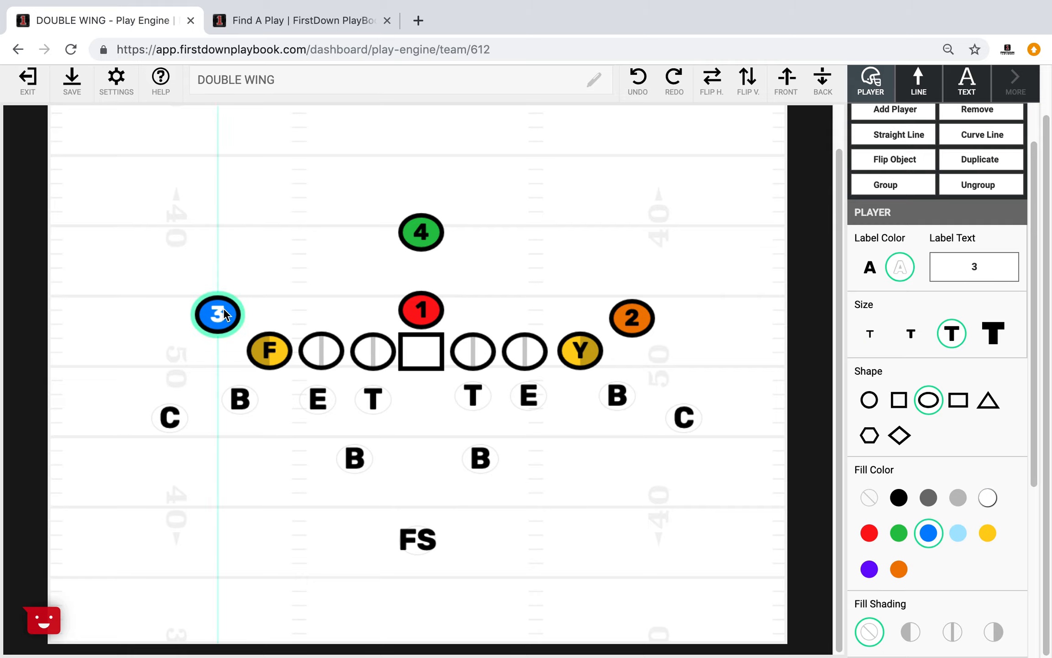
pyautogui.moveTo(273, 279)
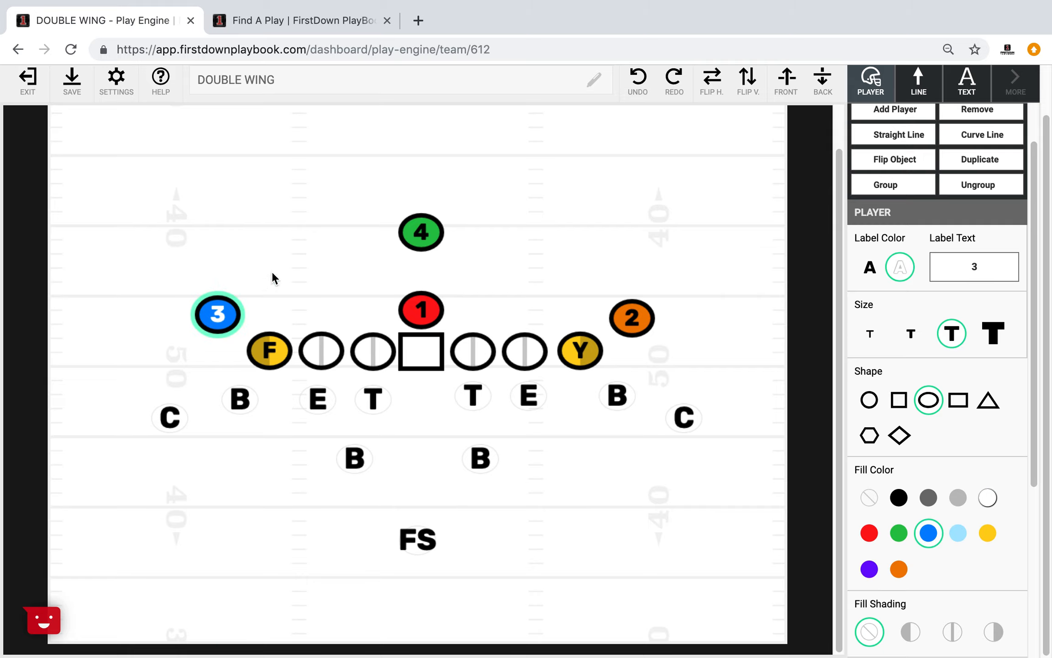
pyautogui.scroll(3)
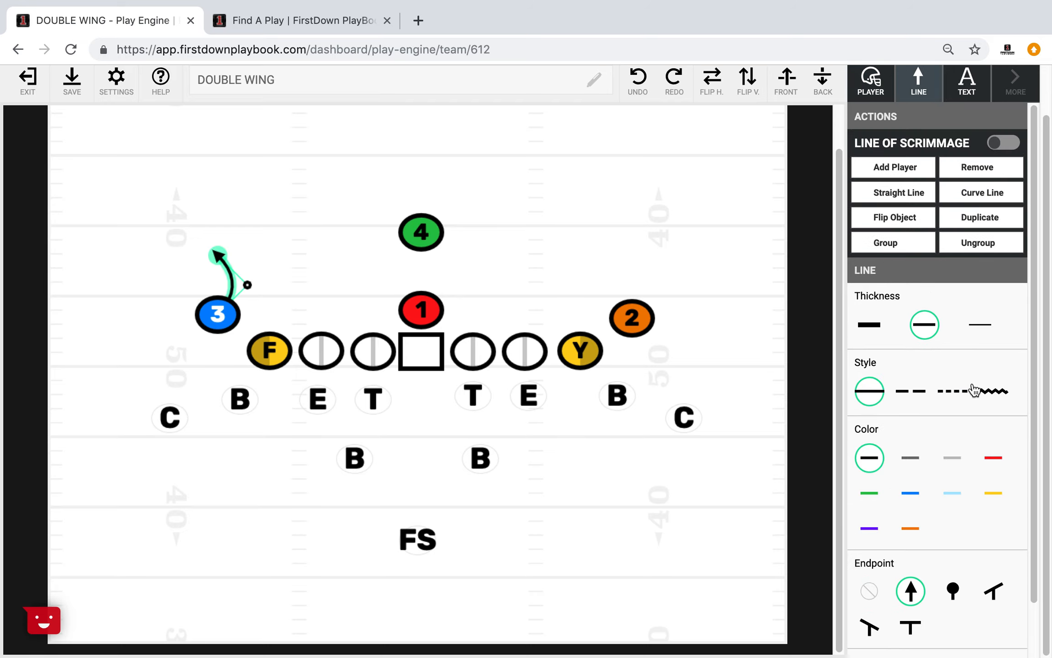
pyautogui.click(994, 391)
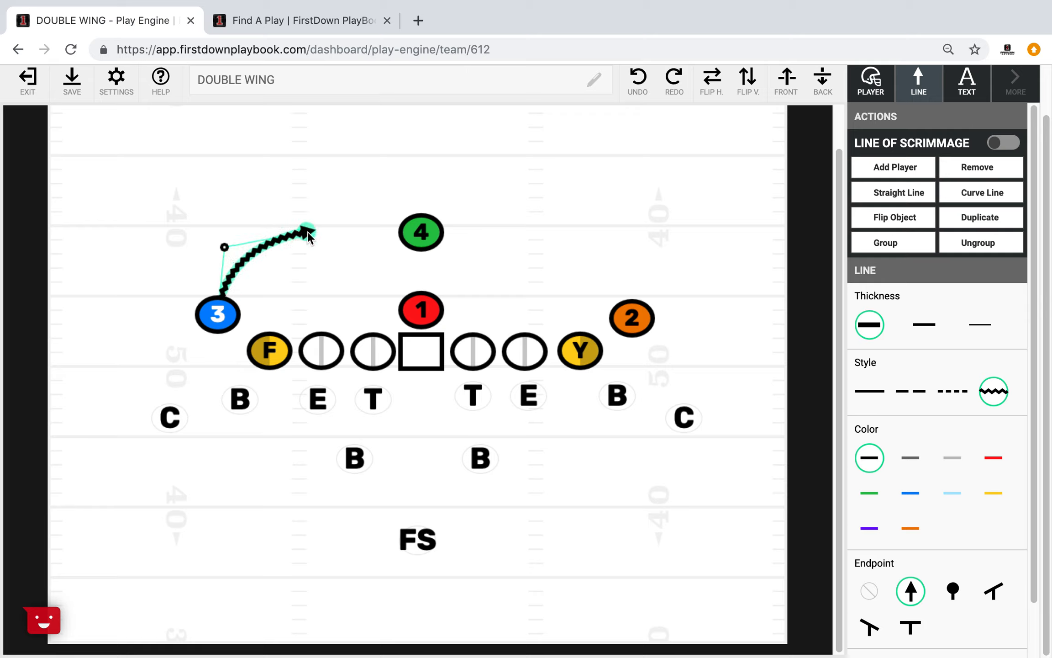
pyautogui.click(924, 324)
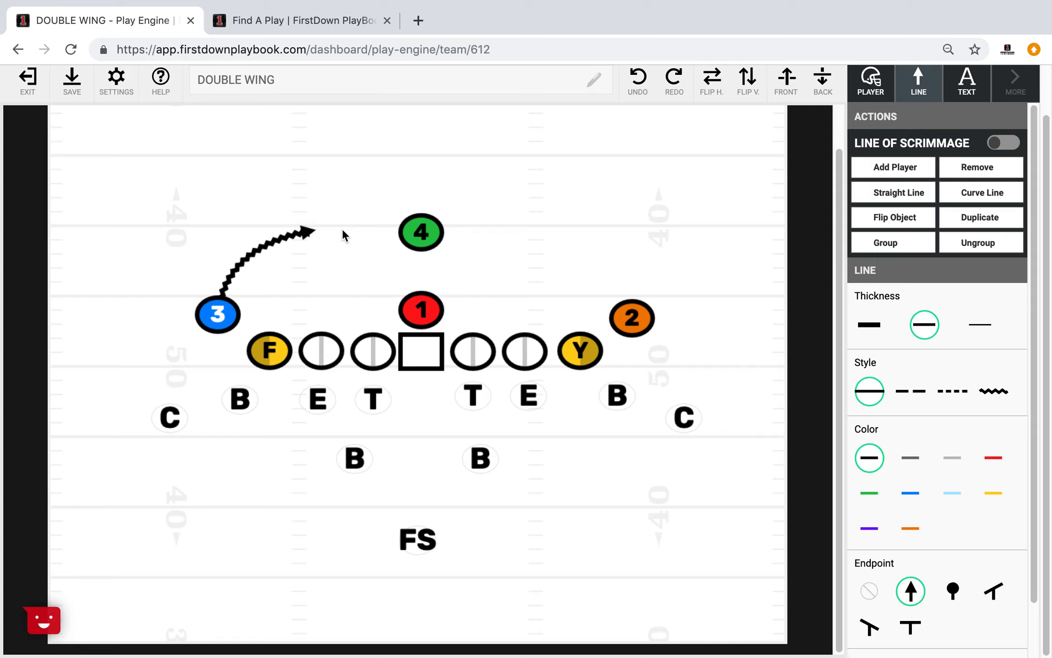
pyautogui.moveTo(513, 284)
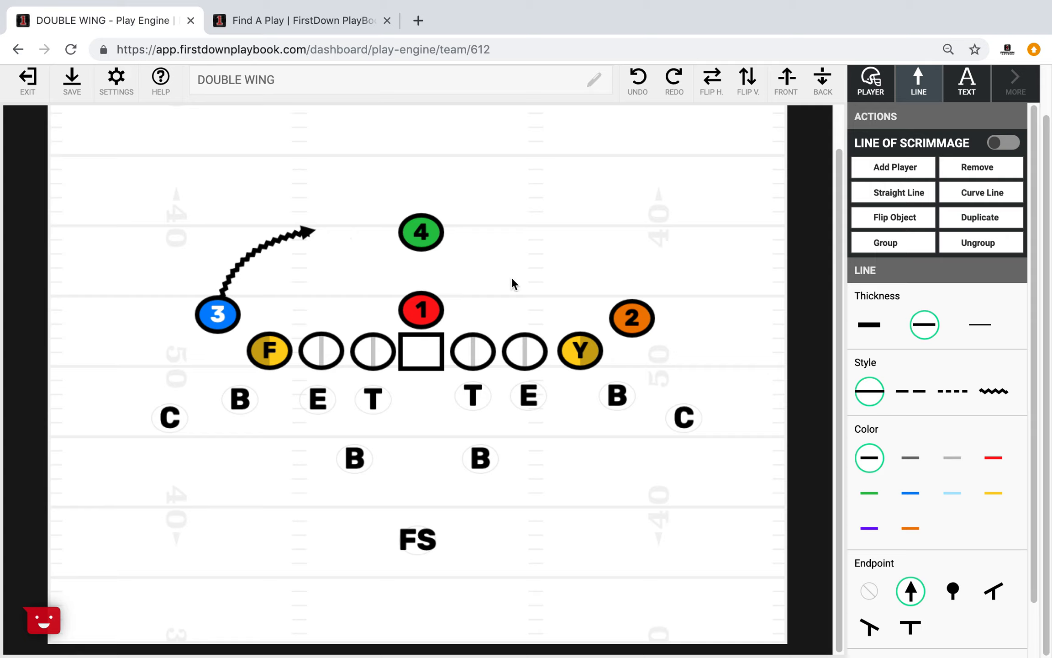
pyautogui.moveTo(597, 314)
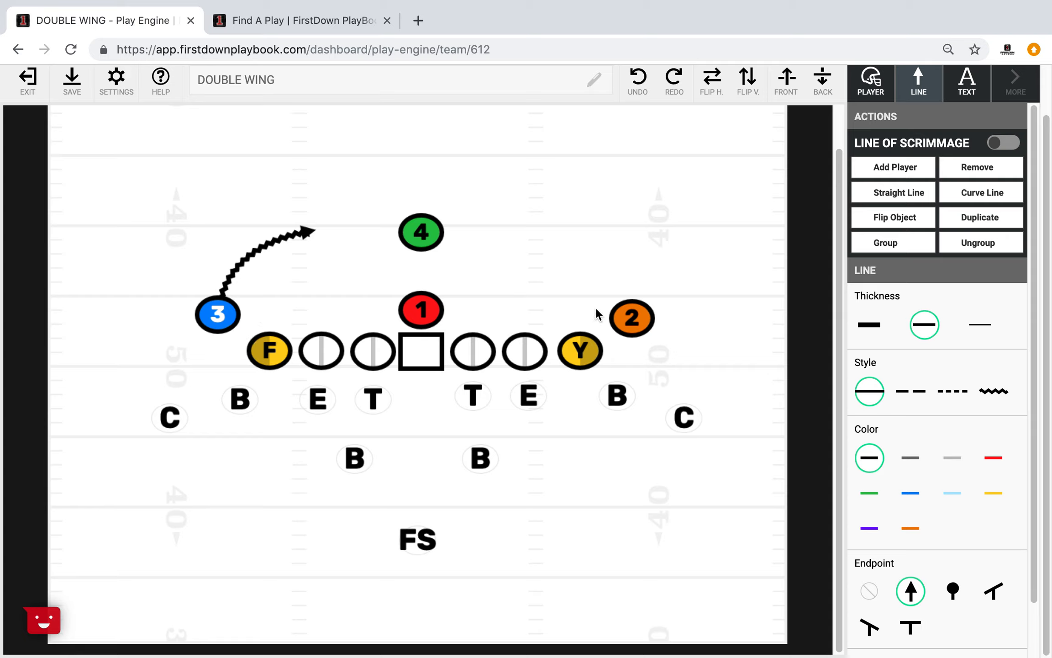
pyautogui.moveTo(547, 269)
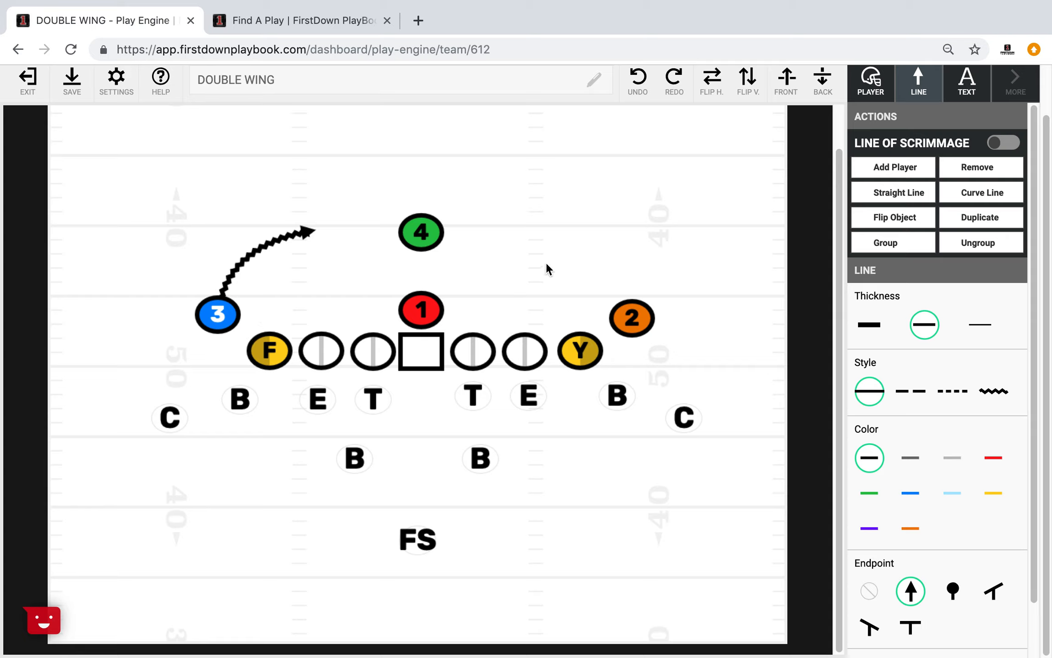
pyautogui.moveTo(325, 254)
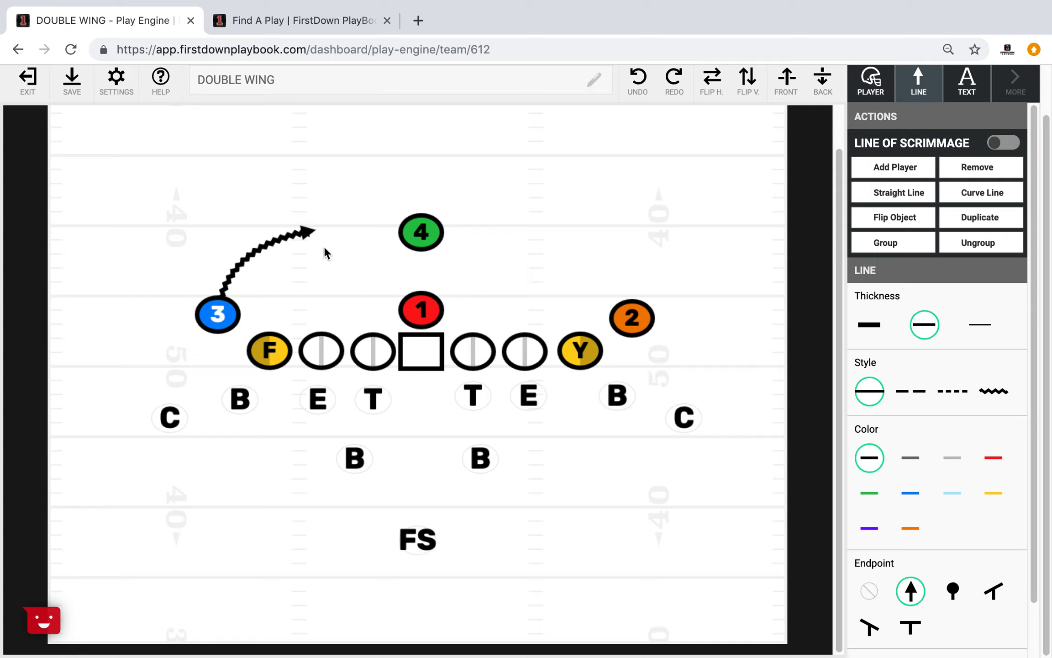
pyautogui.moveTo(480, 267)
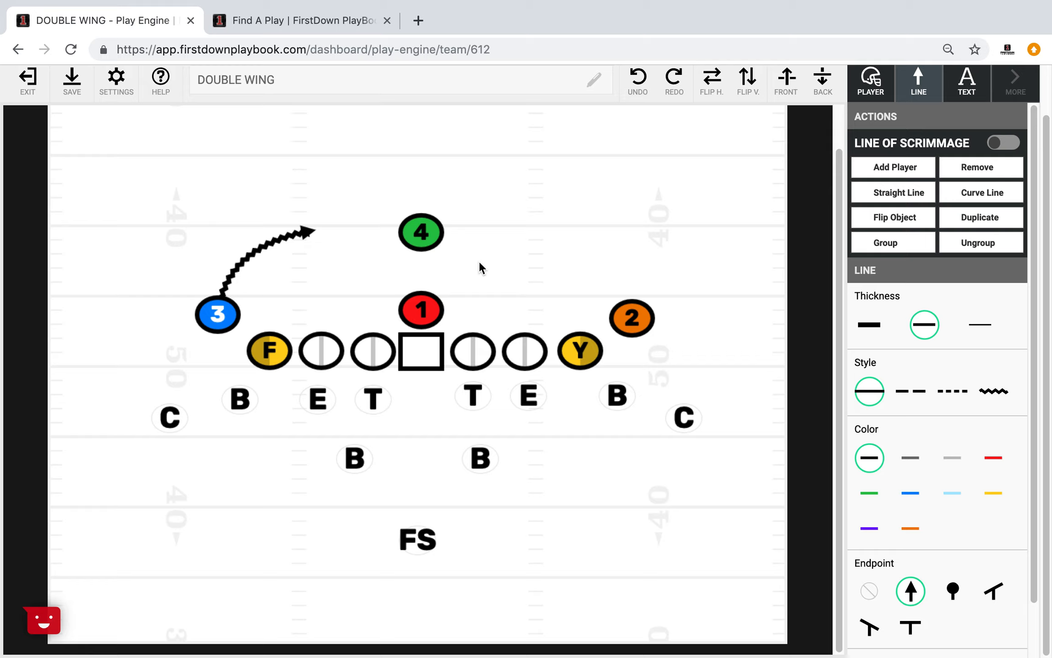
pyautogui.moveTo(747, 76)
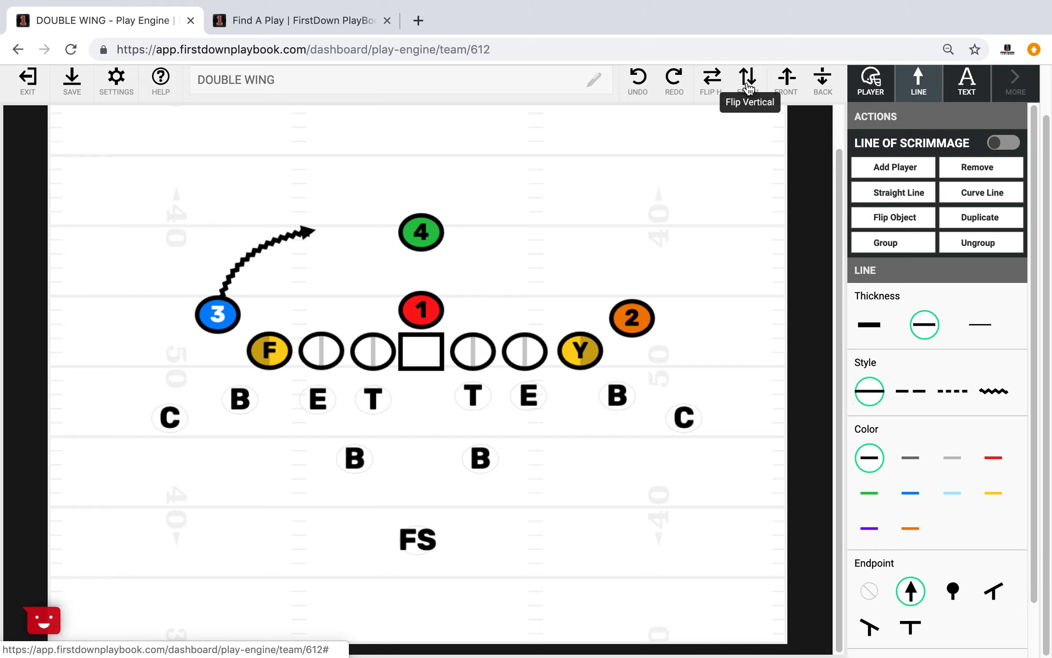
# Flip the play vertically so the defense is on top and offense below.
pyautogui.click(747, 79)
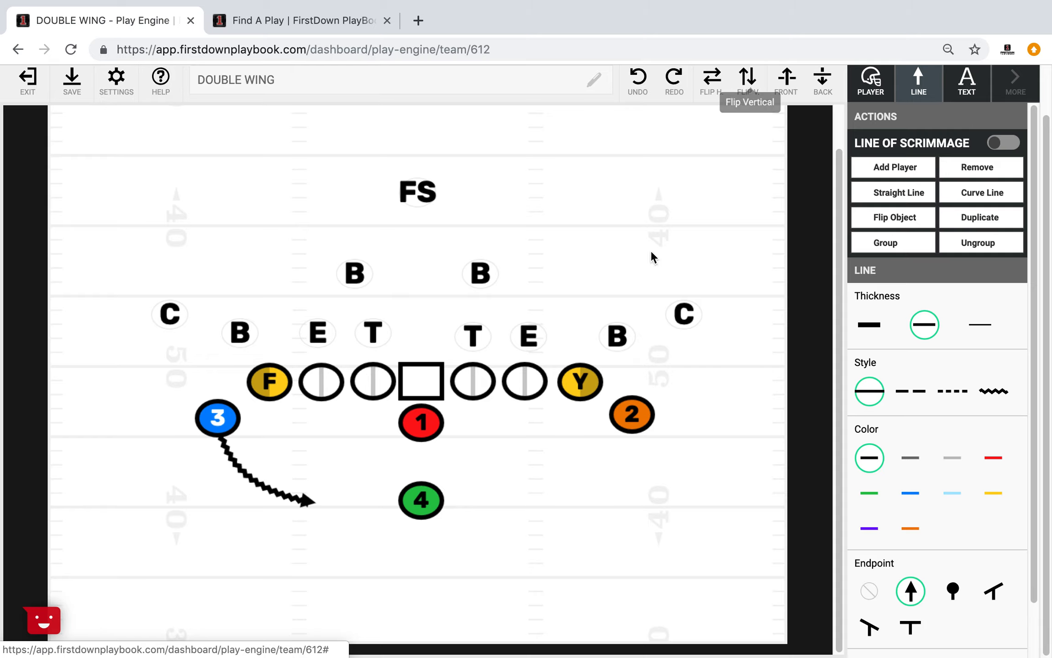
pyautogui.moveTo(603, 249)
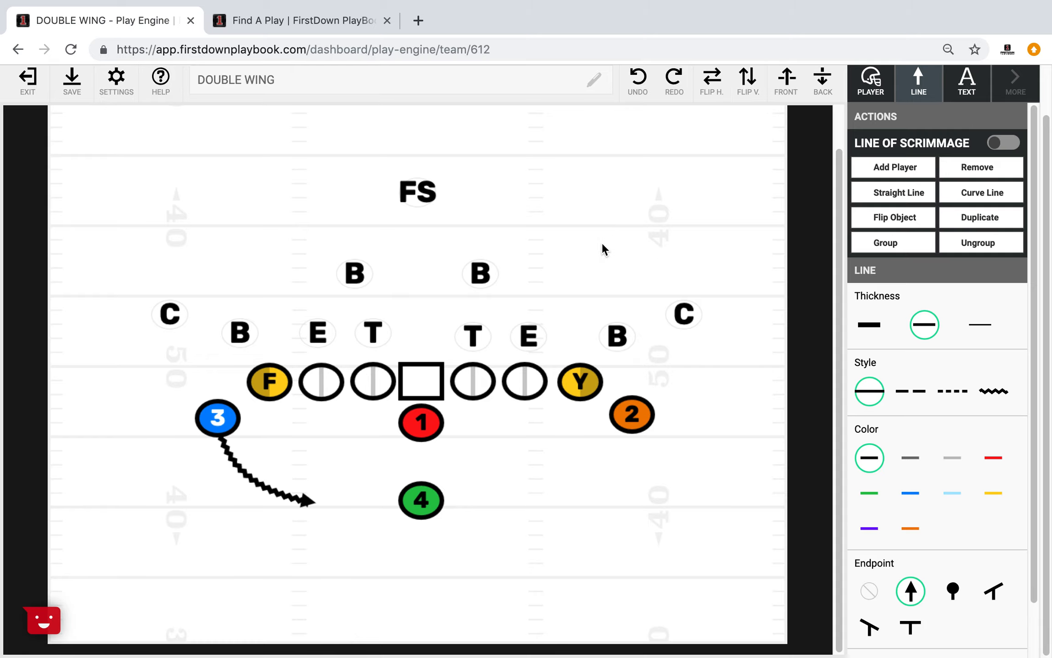
pyautogui.moveTo(203, 310)
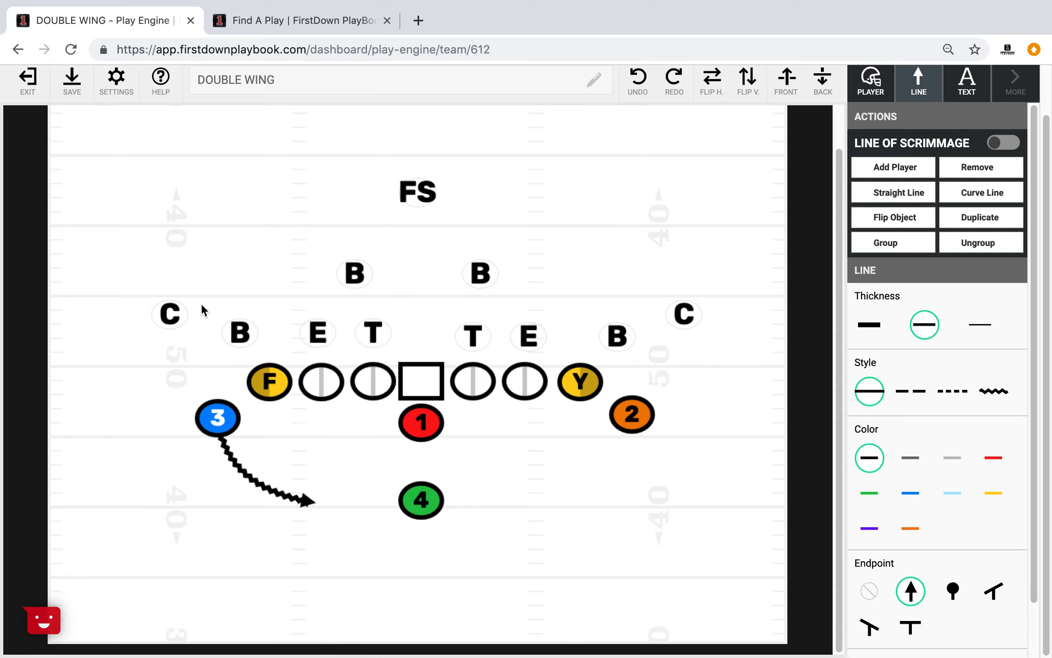
pyautogui.moveTo(305, 404)
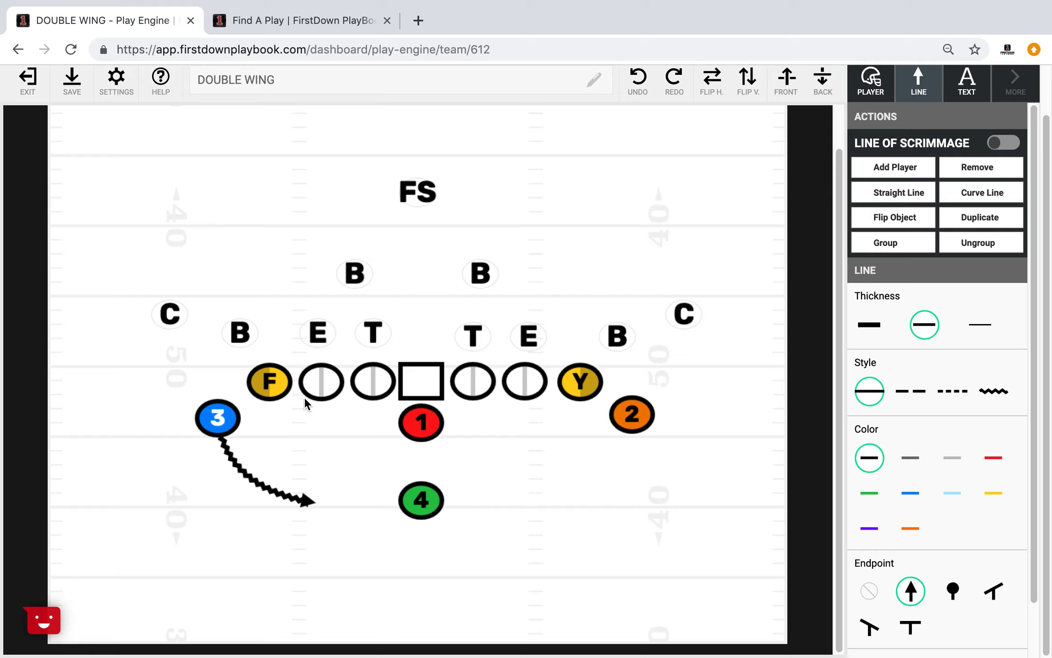
pyautogui.moveTo(513, 451)
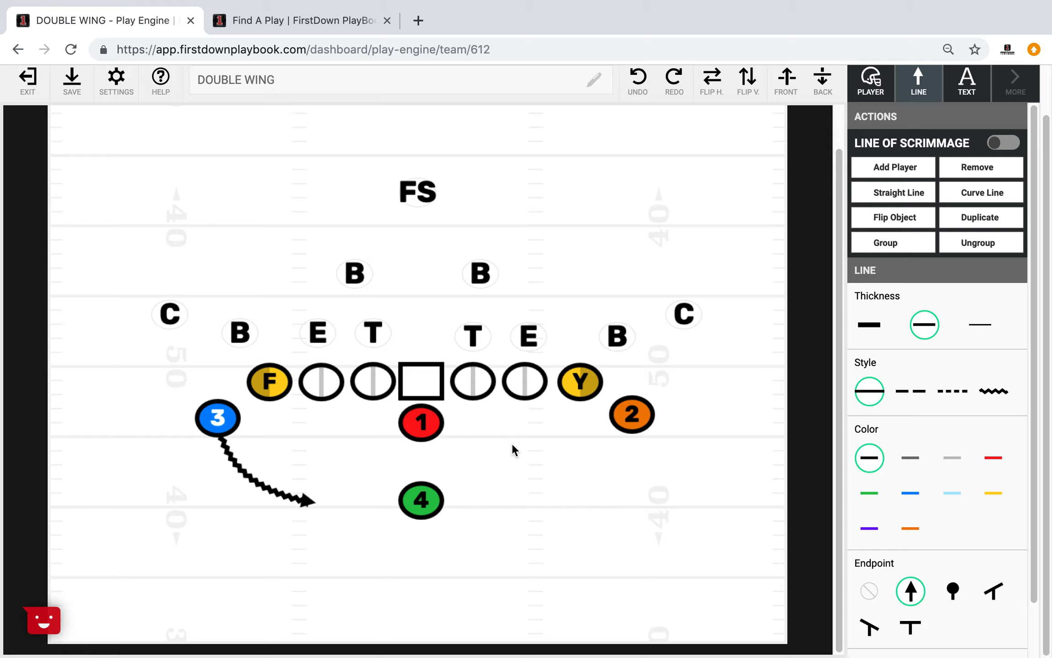
pyautogui.moveTo(582, 349)
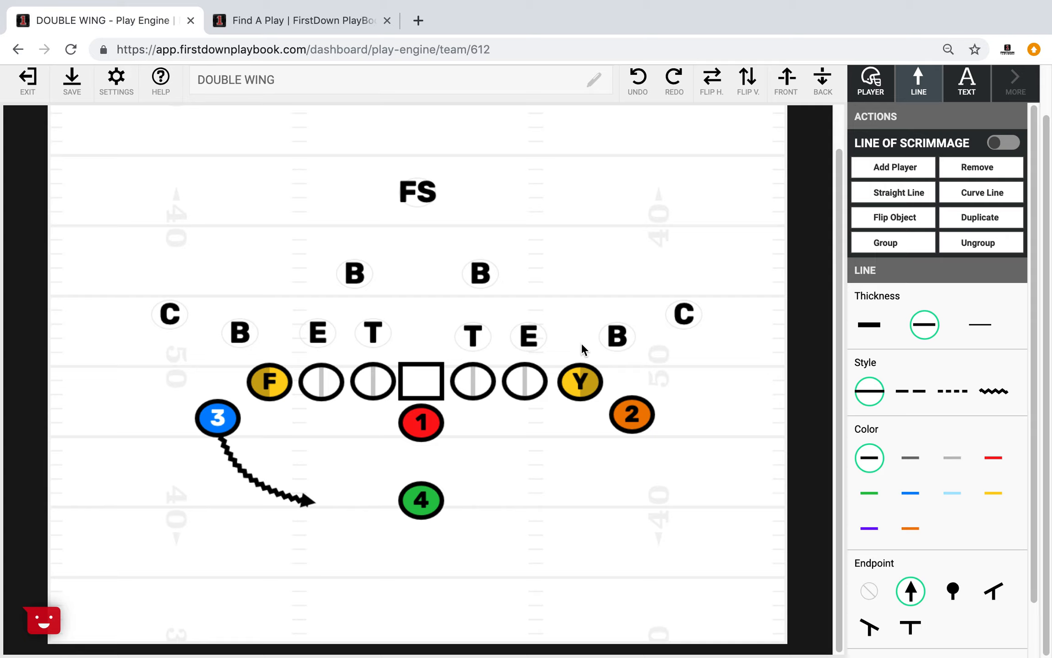
pyautogui.moveTo(593, 268)
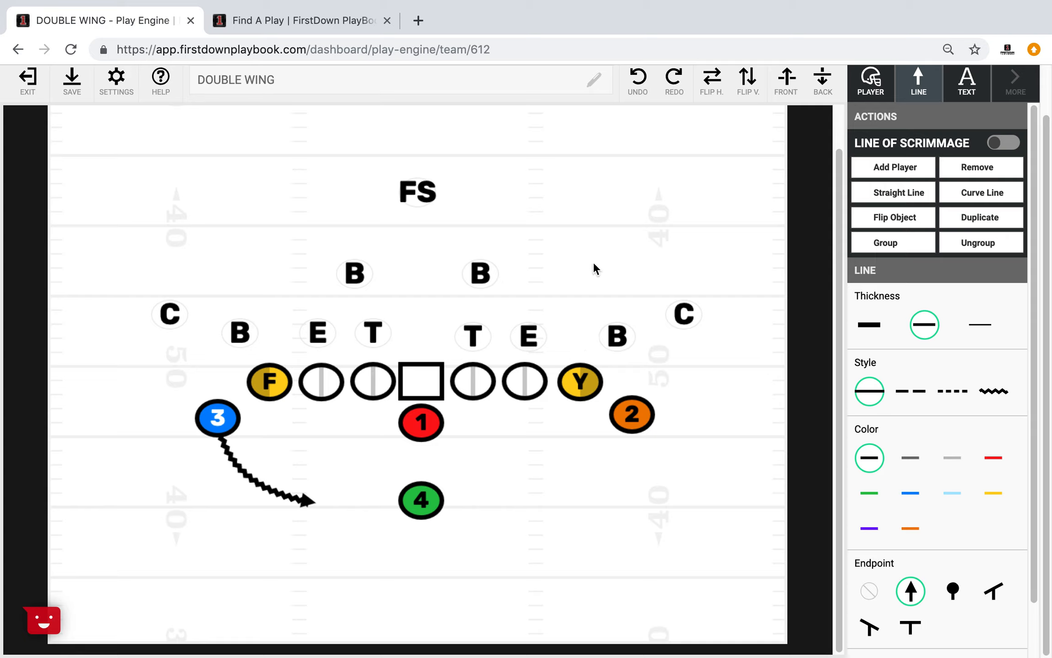
pyautogui.moveTo(442, 308)
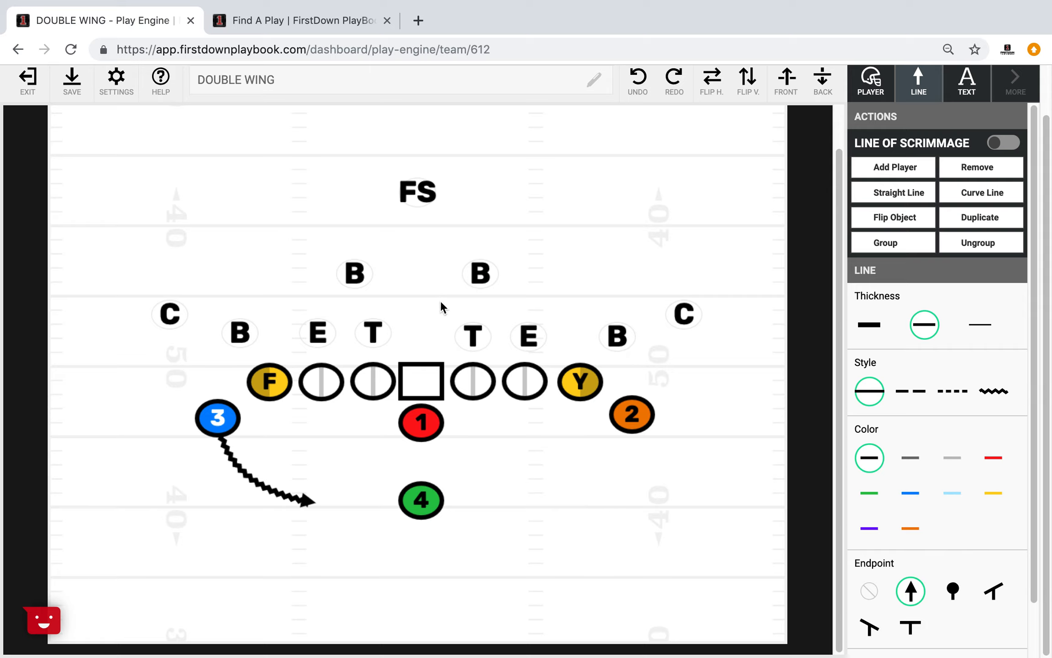
# Remove the fill shading from the left and right guard linemen.
pyautogui.click(396, 333)
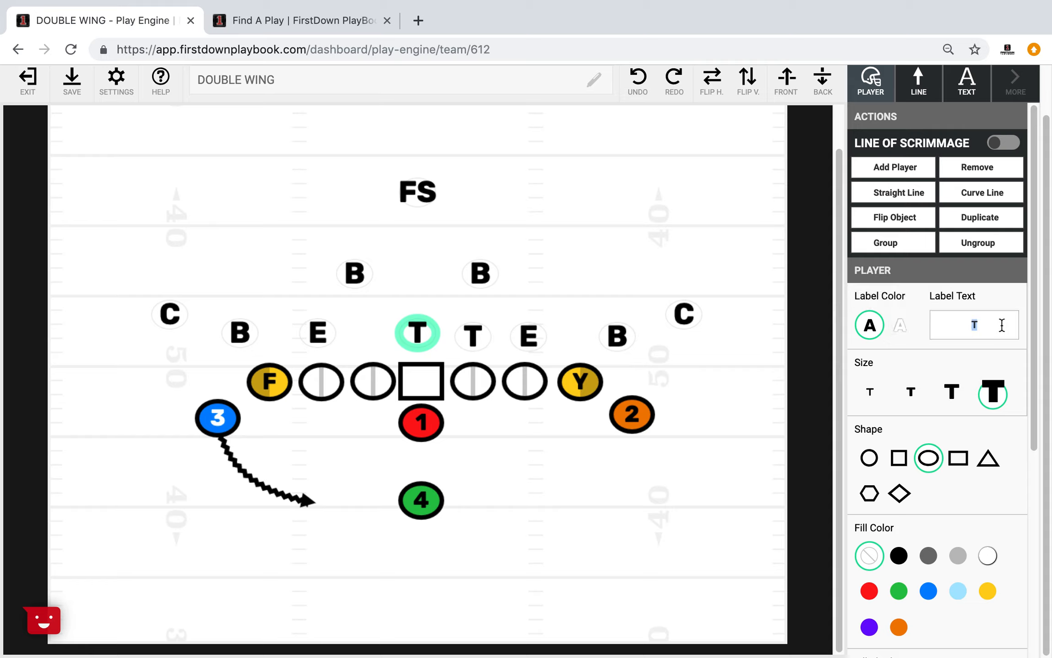
pyautogui.write('N')
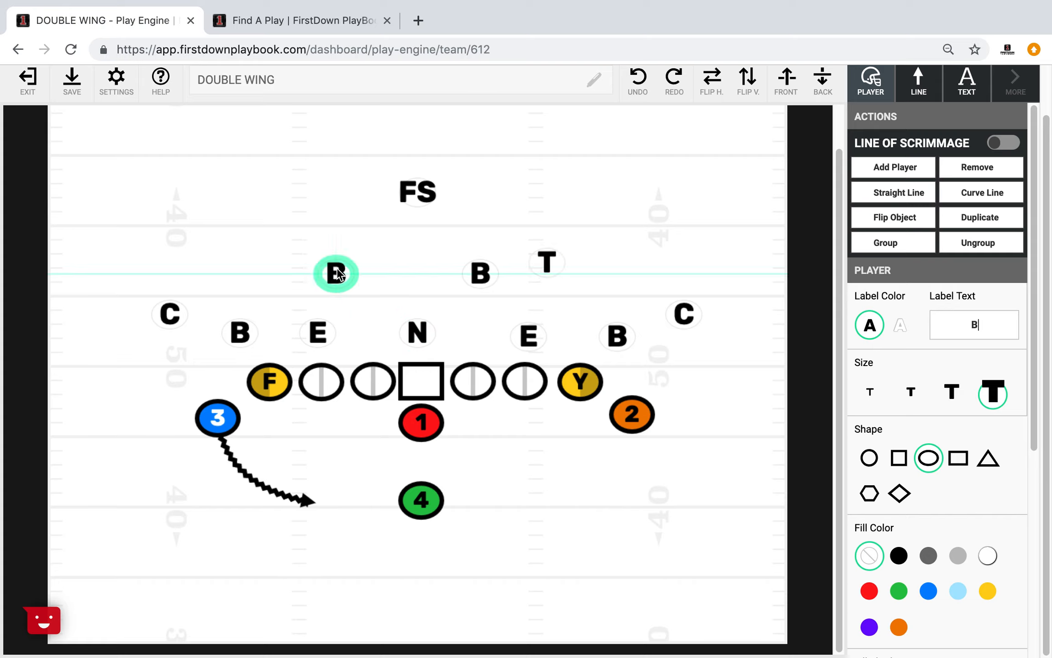
pyautogui.click(373, 381)
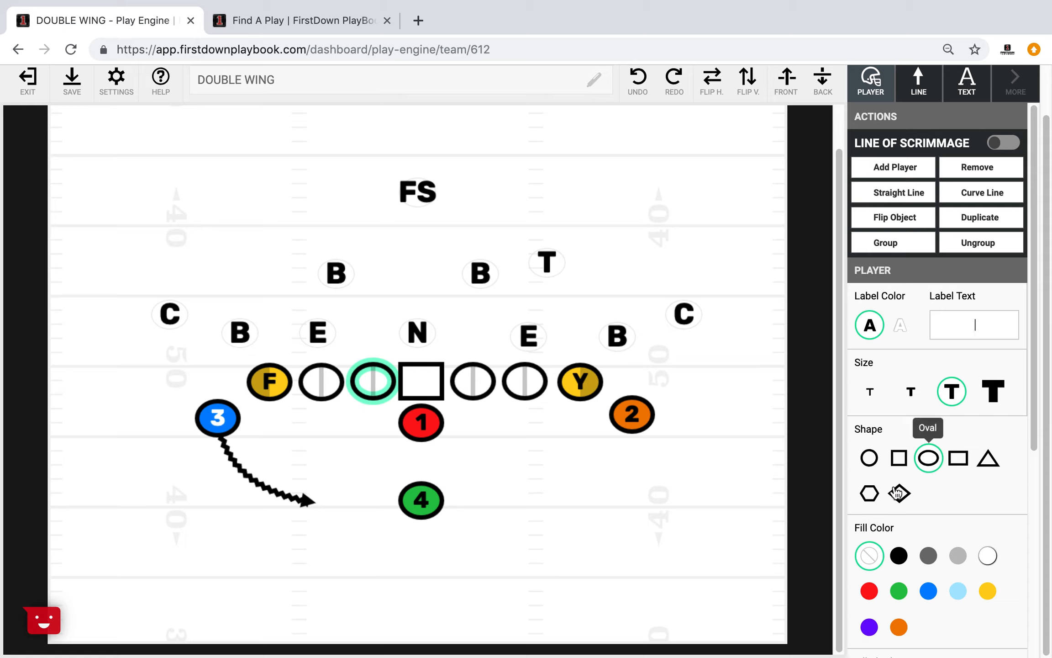
pyautogui.scroll(-3)
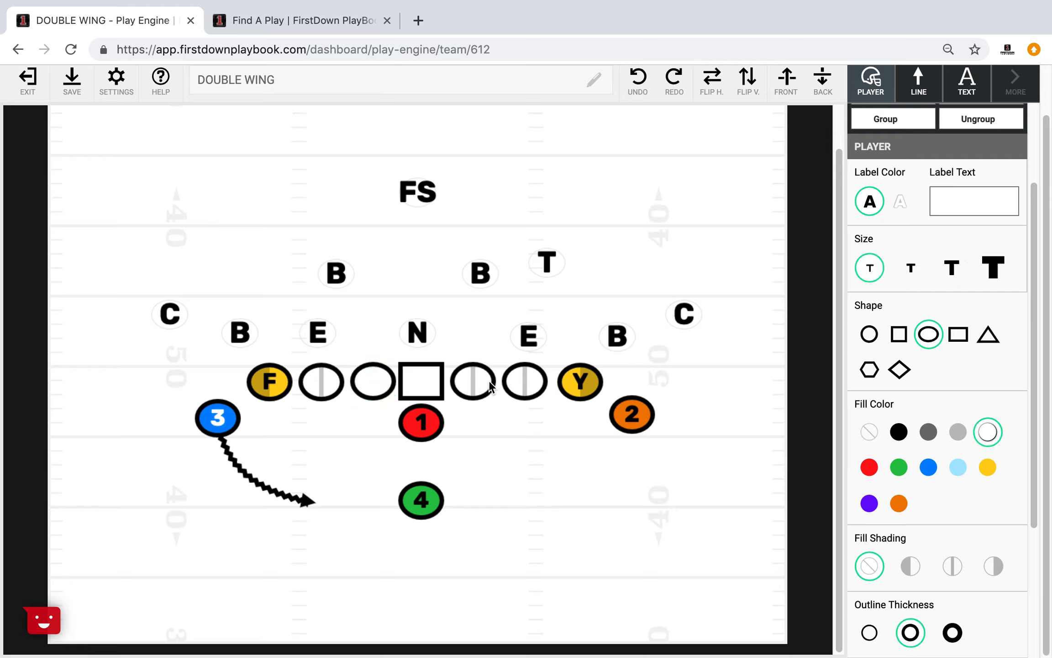
pyautogui.click(473, 381)
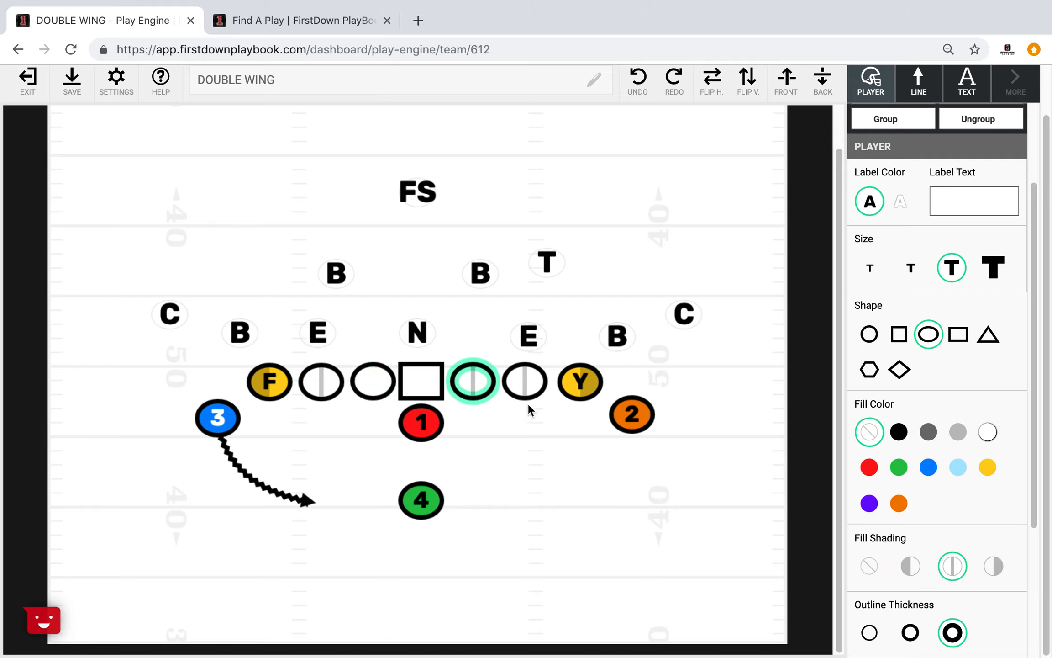
pyautogui.click(480, 273)
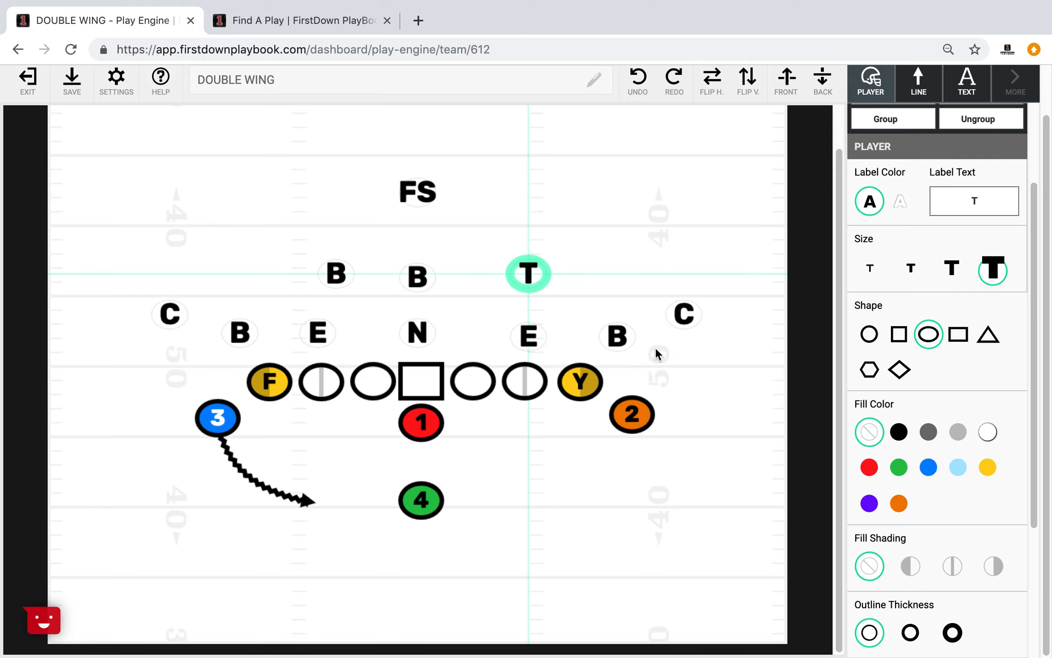
# Relabel the T linebacker as B so the second level shows three B linebackers.
pyautogui.click(973, 201)
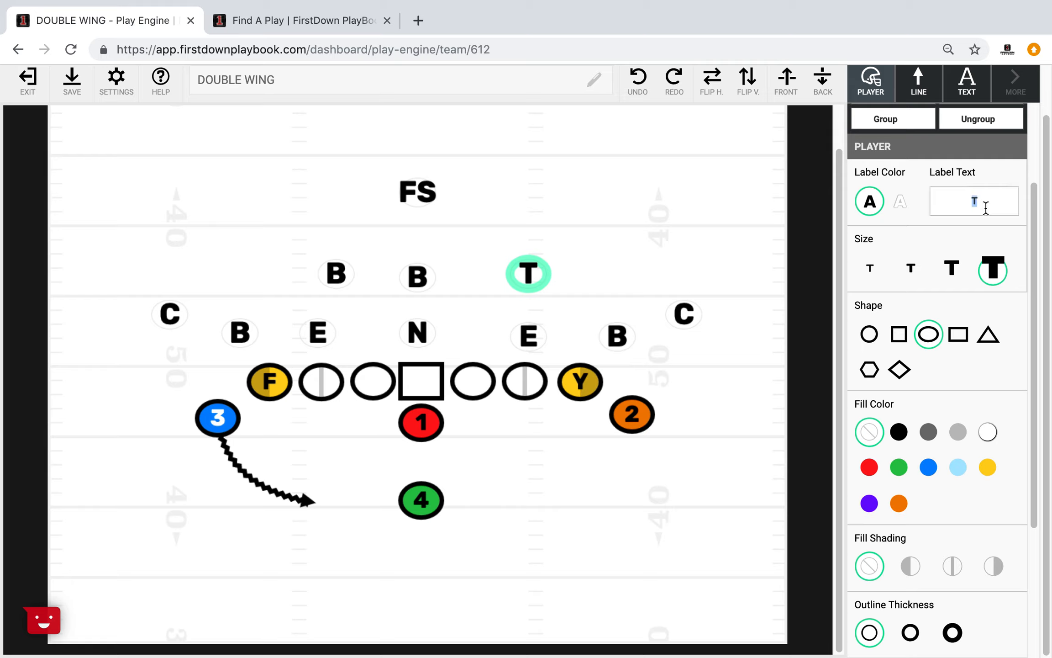
pyautogui.write('B')
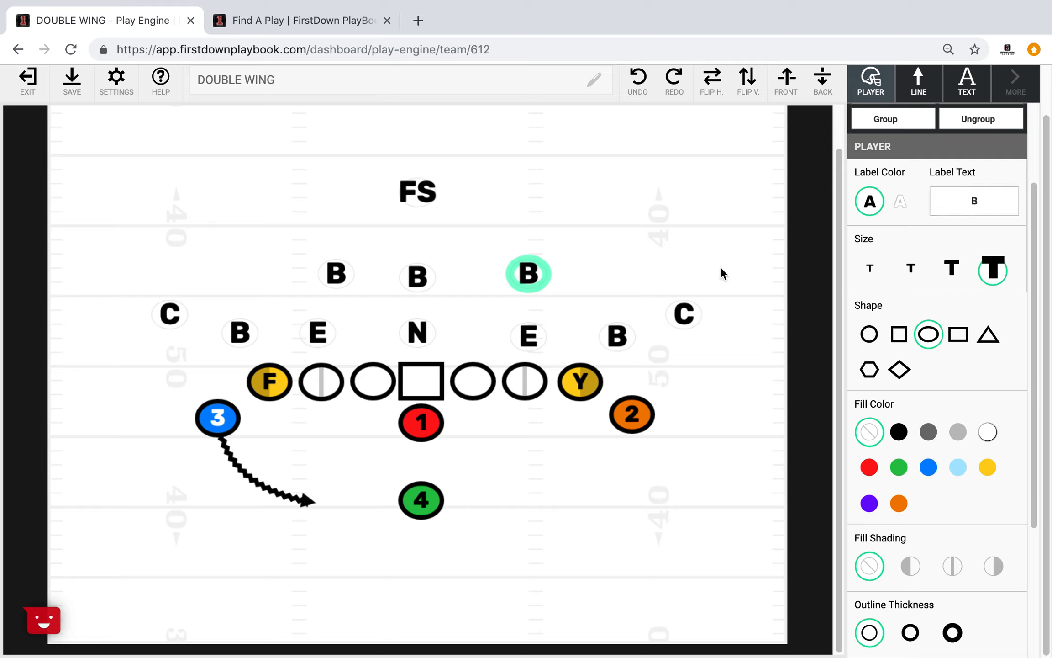
pyautogui.click(335, 274)
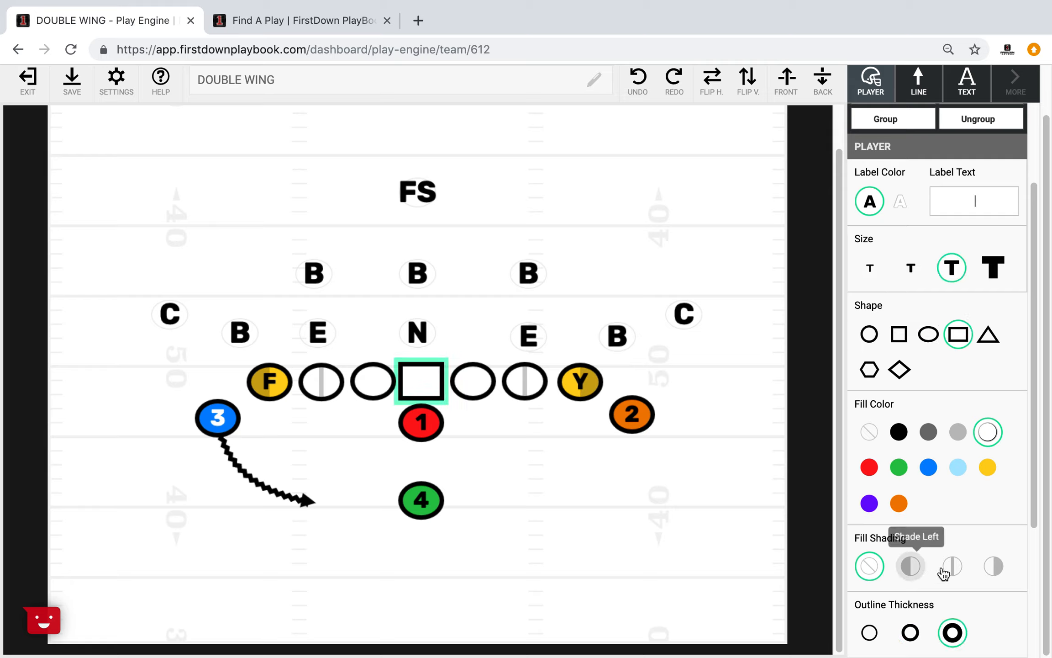
# Give the center split shading and set Fill Shading to None on both tackles.
pyautogui.click(951, 566)
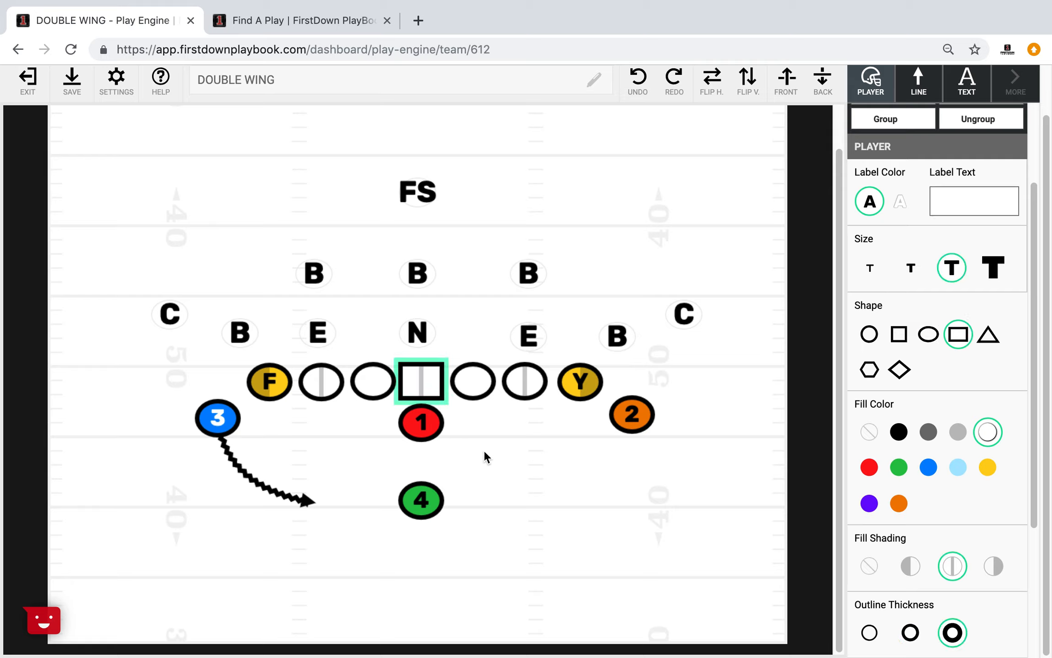
pyautogui.moveTo(389, 269)
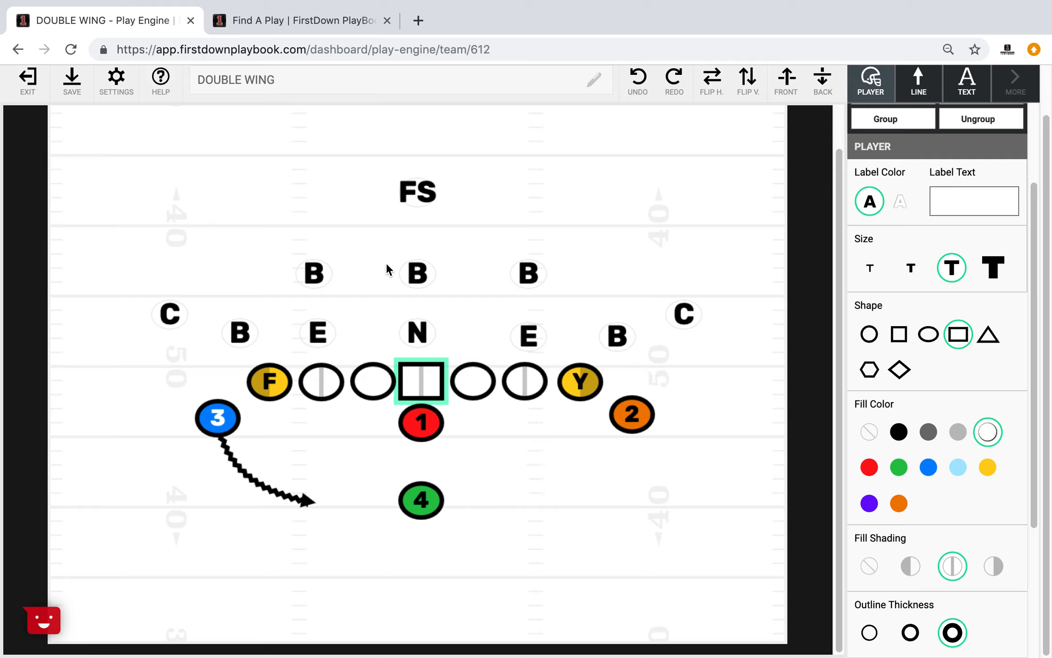
pyautogui.click(350, 333)
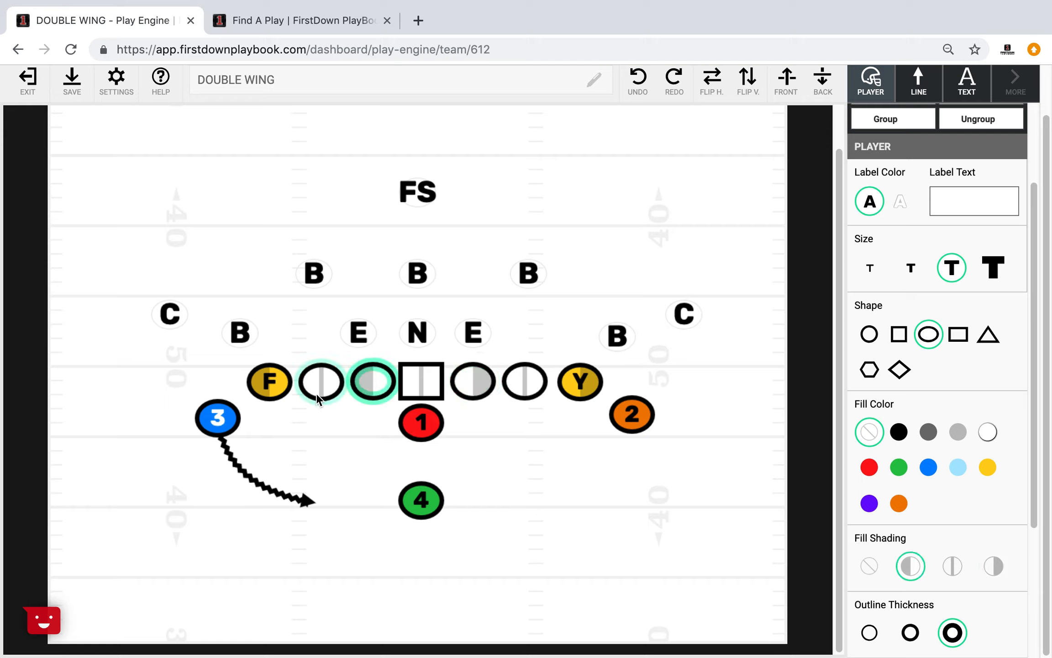
pyautogui.click(986, 431)
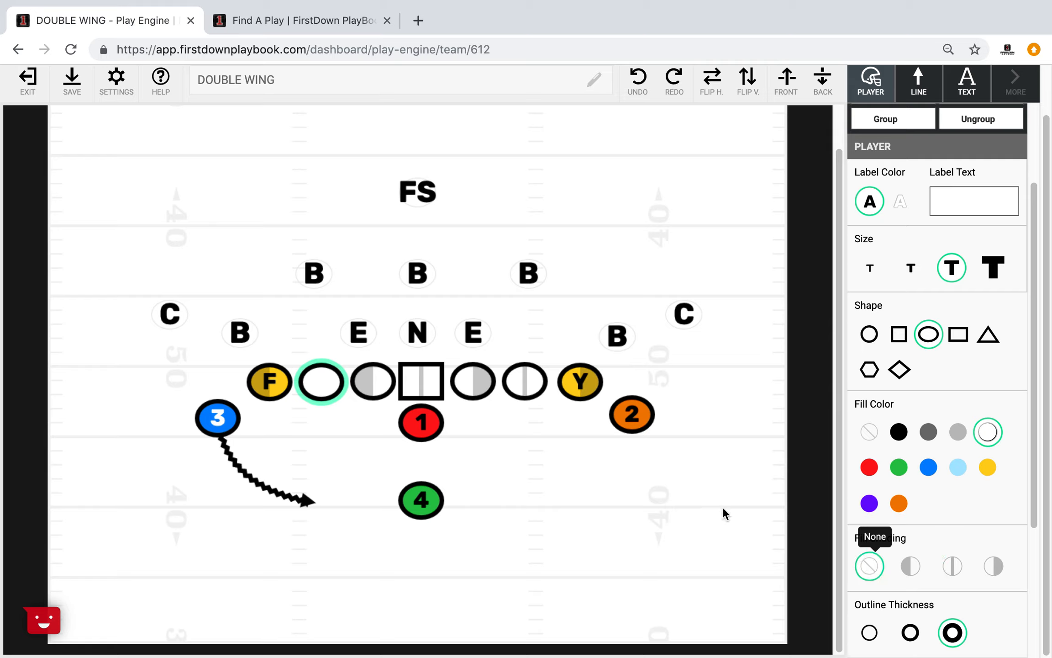
pyautogui.click(525, 381)
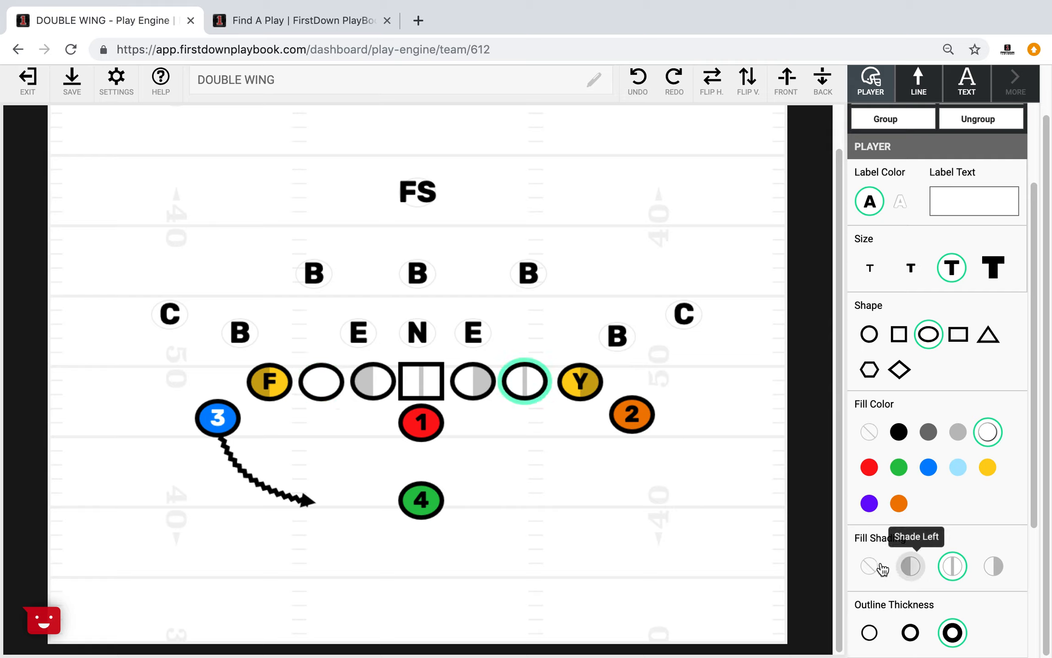
pyautogui.click(869, 566)
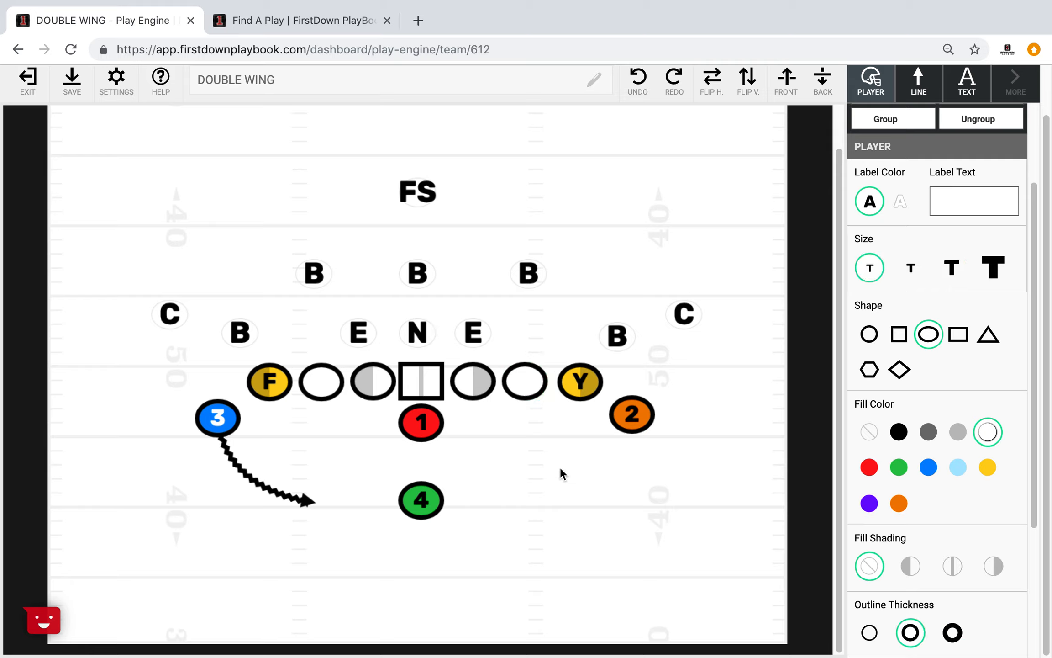
pyautogui.moveTo(536, 518)
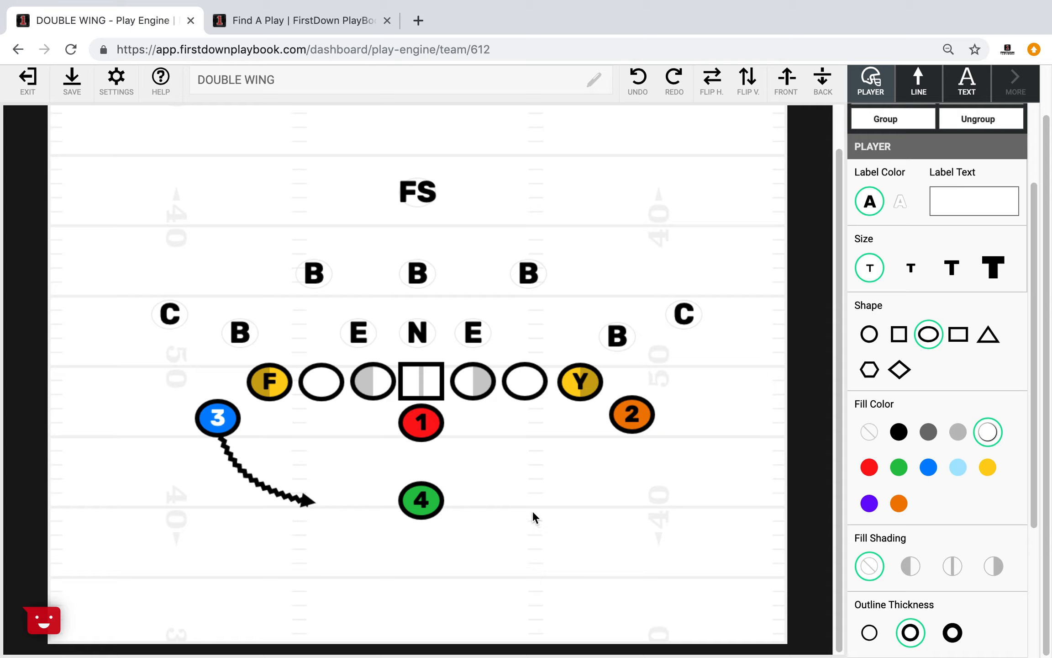
pyautogui.moveTo(570, 236)
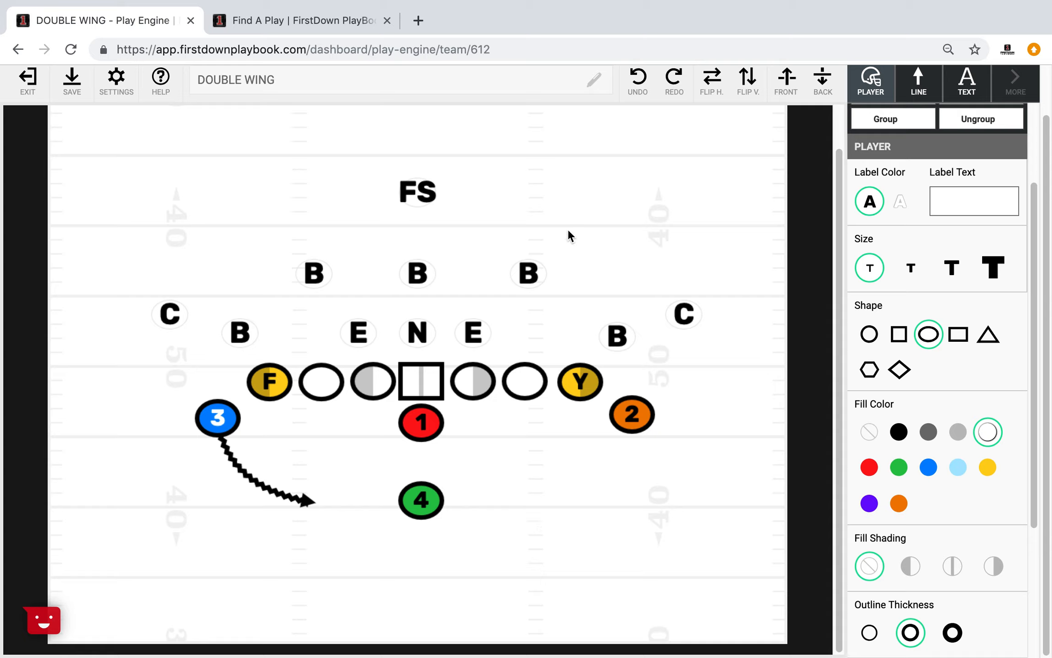
pyautogui.moveTo(153, 38)
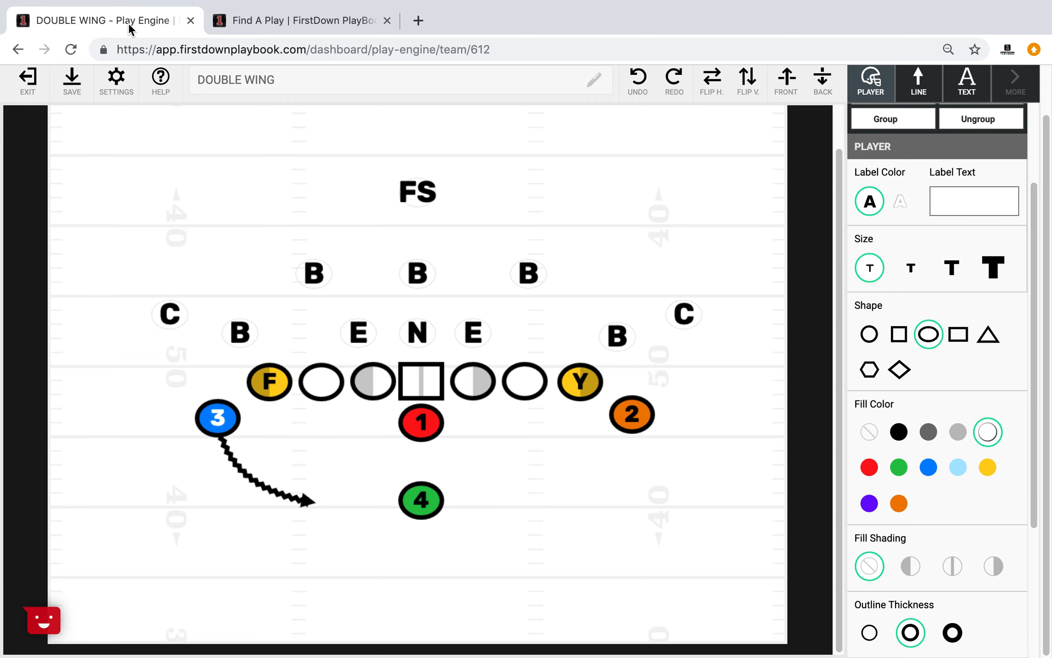
# Return to Find A Play and open the 2 Back Counter Keeper play from Double Wing.
pyautogui.click(298, 20)
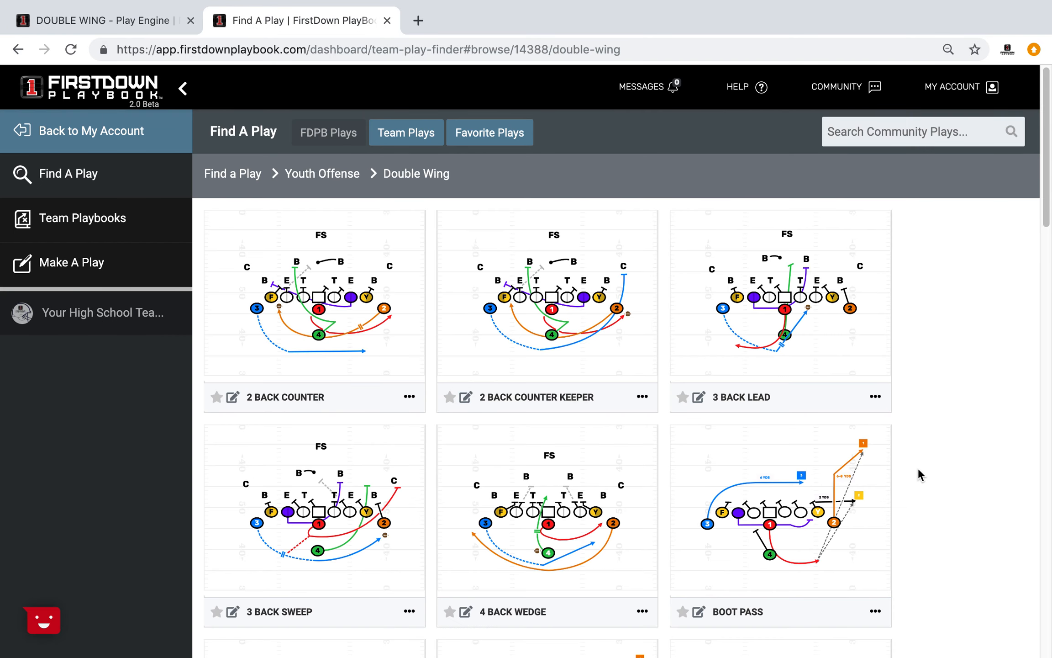
pyautogui.scroll(-3)
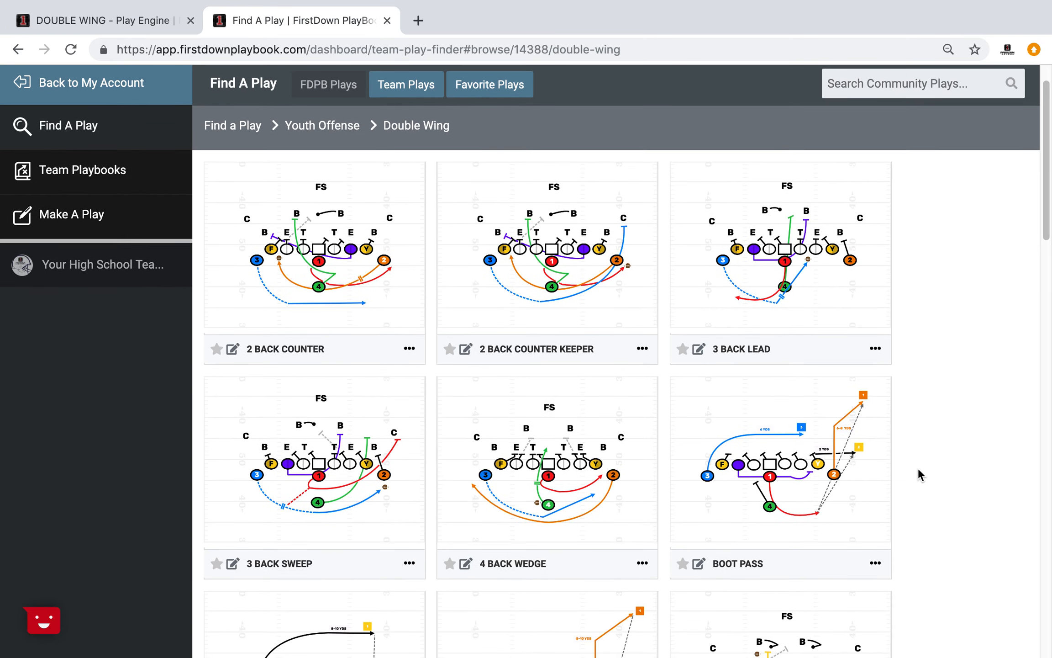
pyautogui.scroll(-3)
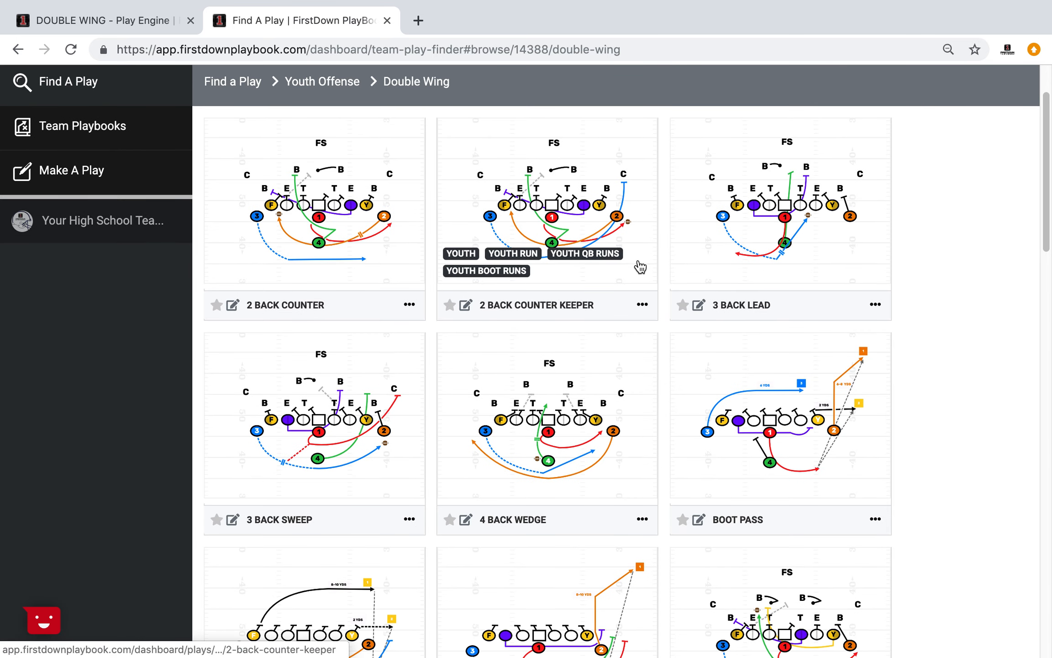
pyautogui.click(535, 305)
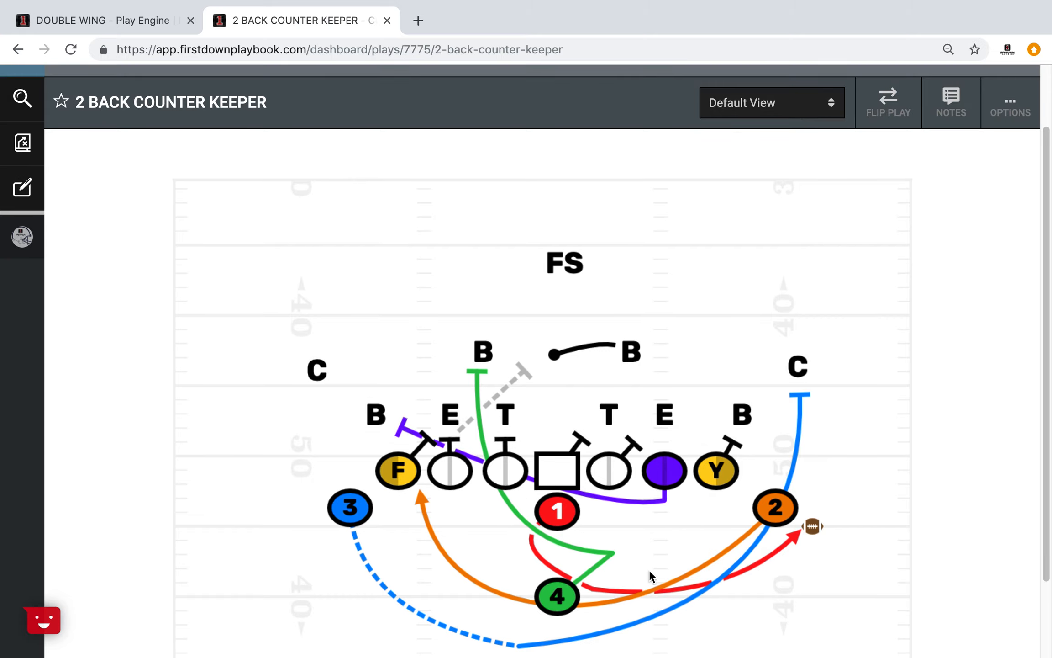
pyautogui.moveTo(826, 121)
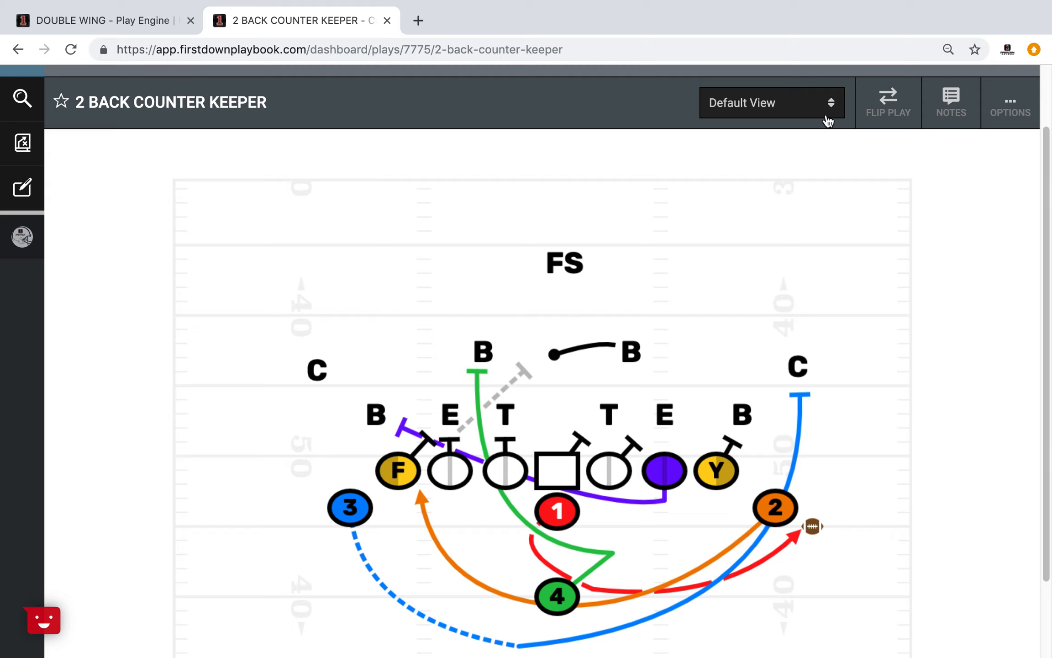
# Display 2 Back Counter Keeper against the 5-3 front and open an editable copy in the Play Engine.
pyautogui.click(771, 102)
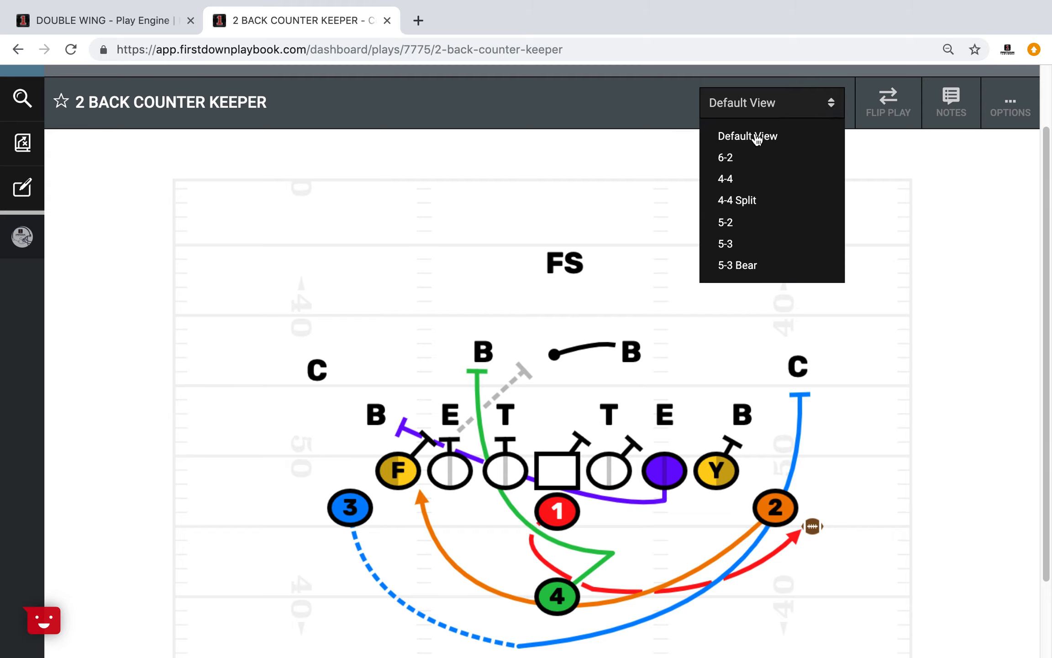
pyautogui.moveTo(738, 244)
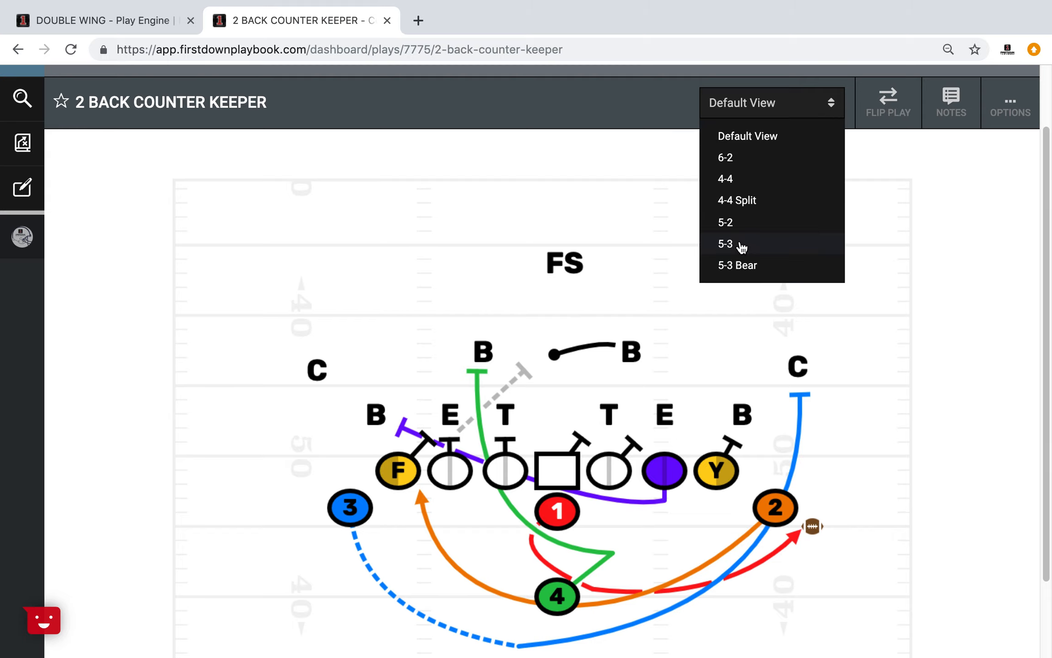
pyautogui.click(725, 244)
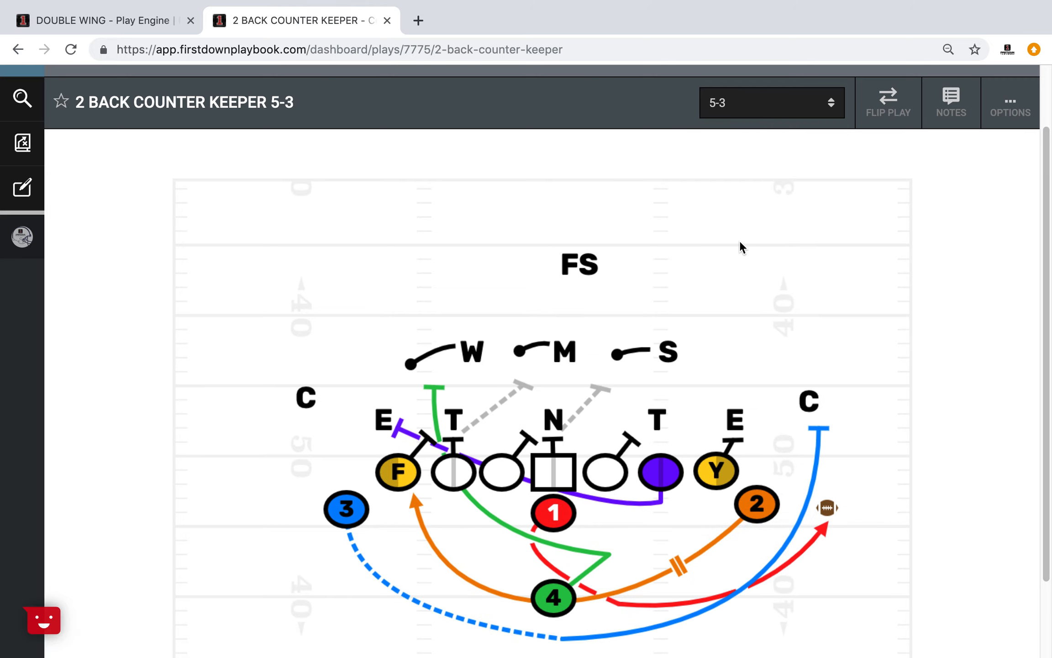
pyautogui.click(1010, 103)
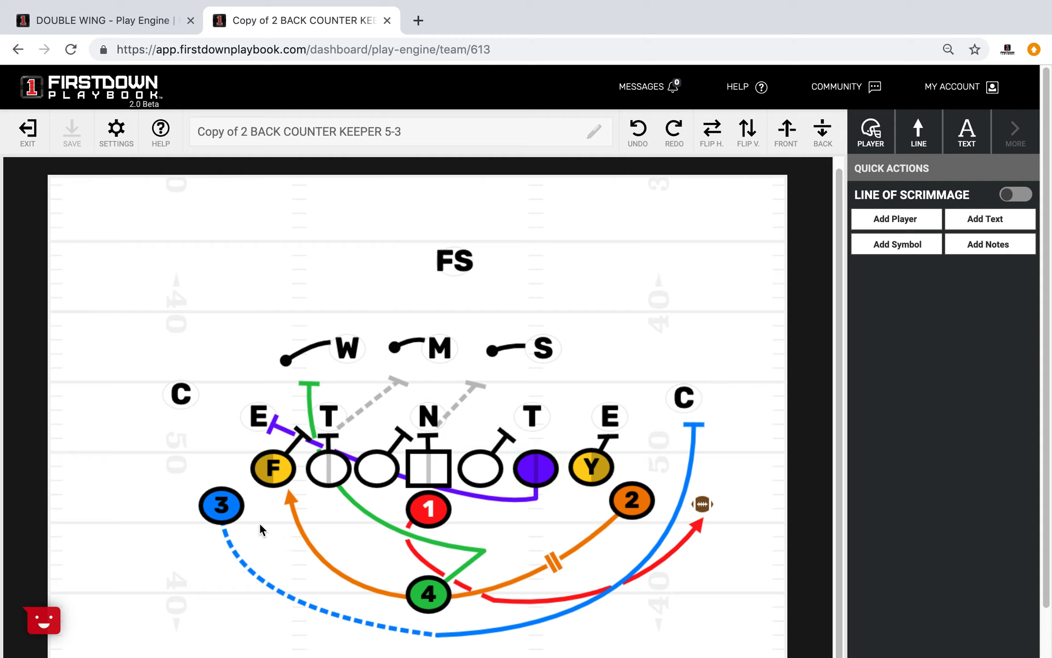
pyautogui.moveTo(582, 494)
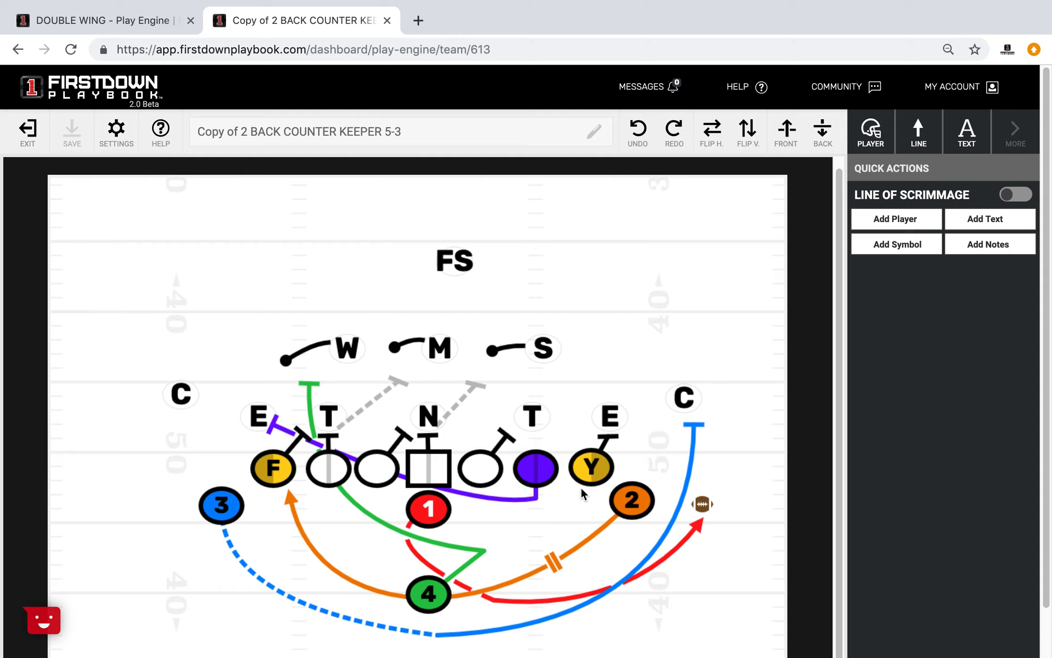
pyautogui.moveTo(572, 409)
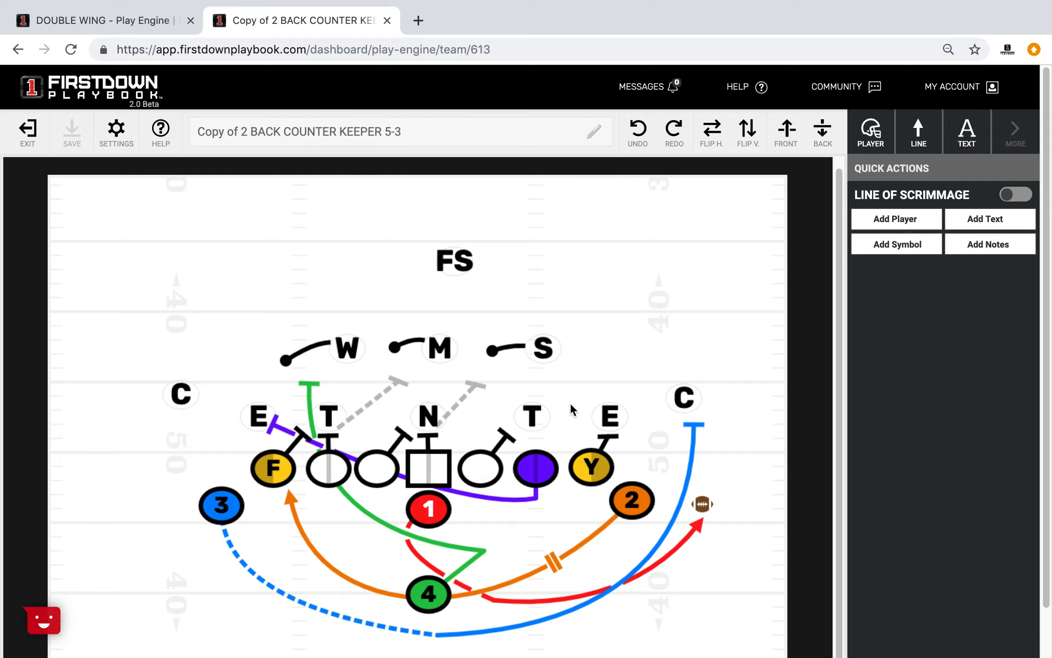